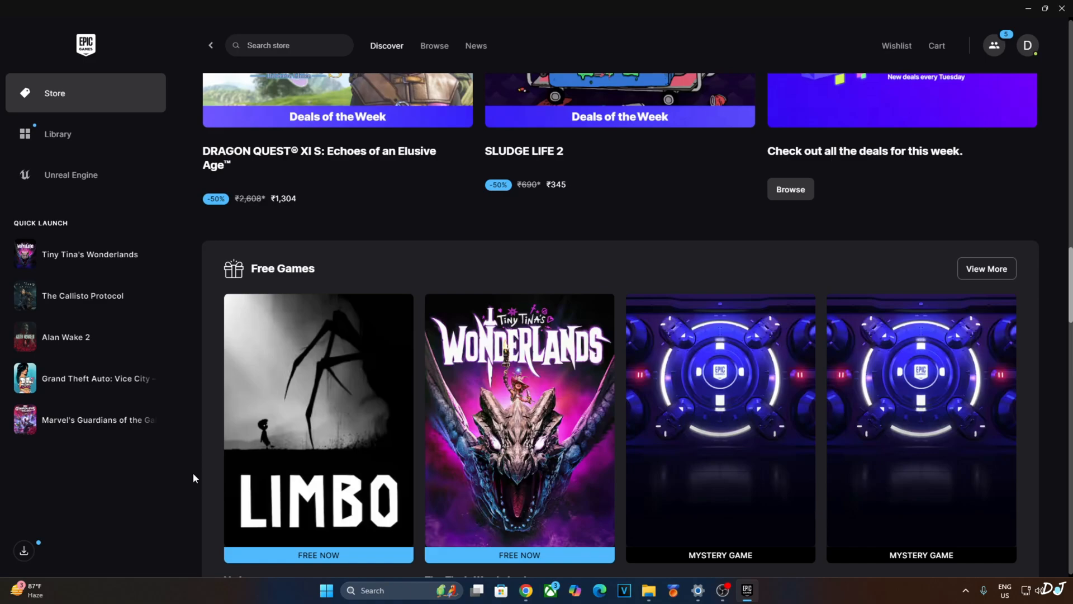
# Switch from the Epic Games Launcher to Chrome showing the DLSS 2 Mod page.
pyautogui.click(524, 590)
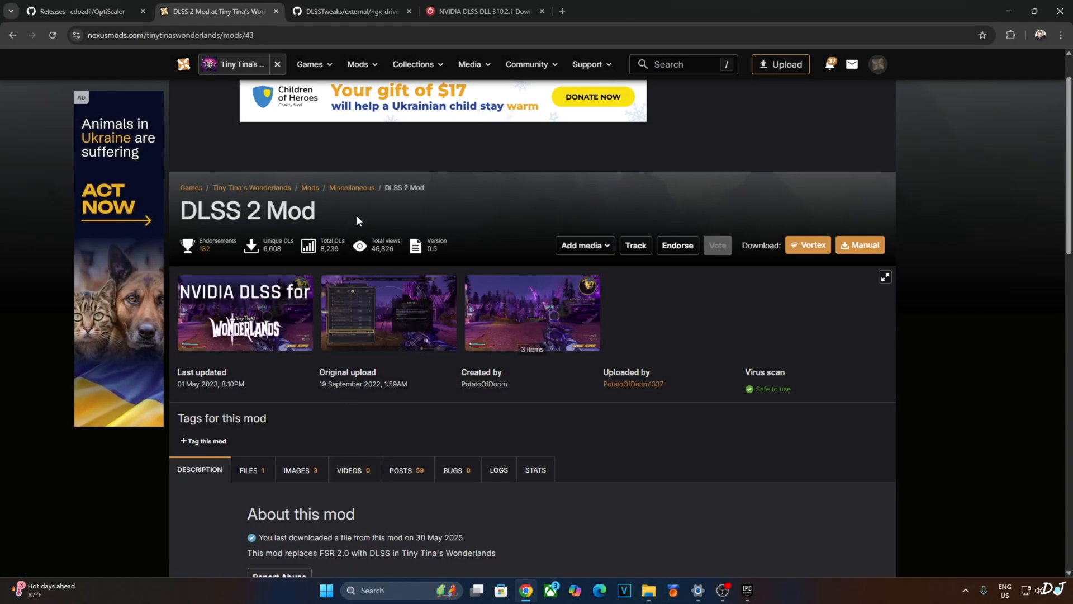
pyautogui.moveTo(203, 309)
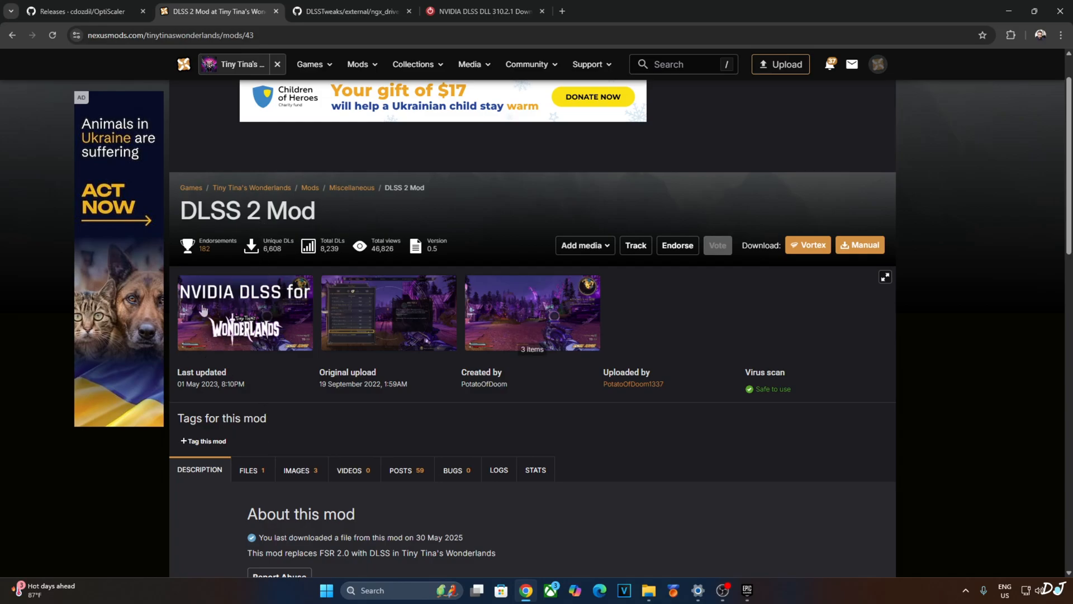
pyautogui.moveTo(474, 370)
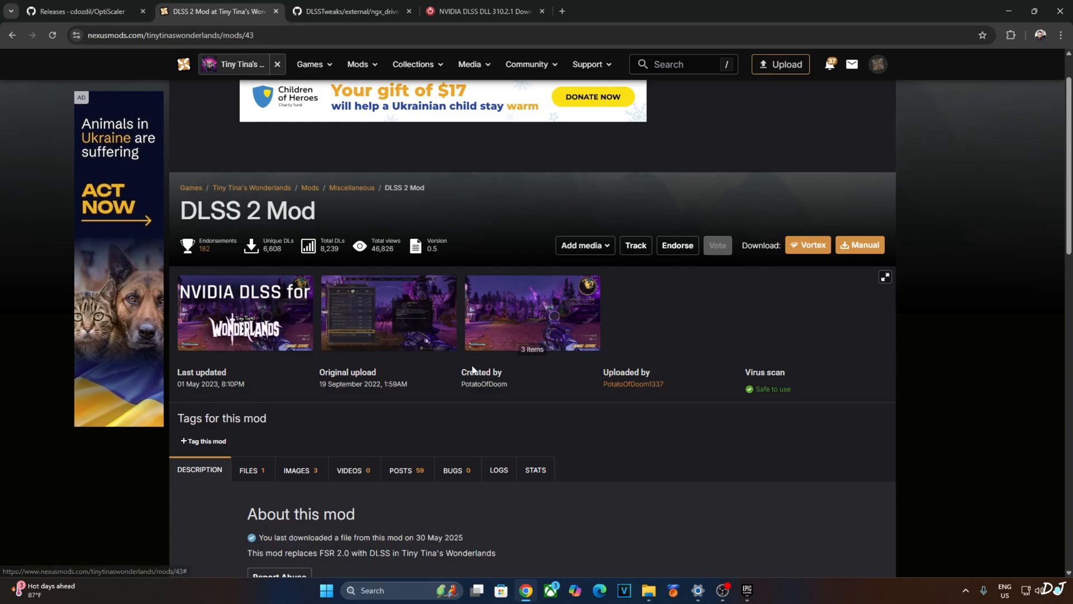
pyautogui.moveTo(522, 373)
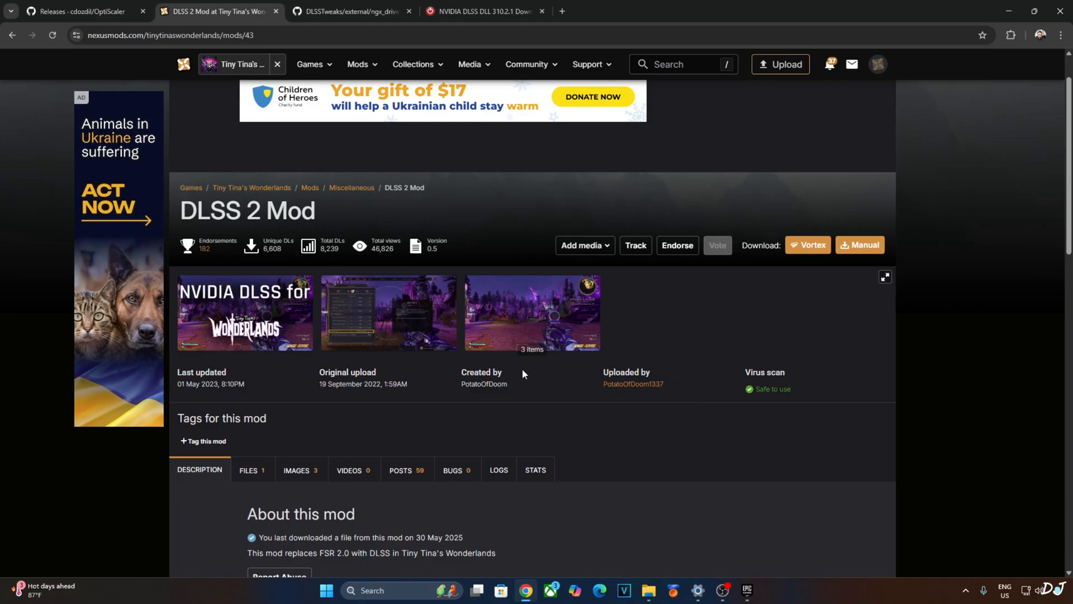
pyautogui.moveTo(362, 140)
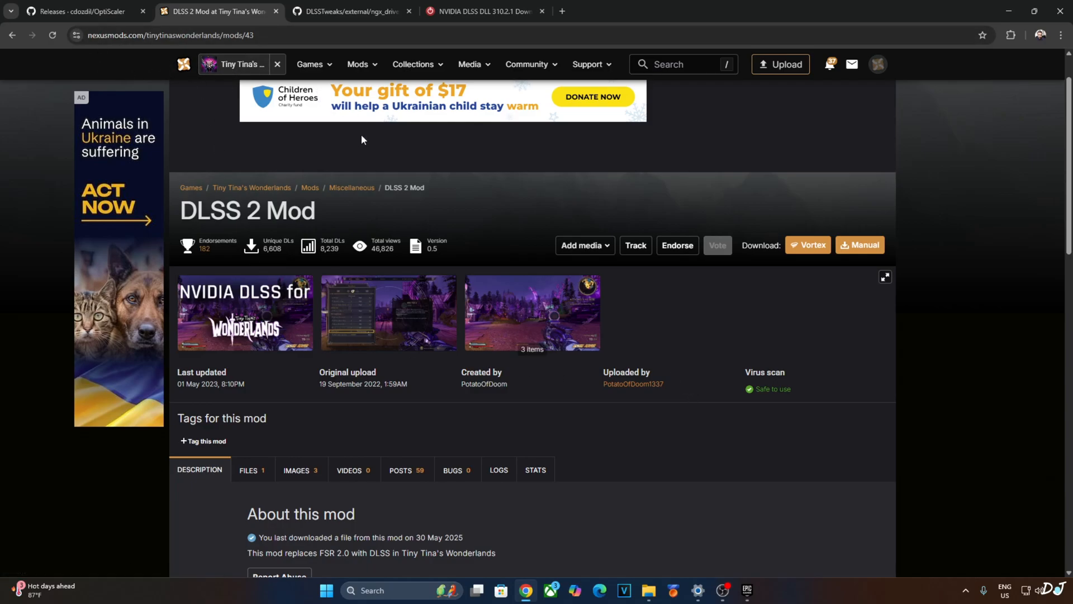
pyautogui.moveTo(510, 282)
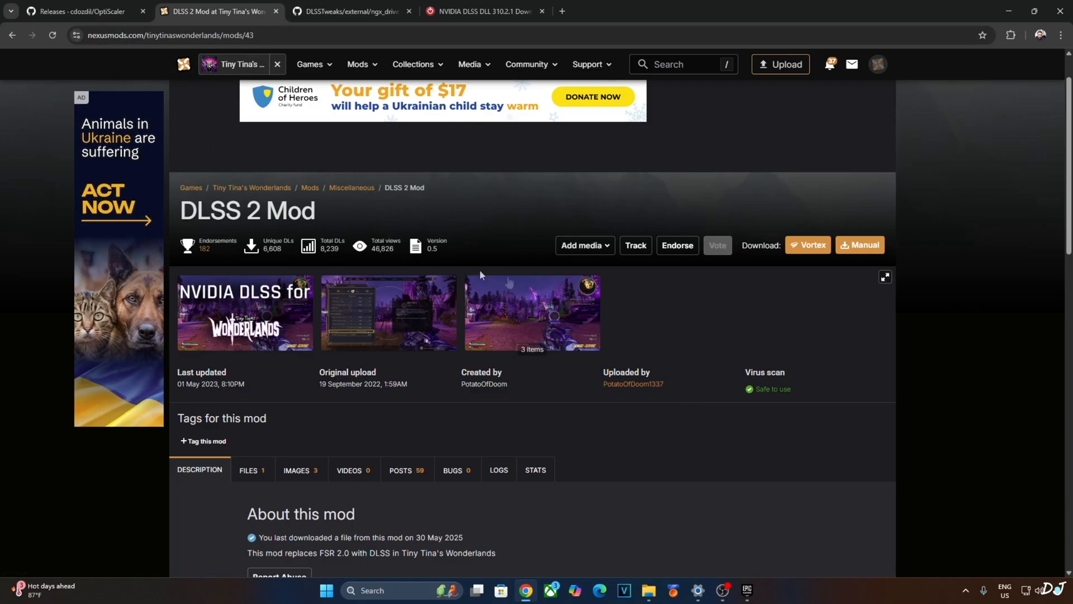
# Start the manual download of the DLSS for Tiny Tina's Wonderlands main file and close the Nexus tab.
pyautogui.click(248, 470)
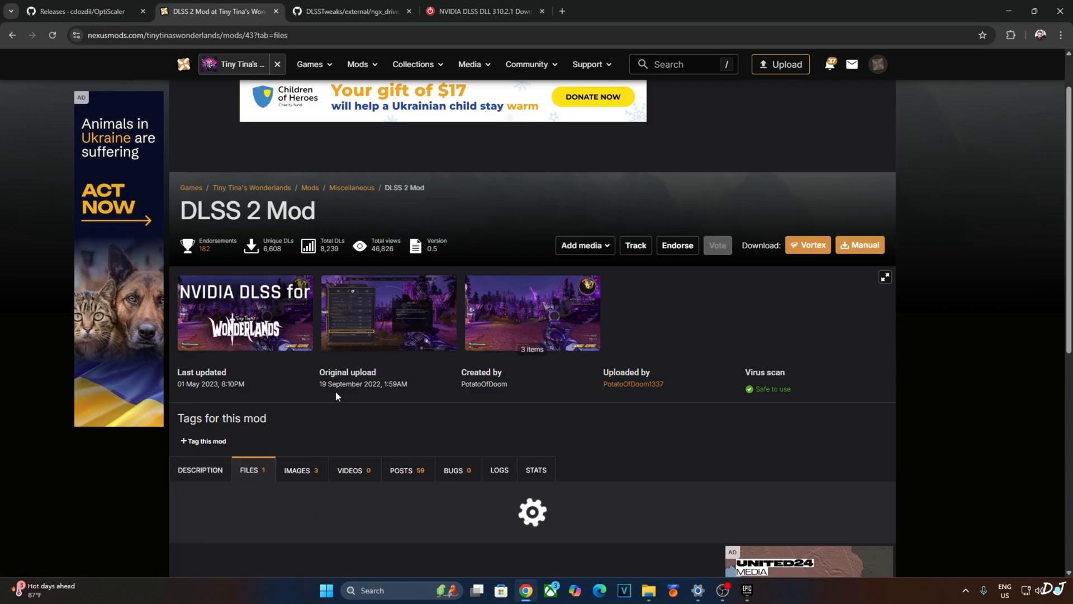
pyautogui.scroll(-3)
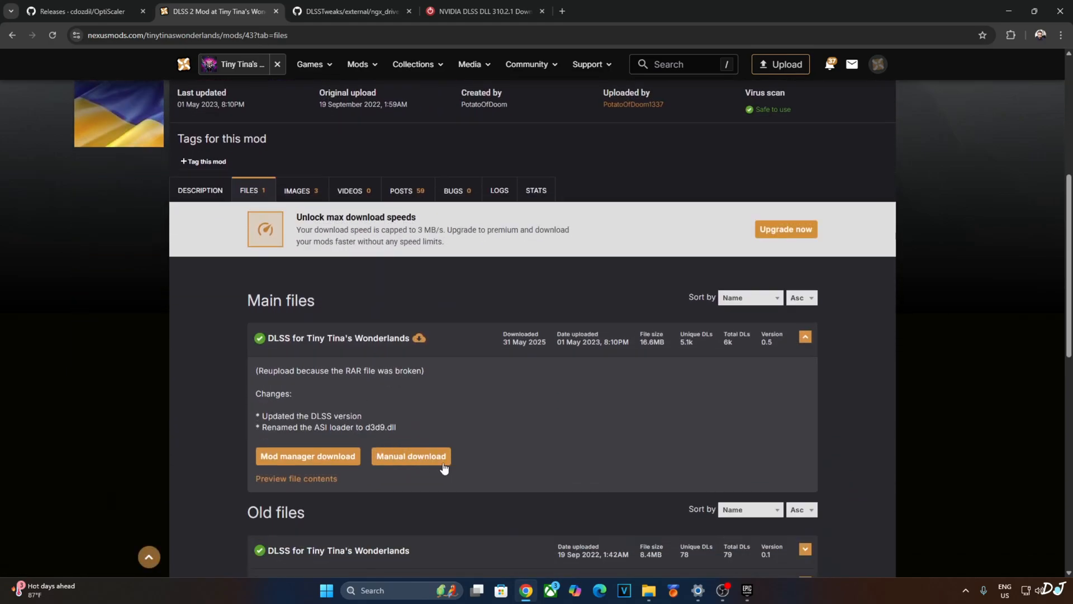
pyautogui.moveTo(350, 366)
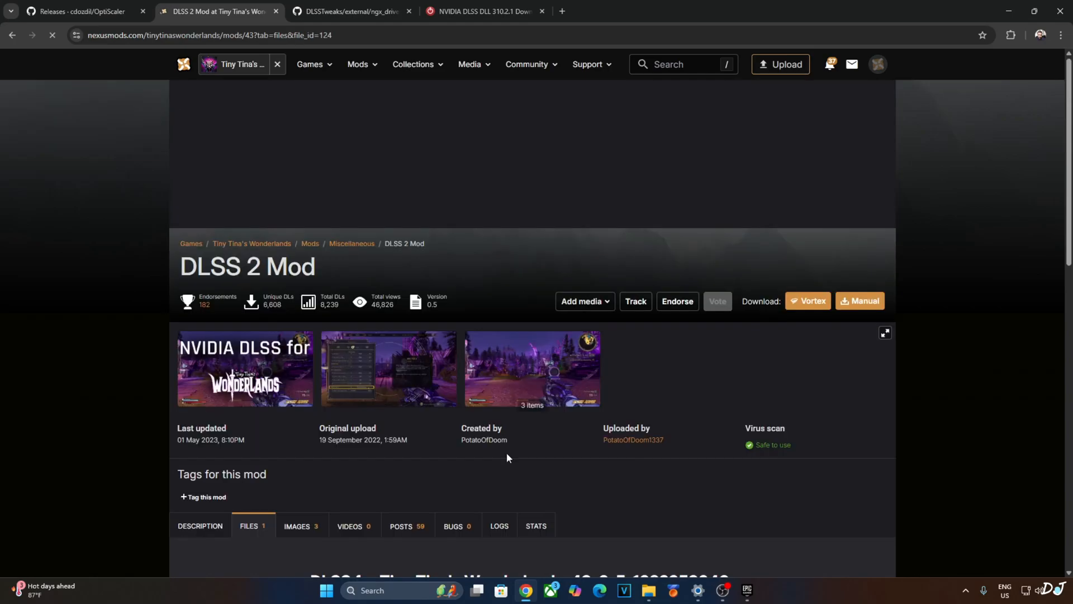
pyautogui.click(82, 11)
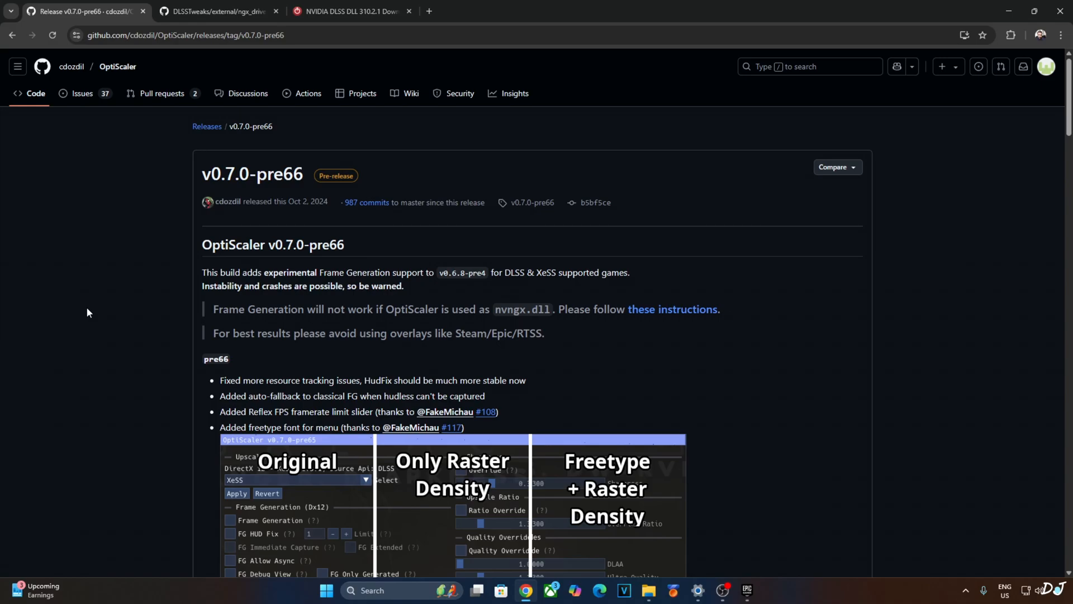
pyautogui.moveTo(117, 271)
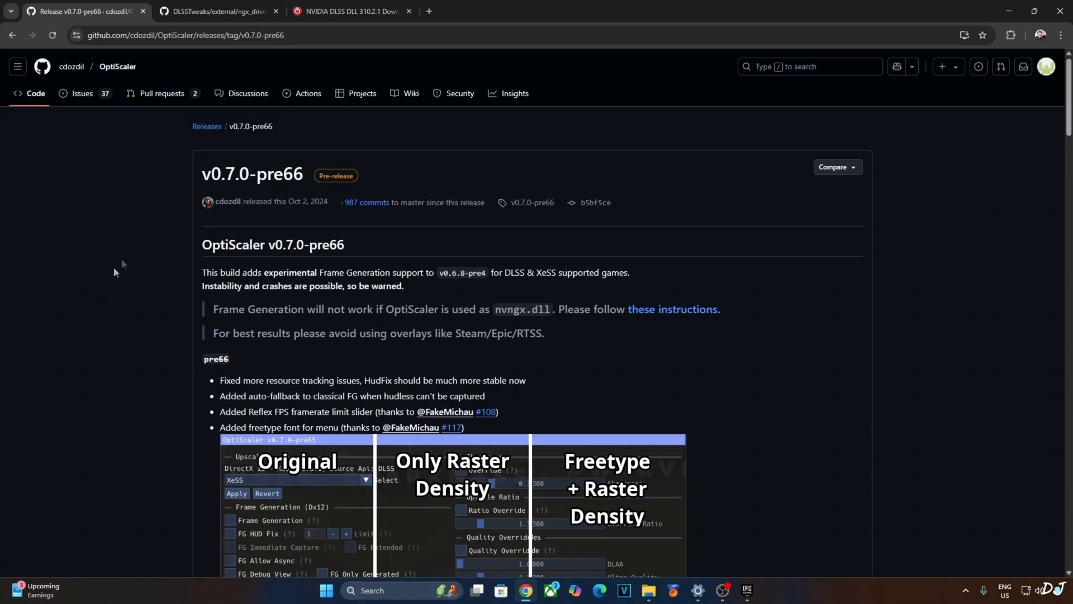
pyautogui.moveTo(234, 197)
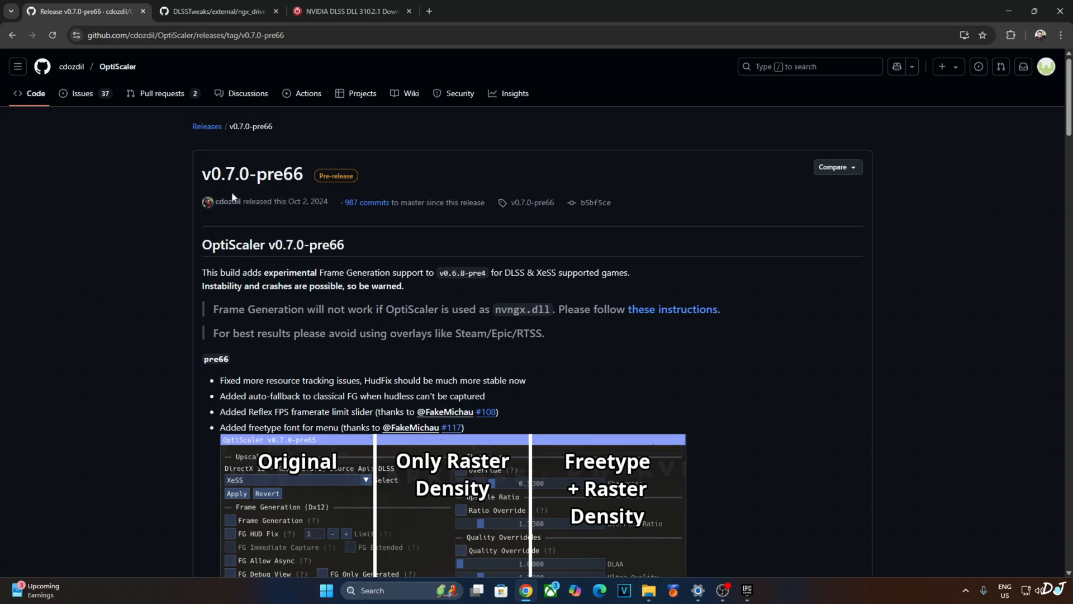
pyautogui.moveTo(301, 227)
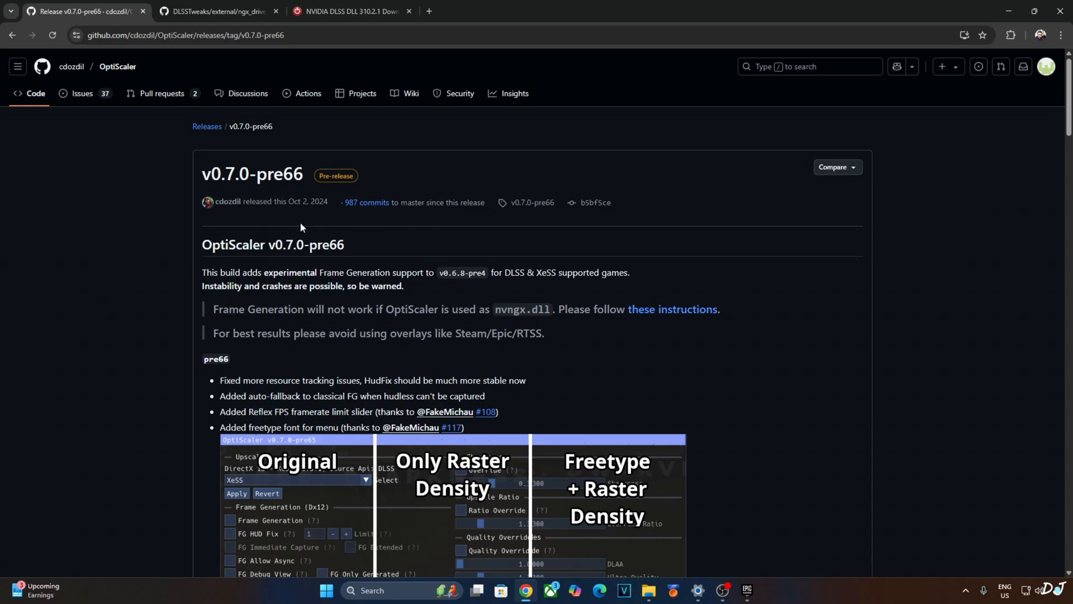
# Scroll through the OptiScaler v0.7.0-pre66 release notes on frame generation and HudFix.
pyautogui.scroll(-3)
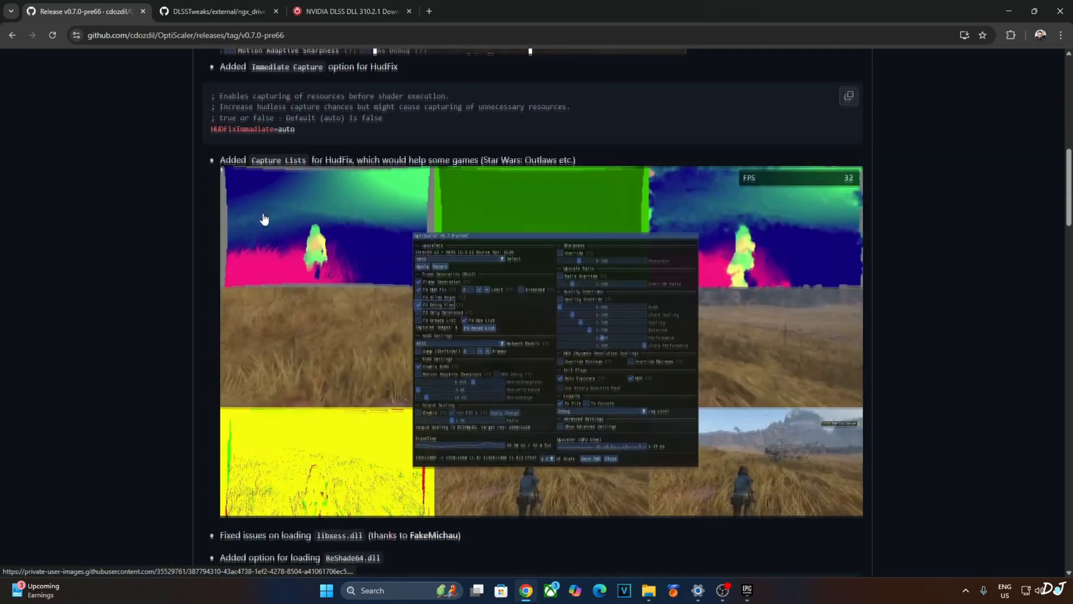
pyautogui.scroll(-3)
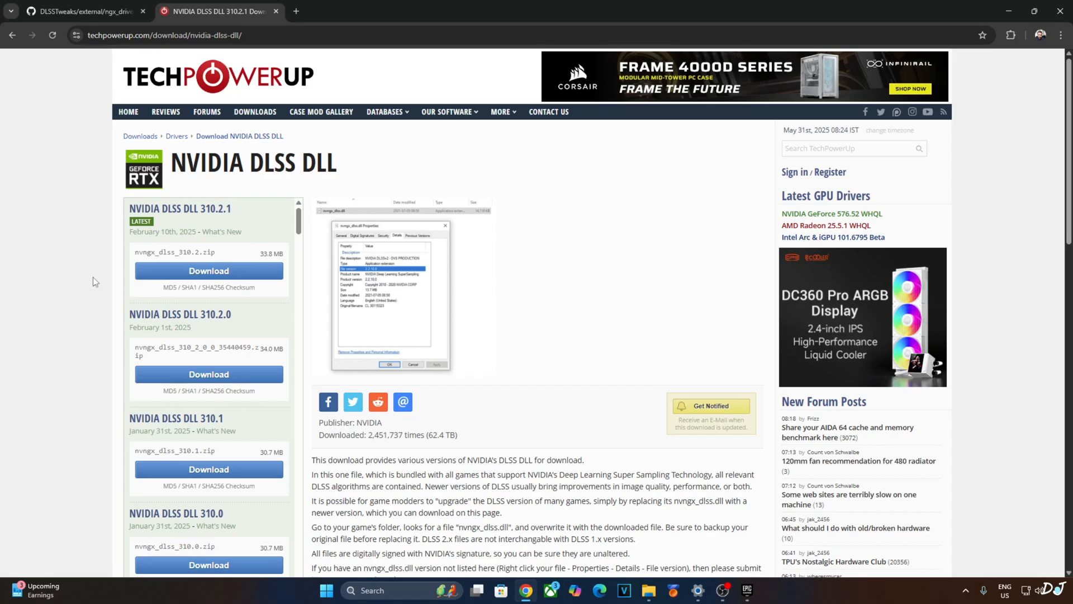
pyautogui.moveTo(155, 266)
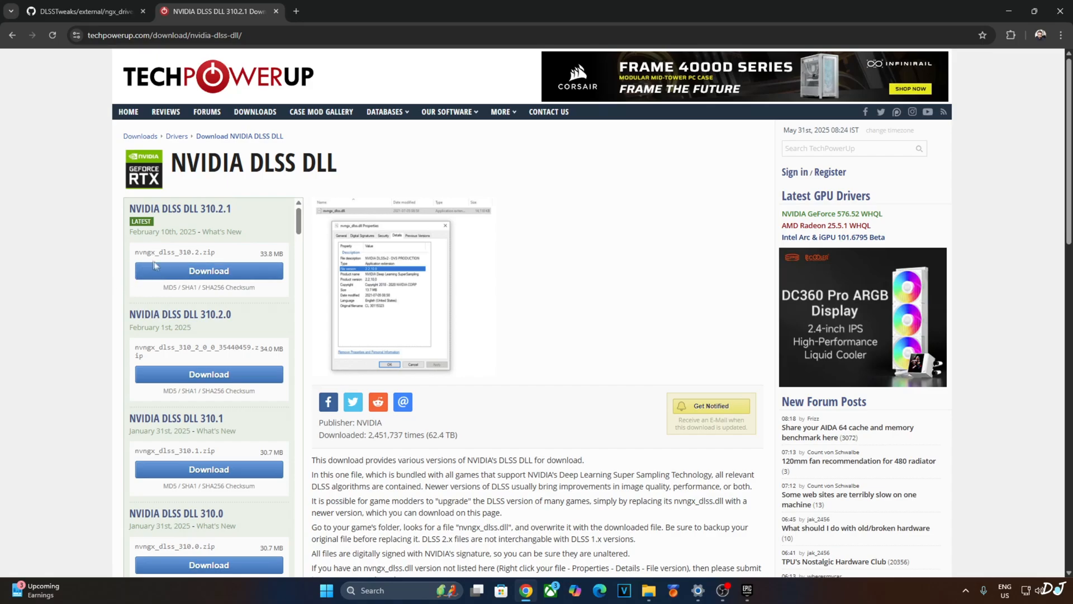
pyautogui.moveTo(330, 262)
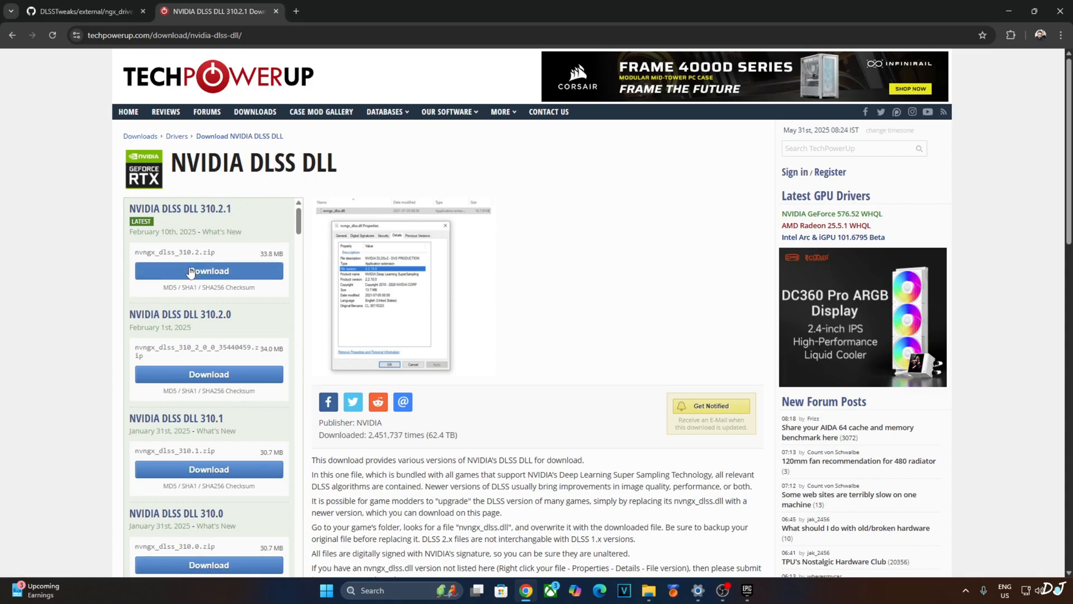
pyautogui.moveTo(235, 277)
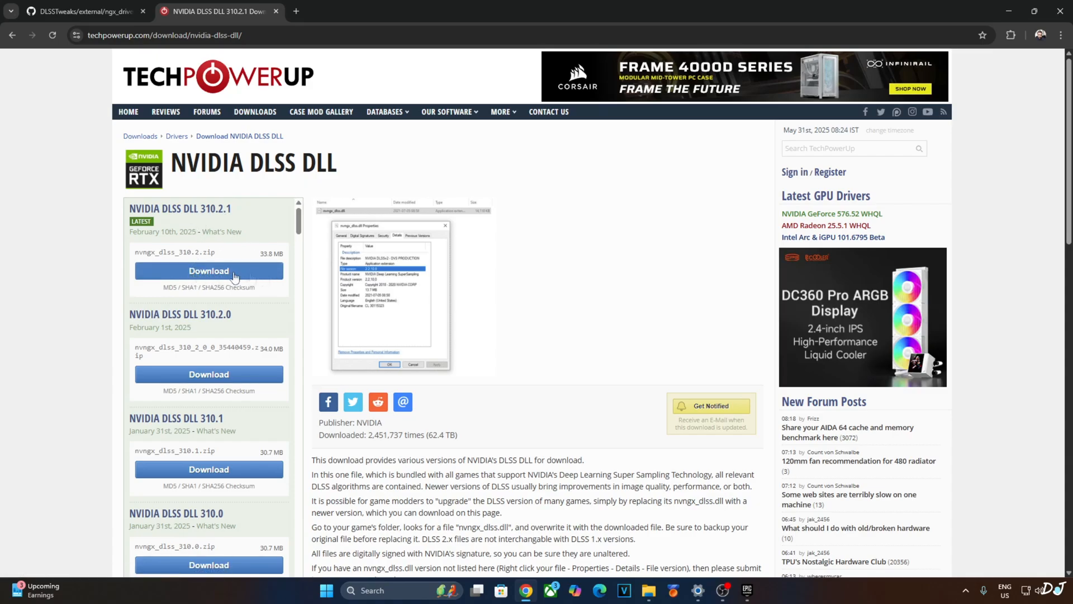
pyautogui.moveTo(185, 272)
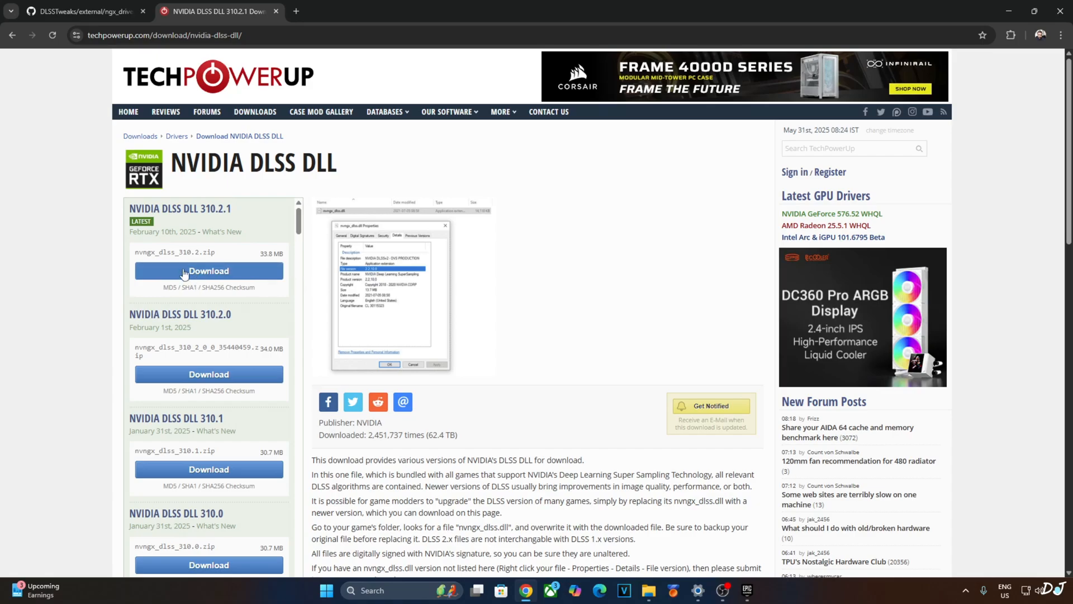
# Download NVIDIA DLSS DLL 310.2.1 from the closest TechPowerUp US server.
pyautogui.click(209, 271)
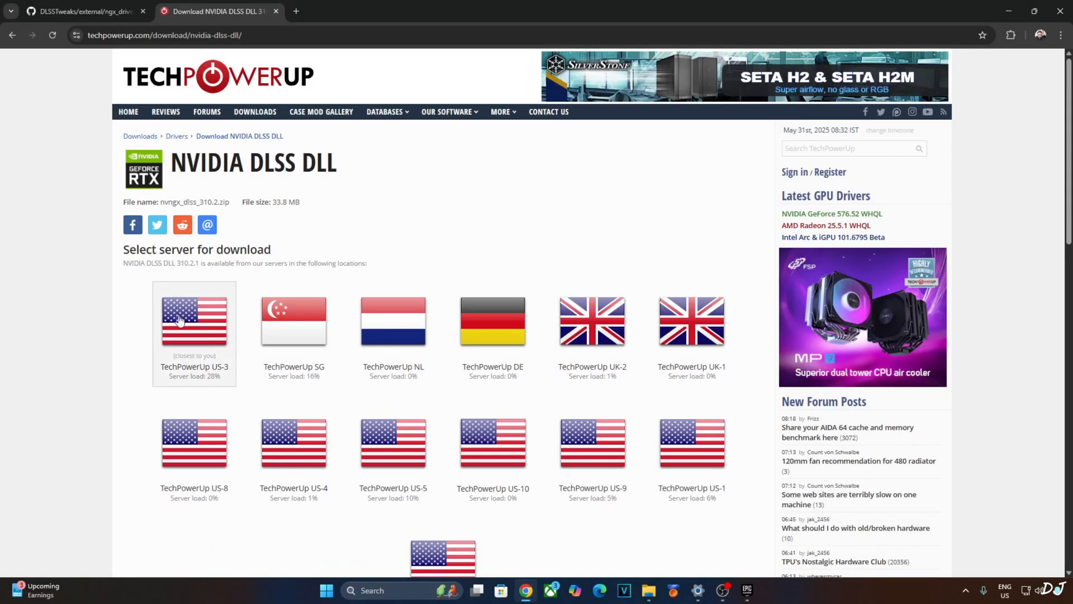
pyautogui.moveTo(239, 183)
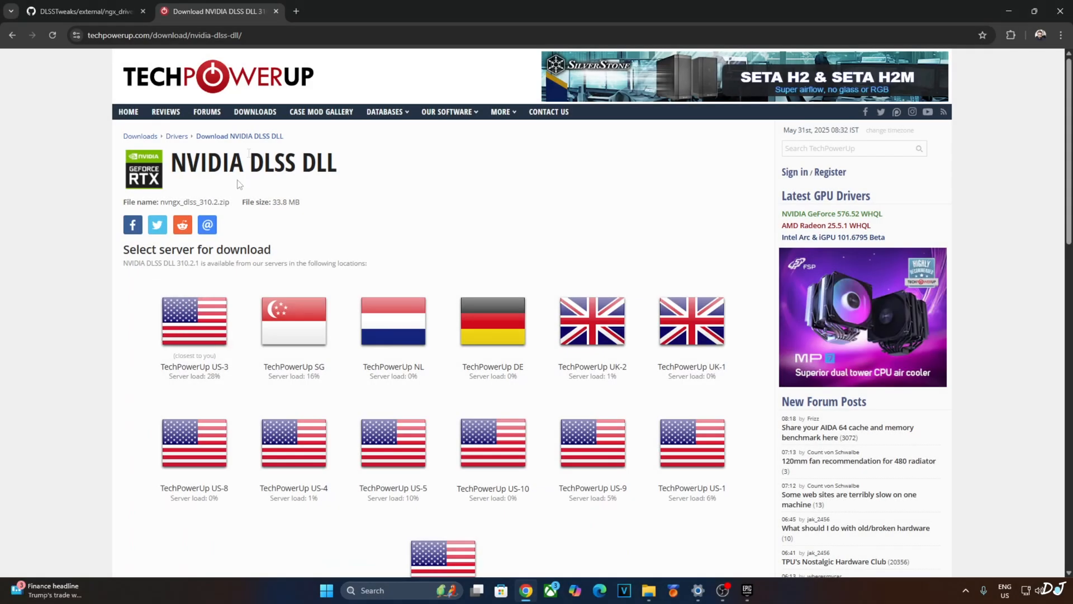
pyautogui.click(82, 11)
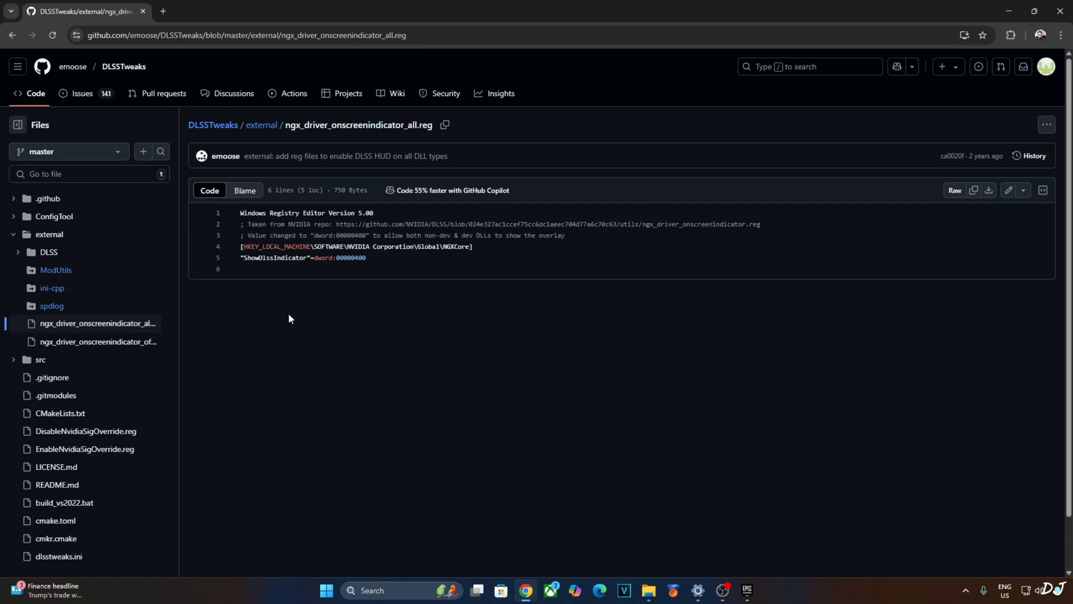
pyautogui.moveTo(231, 262)
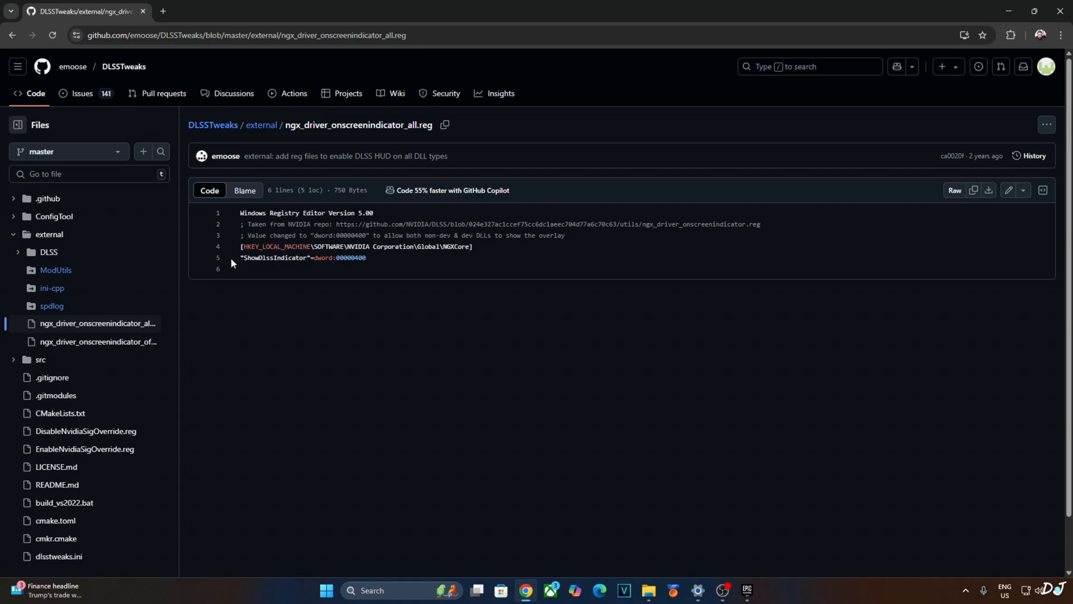
pyautogui.moveTo(229, 233)
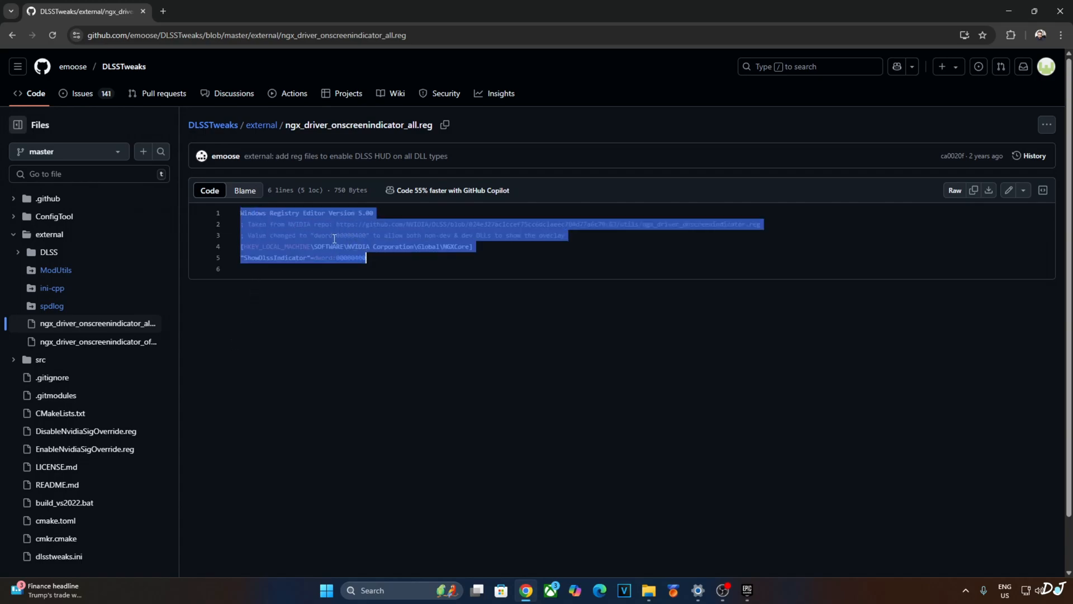
pyautogui.moveTo(502, 261)
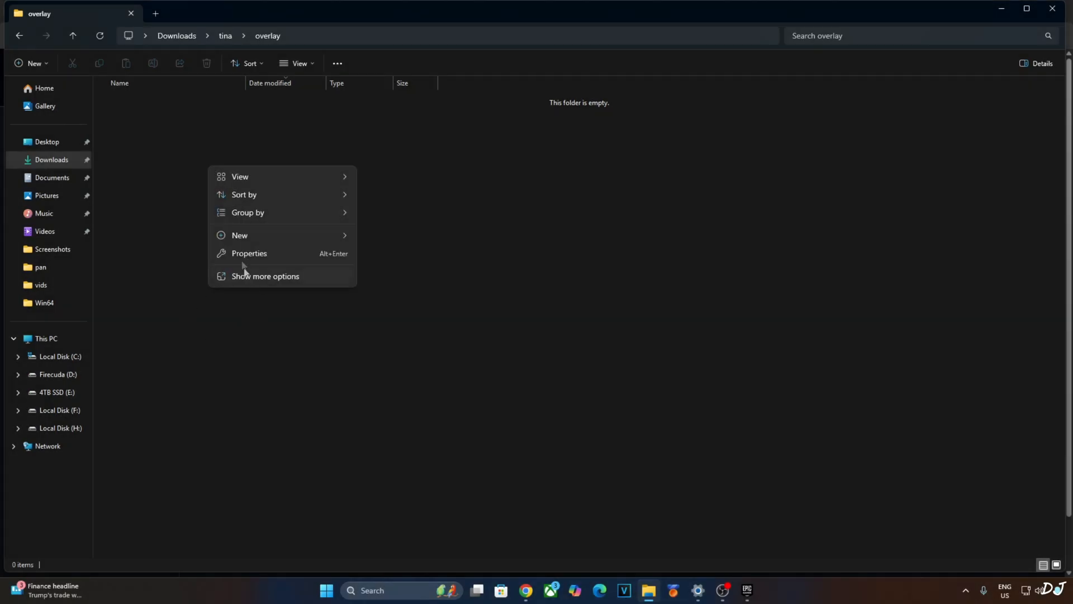
# Create overlay.reg in the Downloads\tina\overlay folder and open it in Notepad.
pyautogui.click(239, 234)
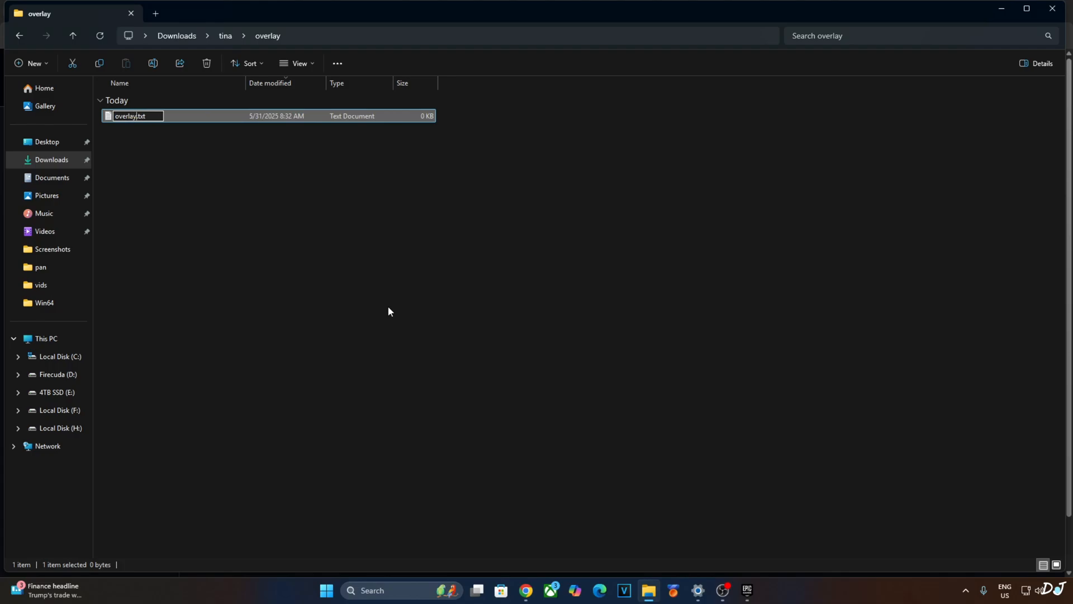
pyautogui.write('overlay.reg')
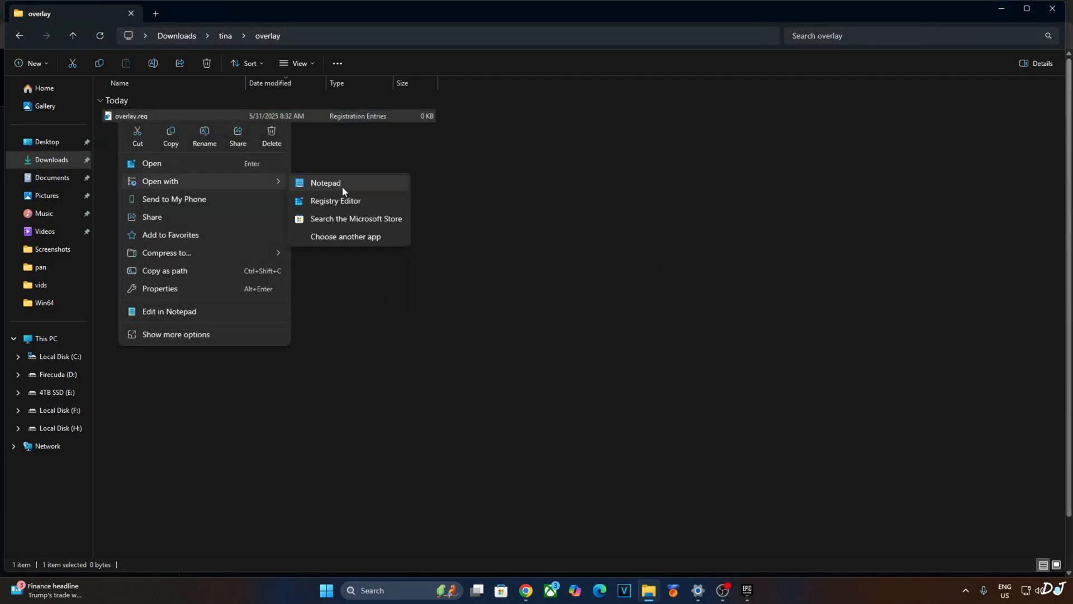
pyautogui.click(325, 182)
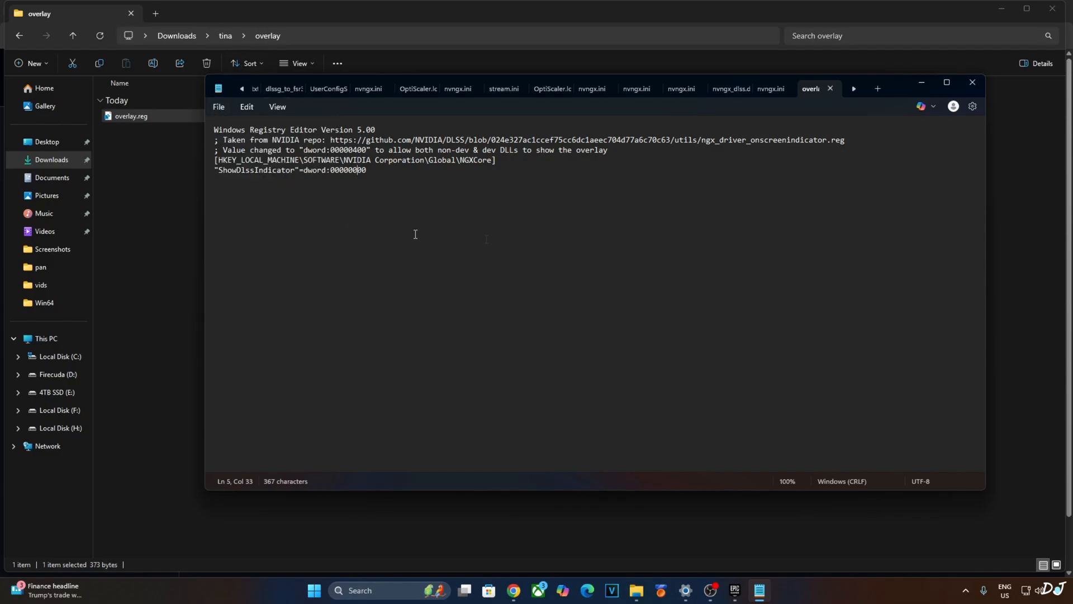
pyautogui.moveTo(287, 200)
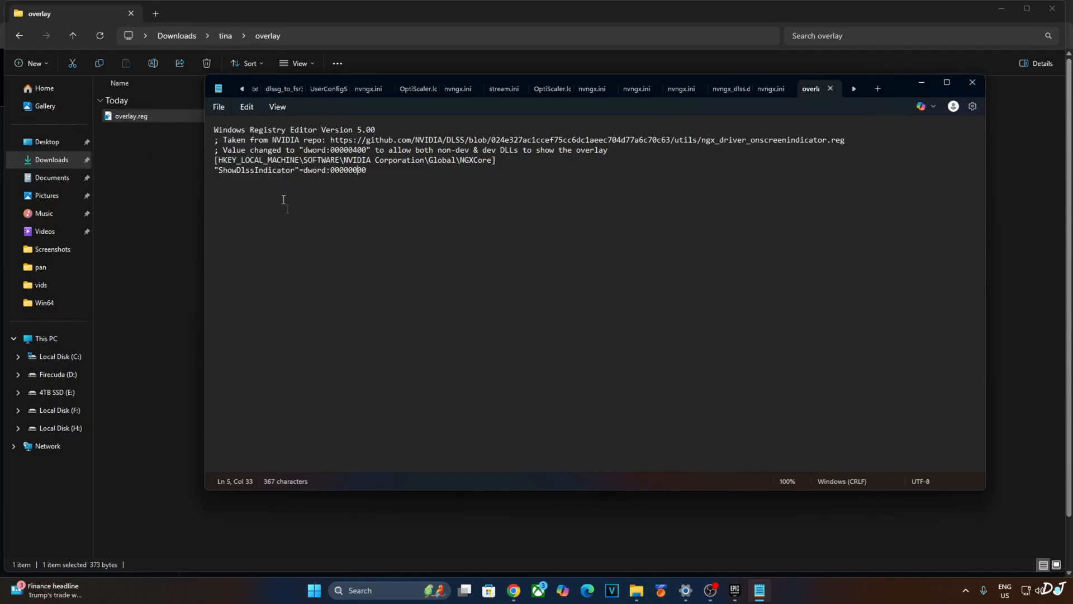
pyautogui.moveTo(291, 222)
pyautogui.write('4')
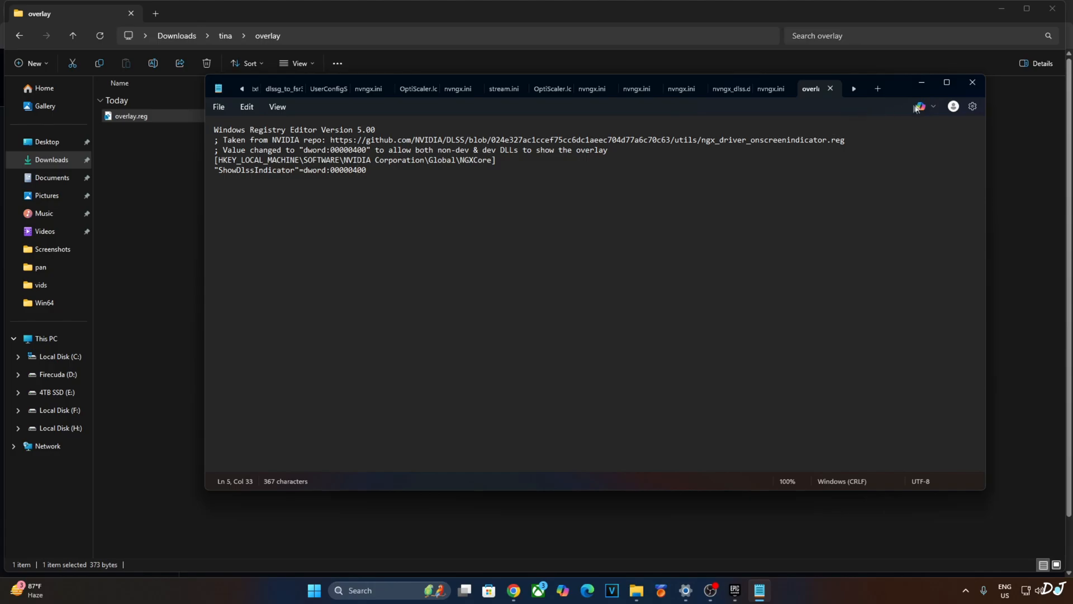
# Merge overlay.reg with ShowDlssIndicator dword:00000400 into the registry and dismiss the success message.
pyautogui.rightClick(128, 115)
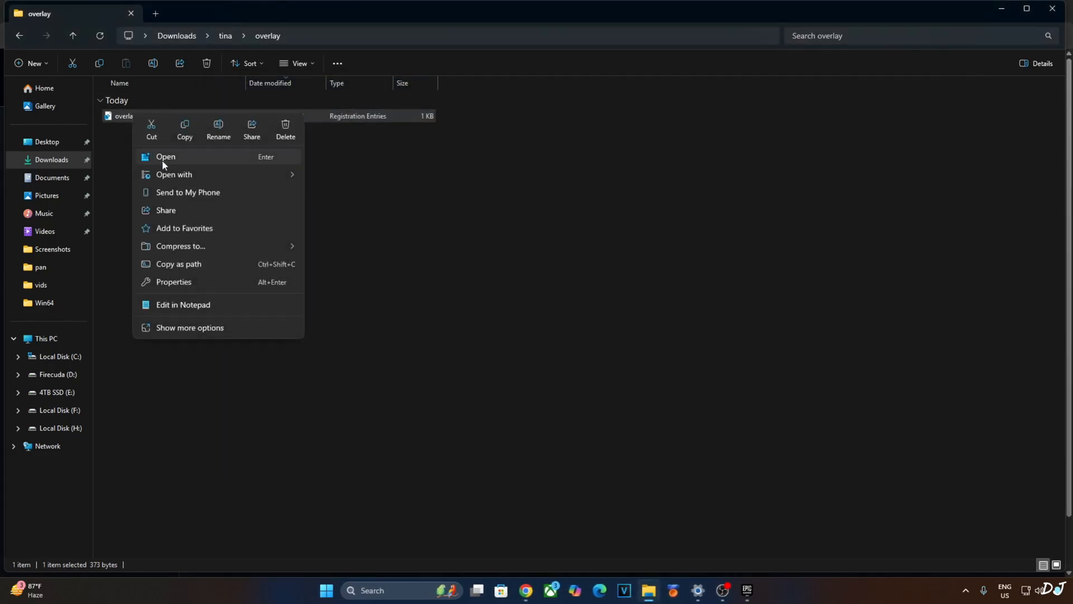
pyautogui.click(165, 157)
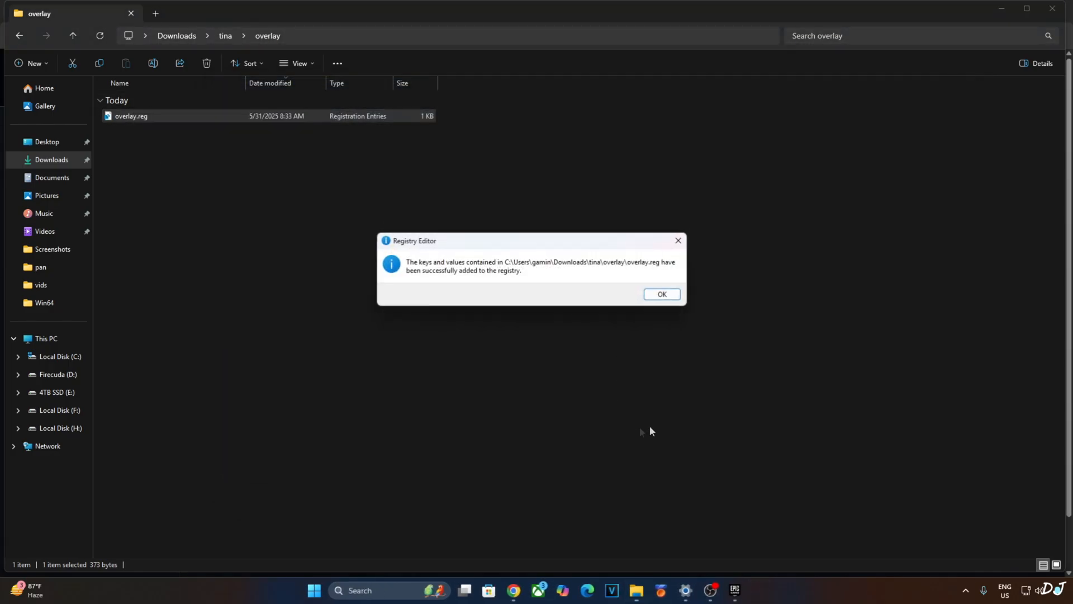
pyautogui.click(660, 295)
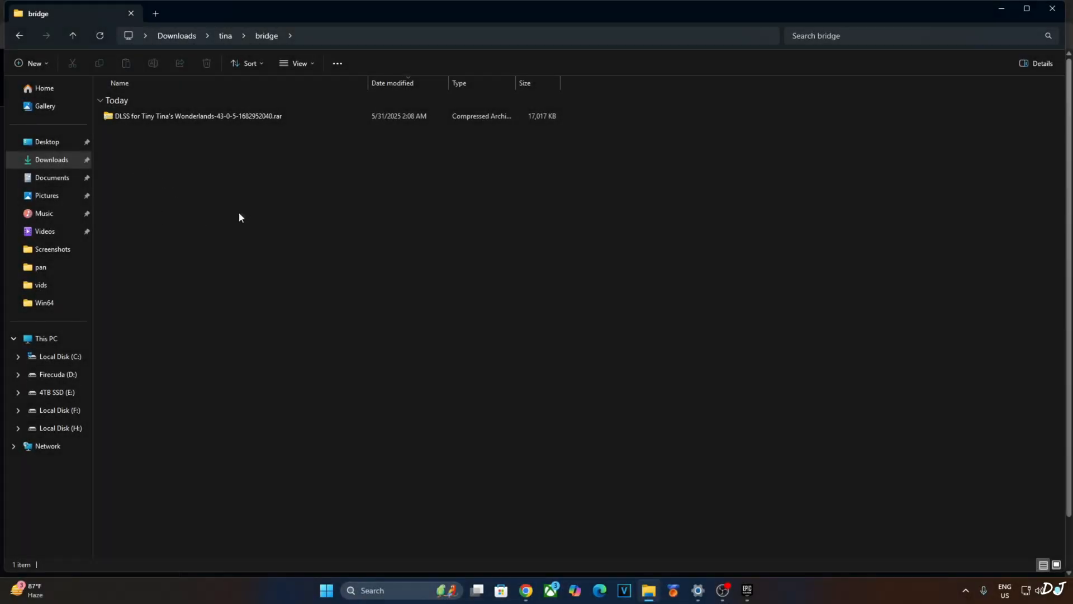
# Browse into the DLSS mod archive's OakGame\Binaries\Win64 folder and select all four files.
pyautogui.doubleClick(194, 115)
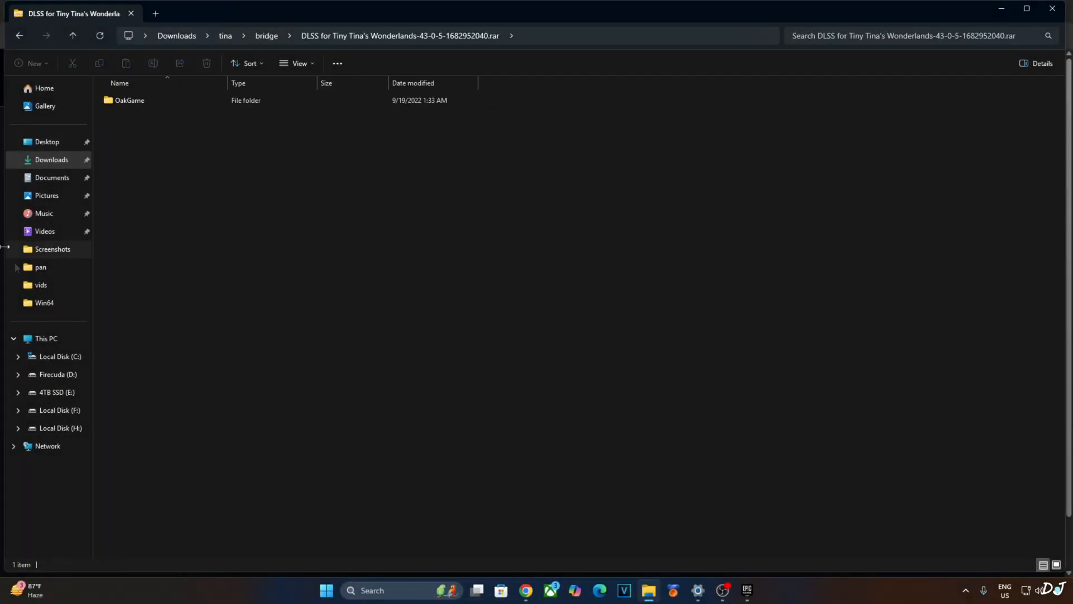
pyautogui.doubleClick(129, 99)
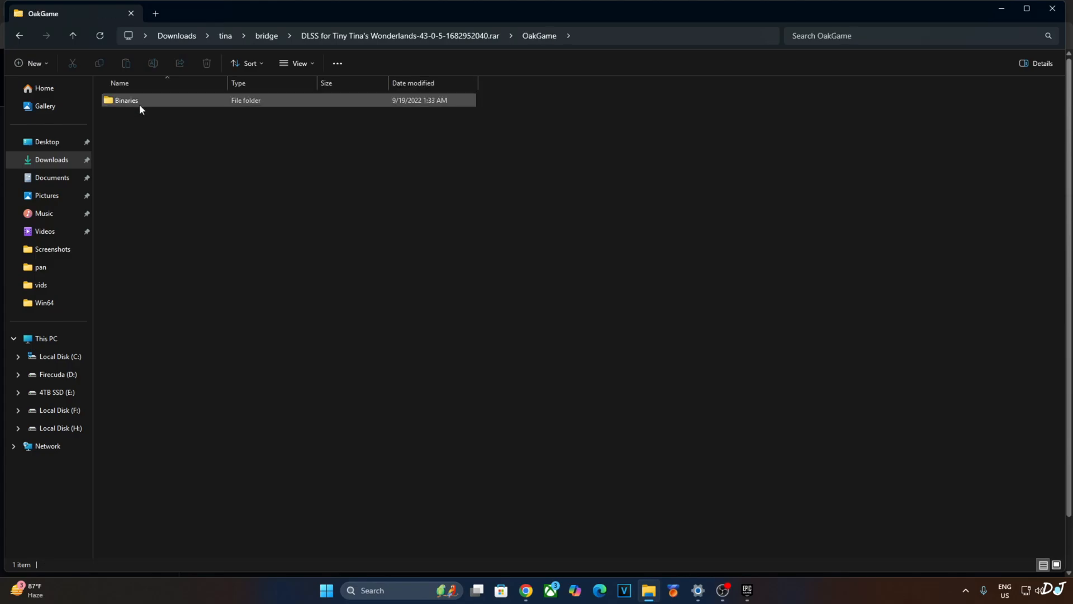
pyautogui.doubleClick(126, 99)
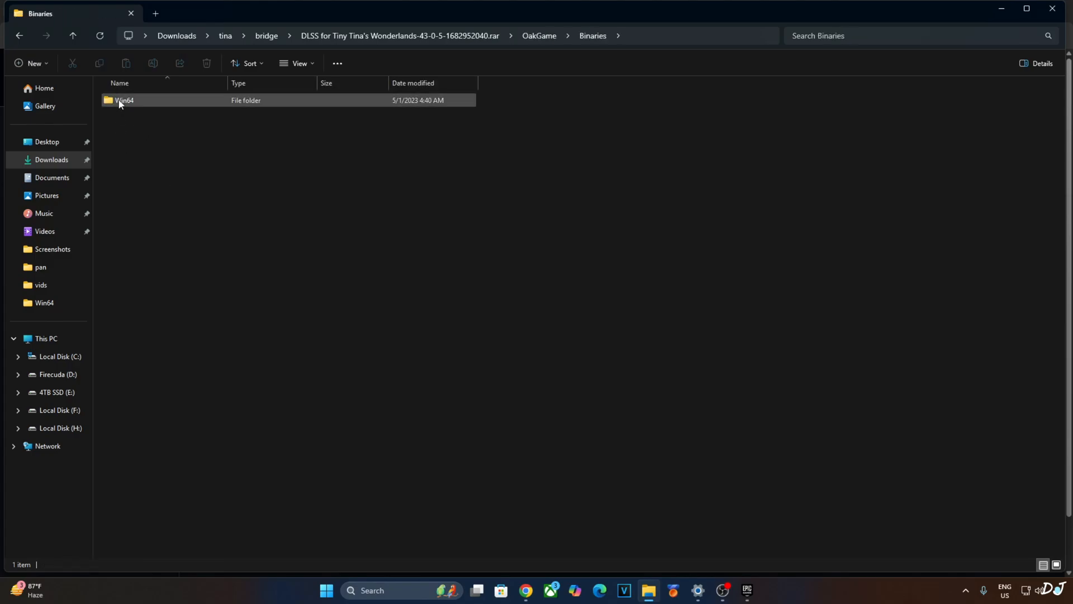
pyautogui.doubleClick(124, 99)
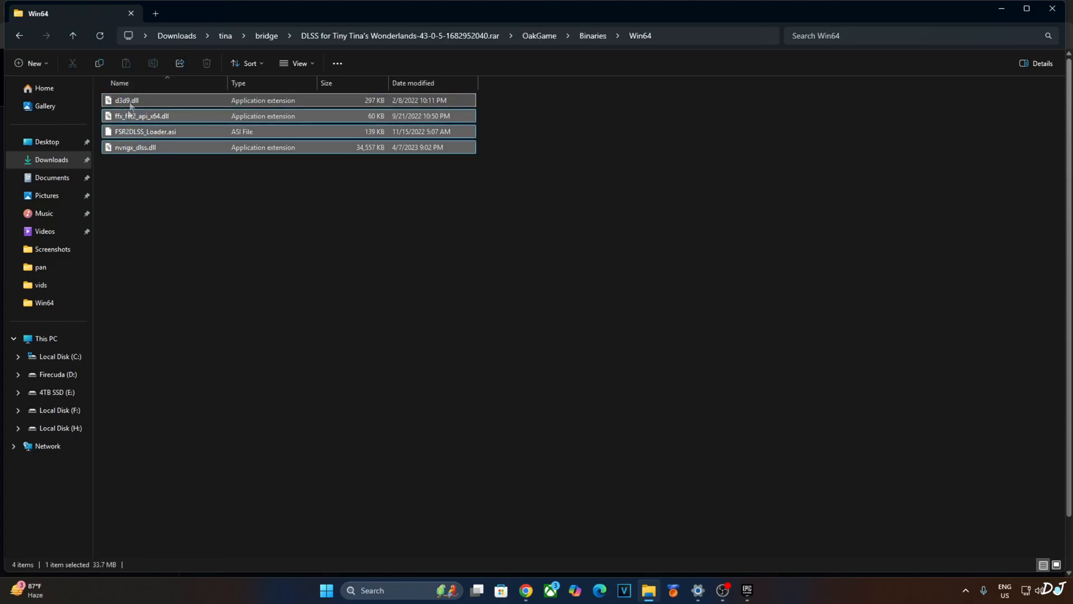
pyautogui.press('ctrl+a')
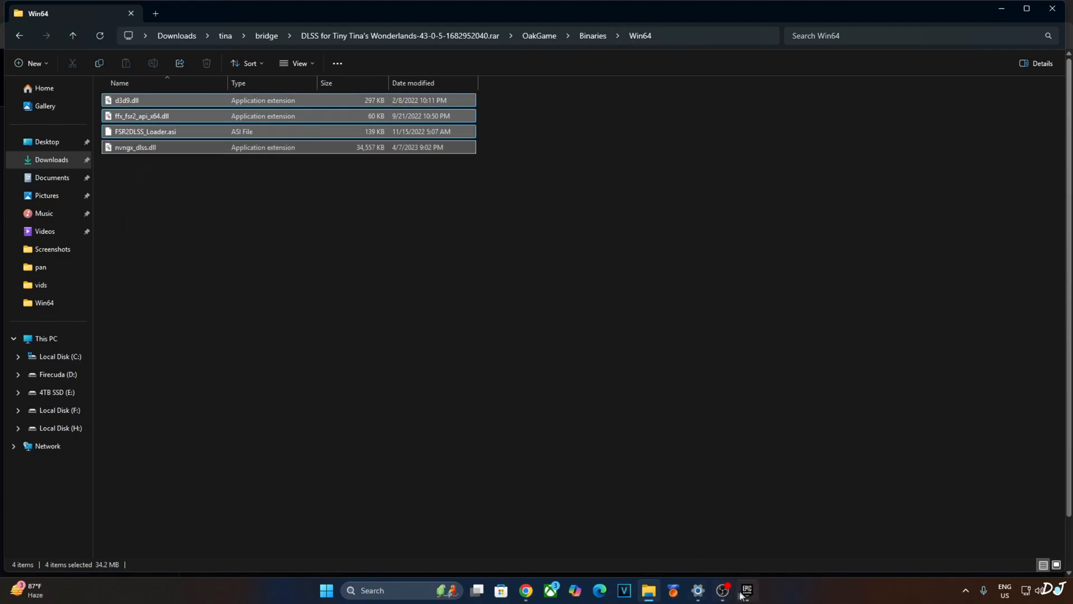
# Open Tiny Tina's Wonderlands' installation folder from the Epic Games Launcher library.
pyautogui.click(745, 591)
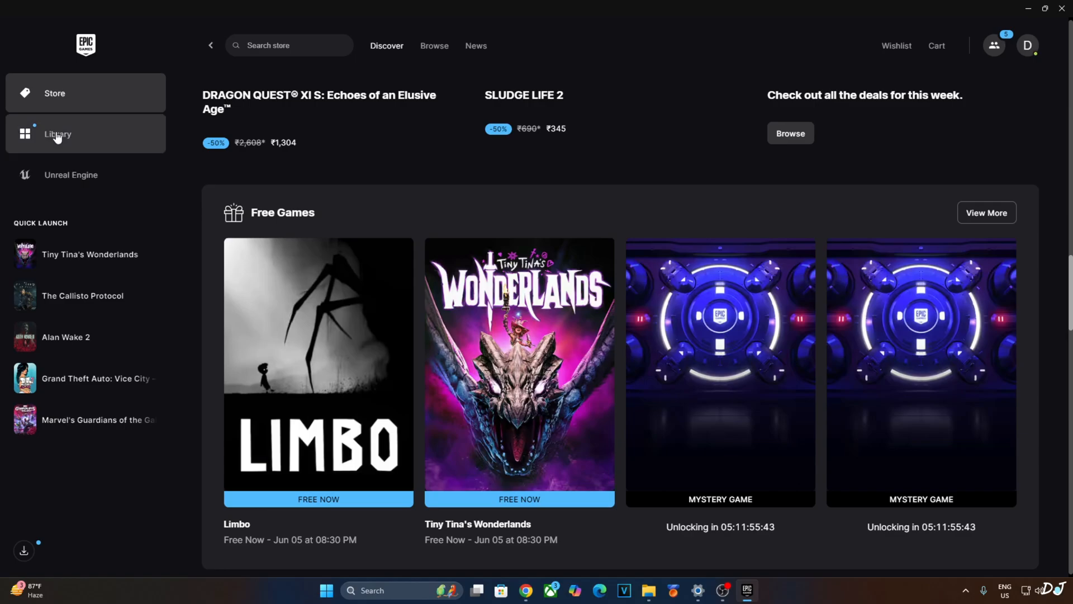
pyautogui.click(57, 133)
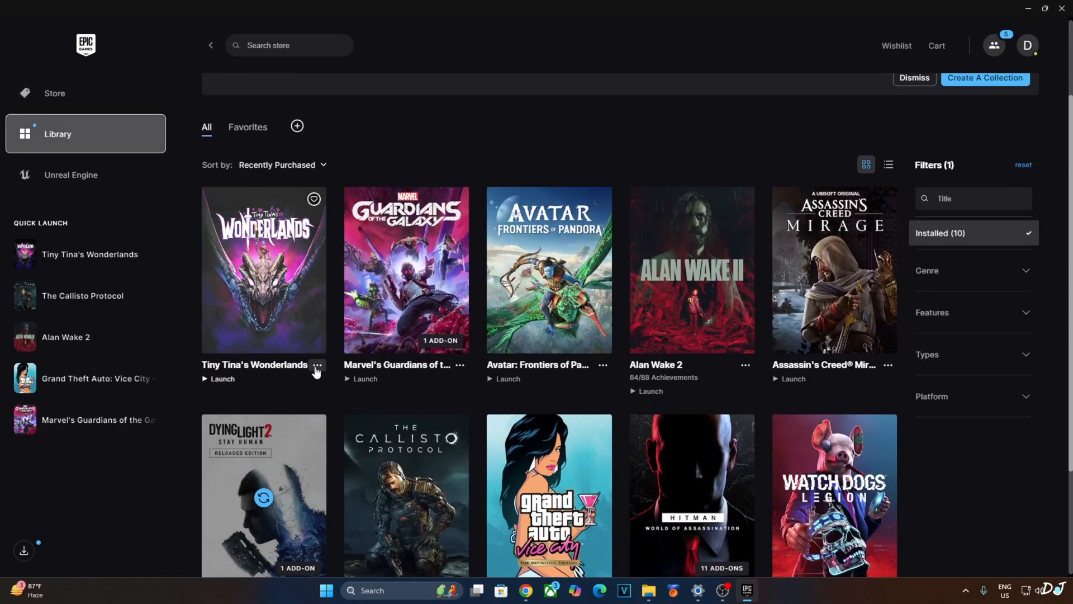
pyautogui.click(316, 364)
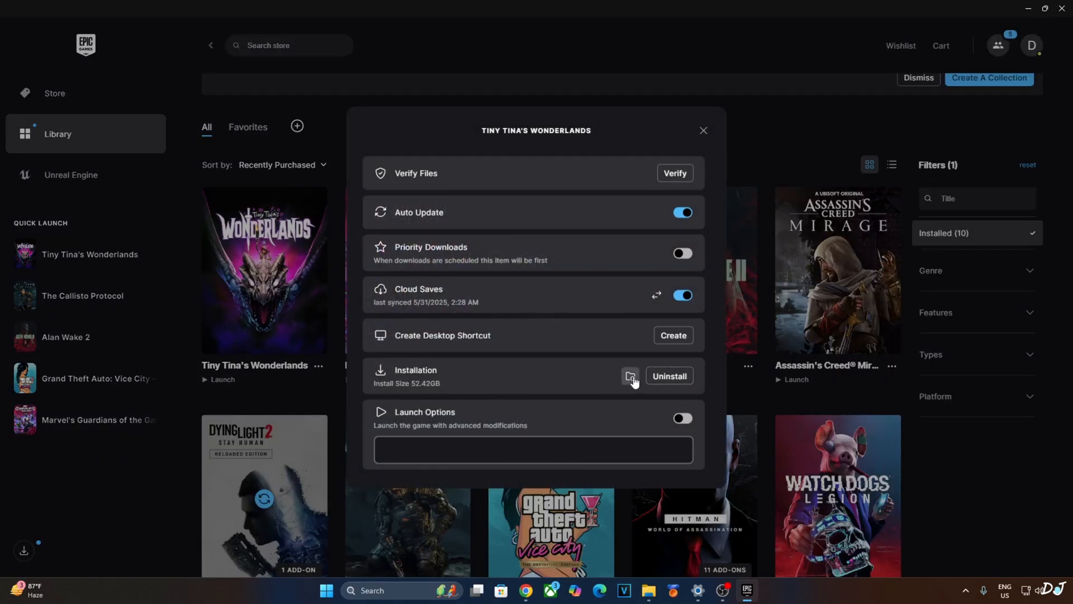
pyautogui.click(630, 375)
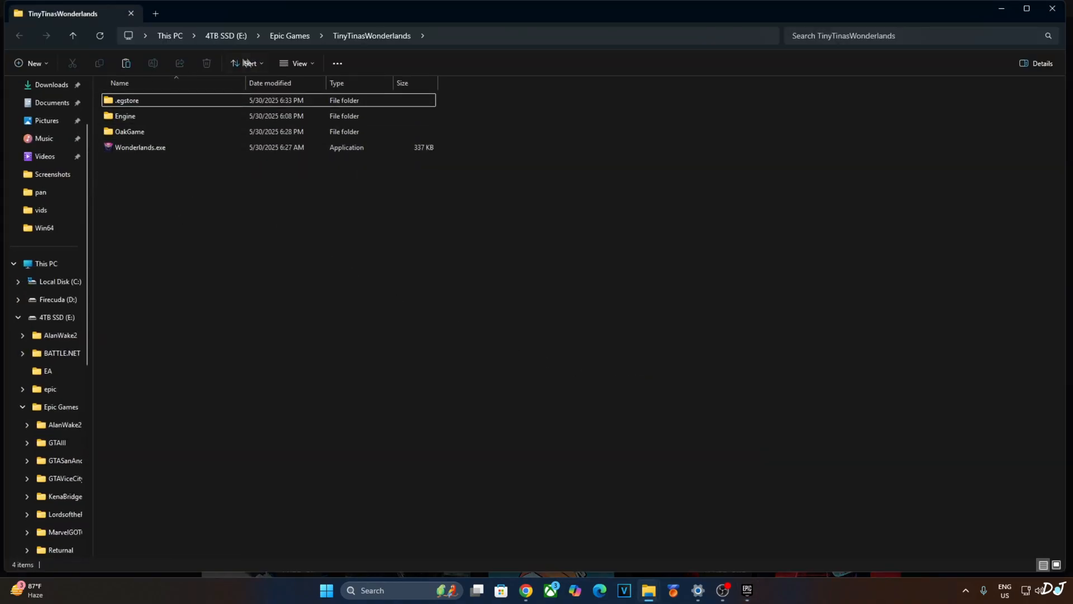
# Place the four mod files, including nvngx_dlss.dll 3.1.11.0, in the game's OakGame\Binaries\Win64 folder.
pyautogui.doubleClick(129, 132)
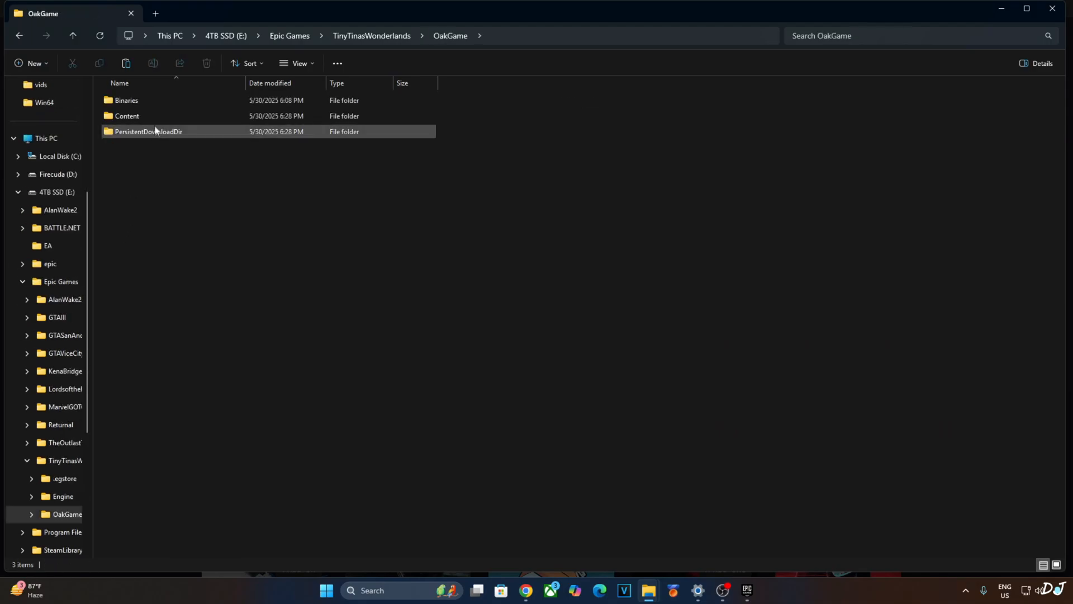
pyautogui.doubleClick(126, 100)
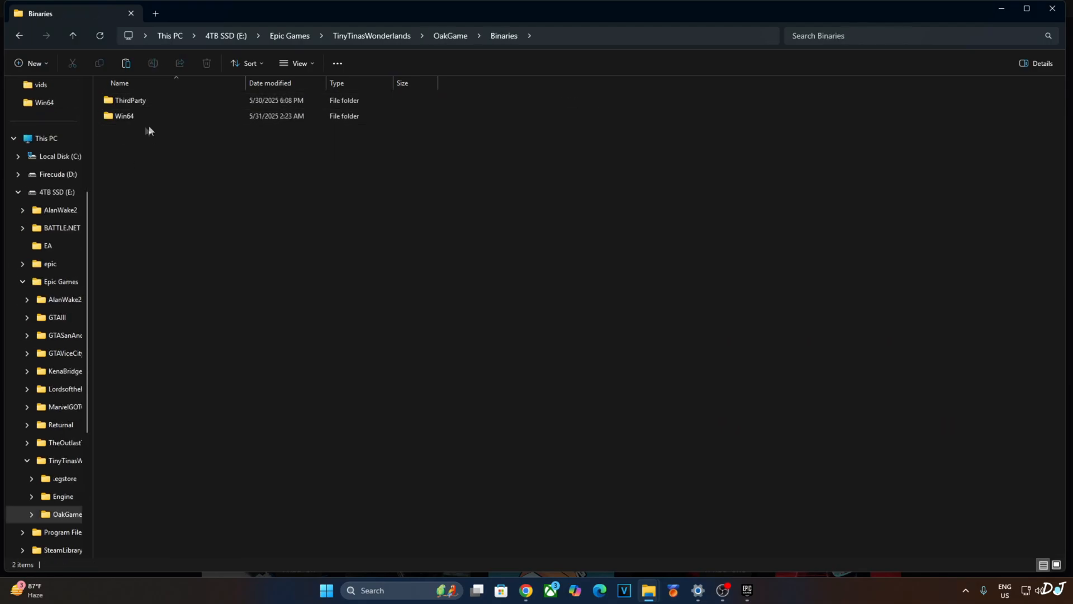
pyautogui.doubleClick(124, 115)
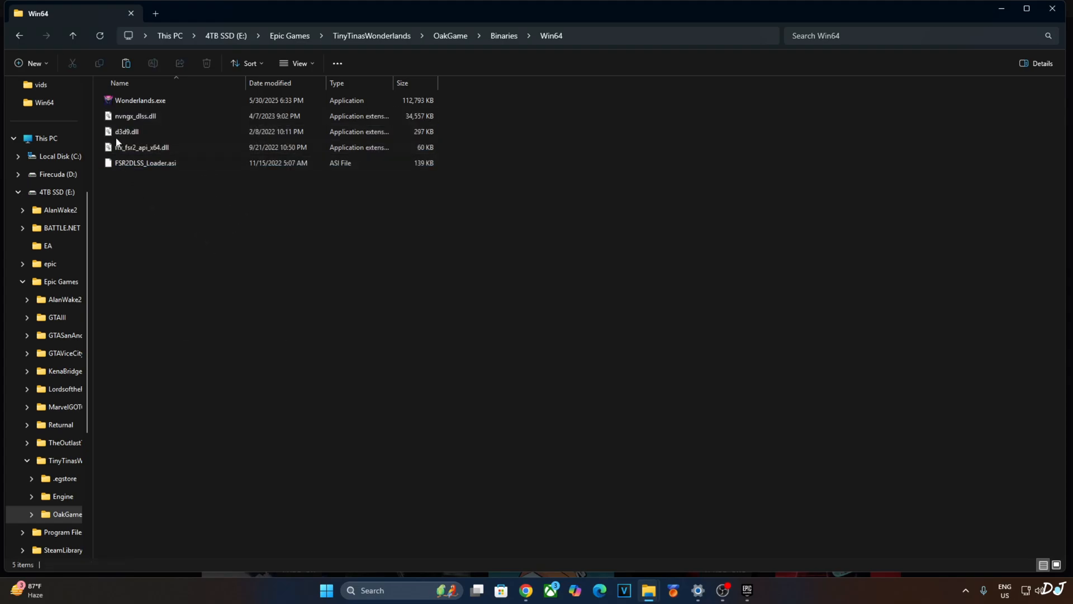
pyautogui.moveTo(135, 116)
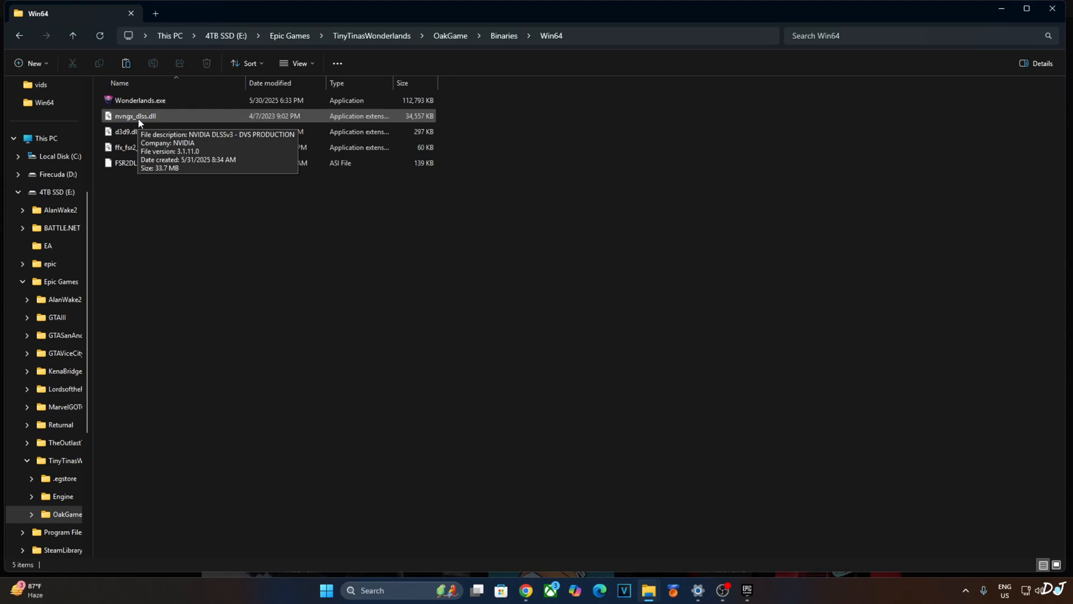
pyautogui.click(203, 14)
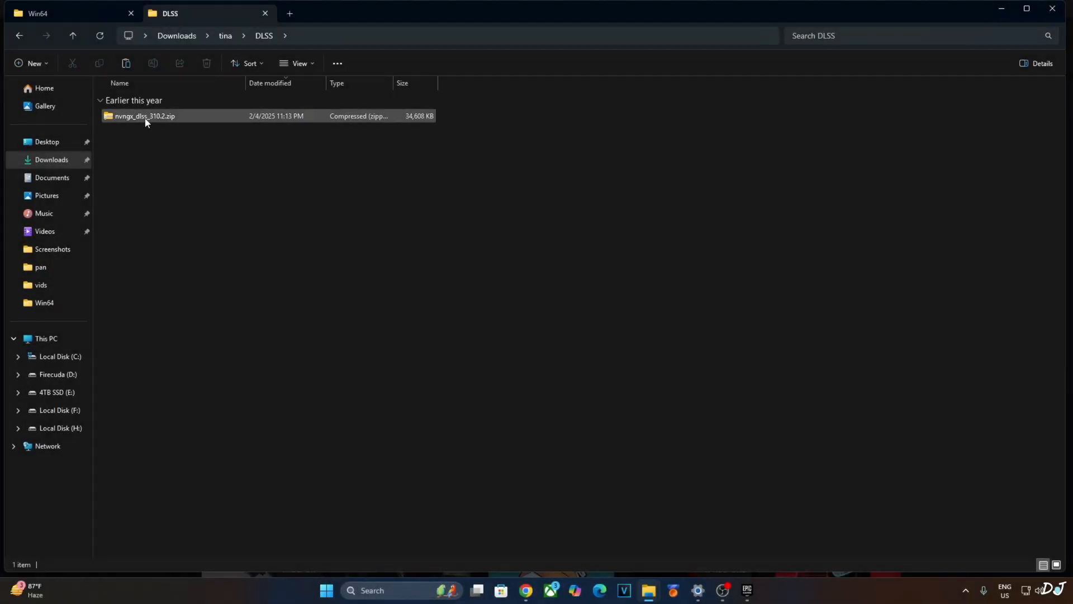
# Replace the game's nvngx_dlss.dll with version 310.2.1.0 extracted from nvngx_dlss_310.2.zip.
pyautogui.rightClick(127, 99)
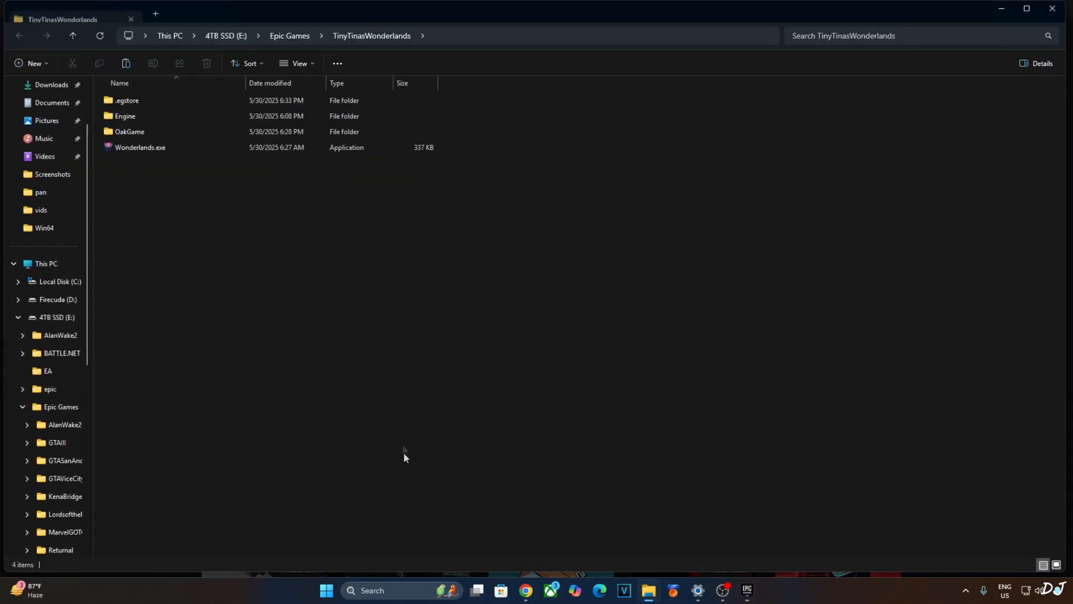
pyautogui.doubleClick(130, 131)
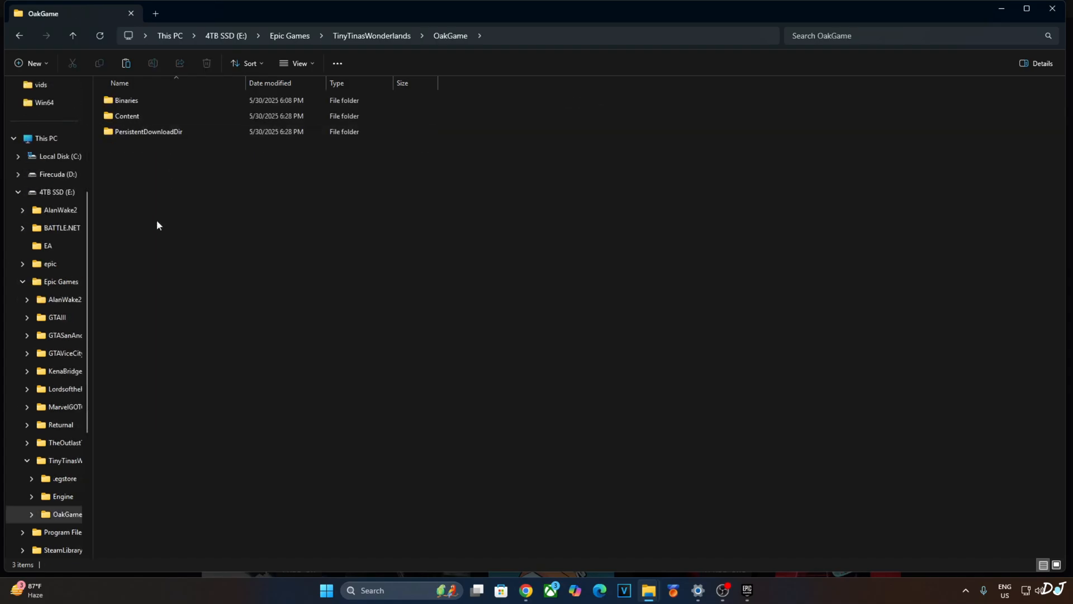
pyautogui.doubleClick(127, 100)
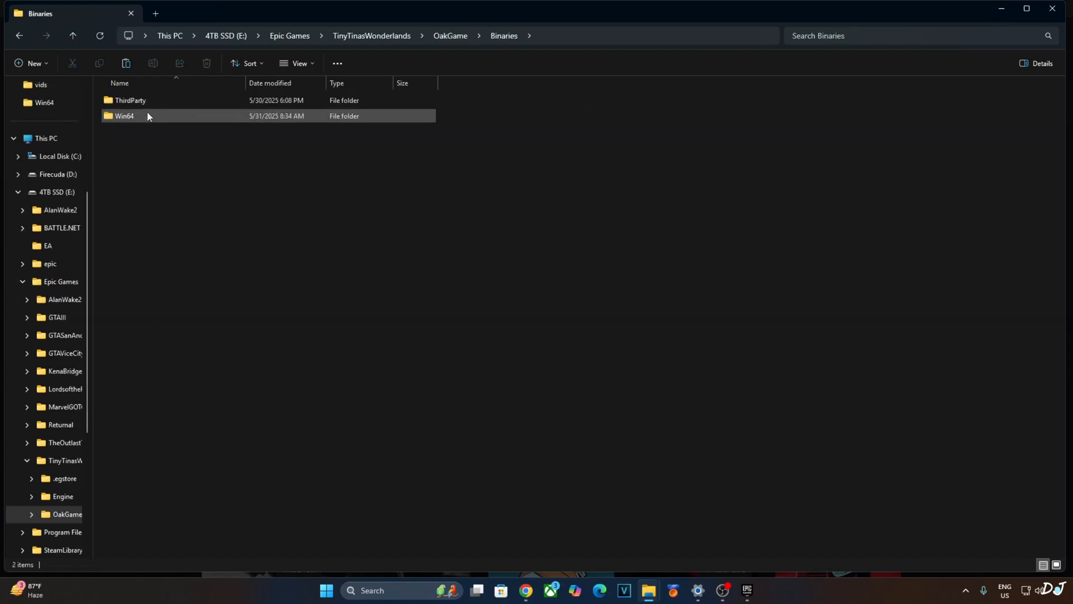
pyautogui.doubleClick(124, 116)
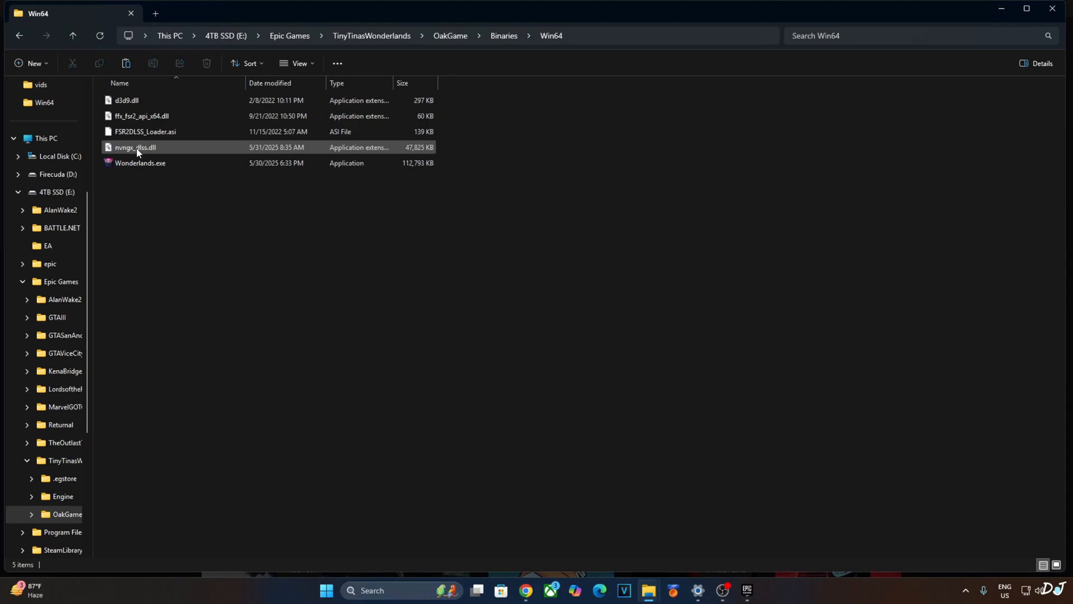
pyautogui.moveTo(136, 148)
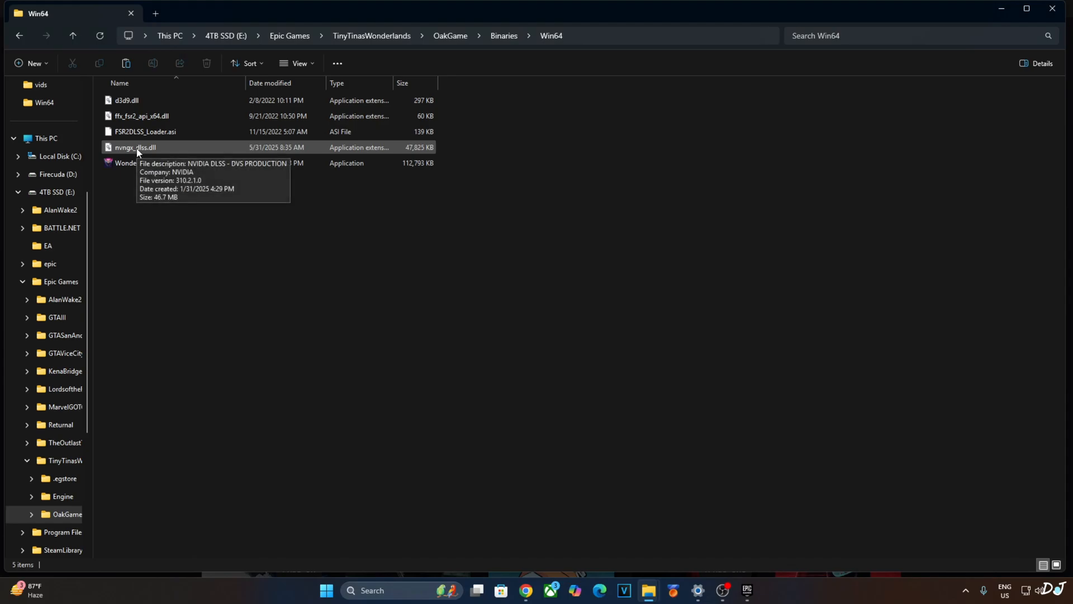
pyautogui.click(199, 14)
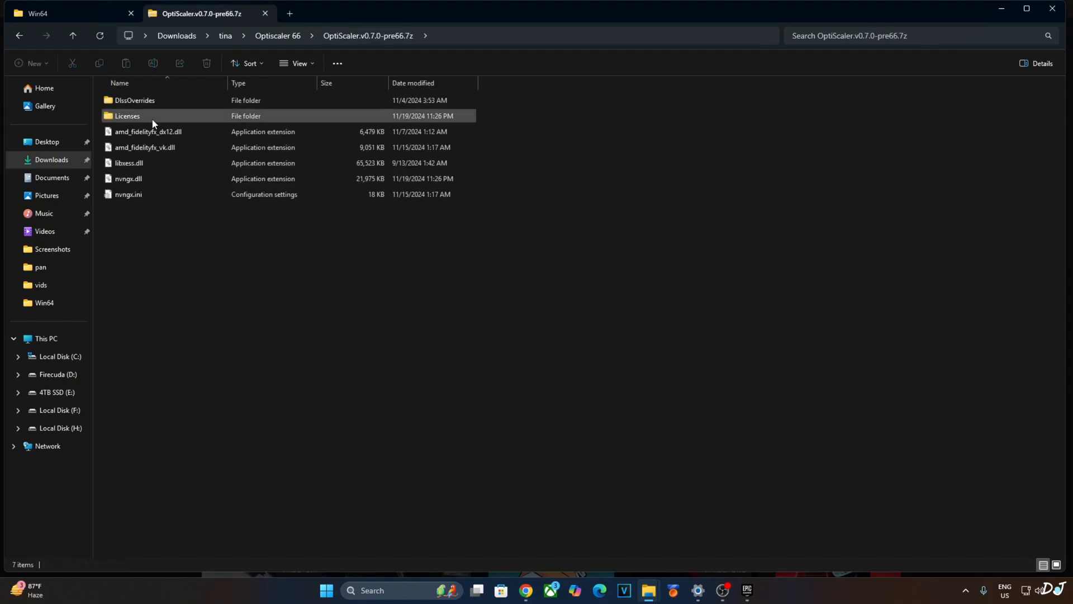
# Copy nvngx.dll, nvngx.ini and amd_fidelityfx_dx12.dll into the game's OakGame\Binaries\Win64 folder.
pyautogui.click(129, 194)
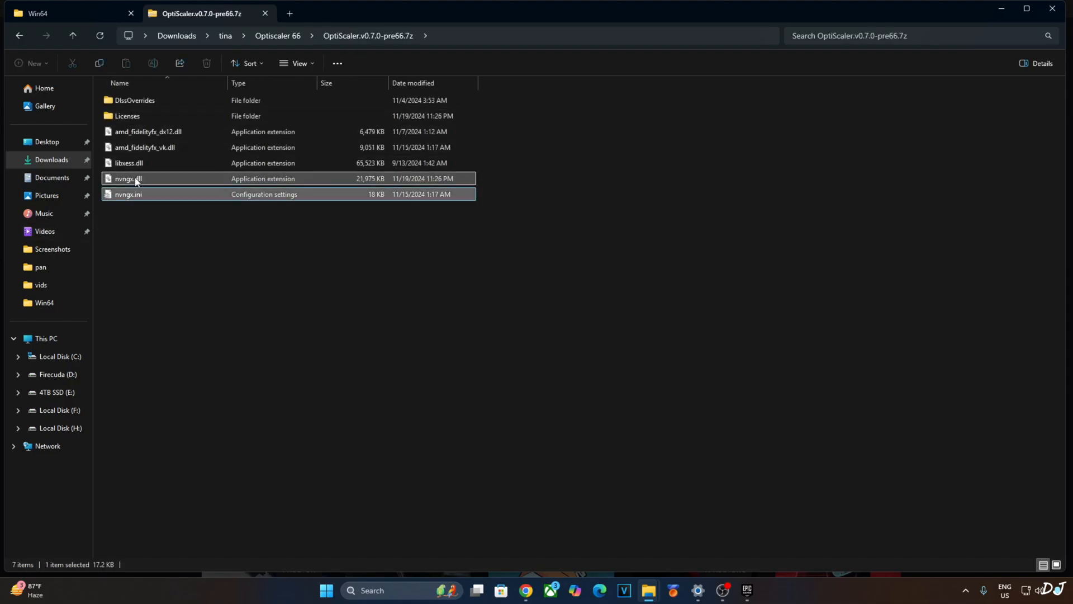
pyautogui.click(149, 132)
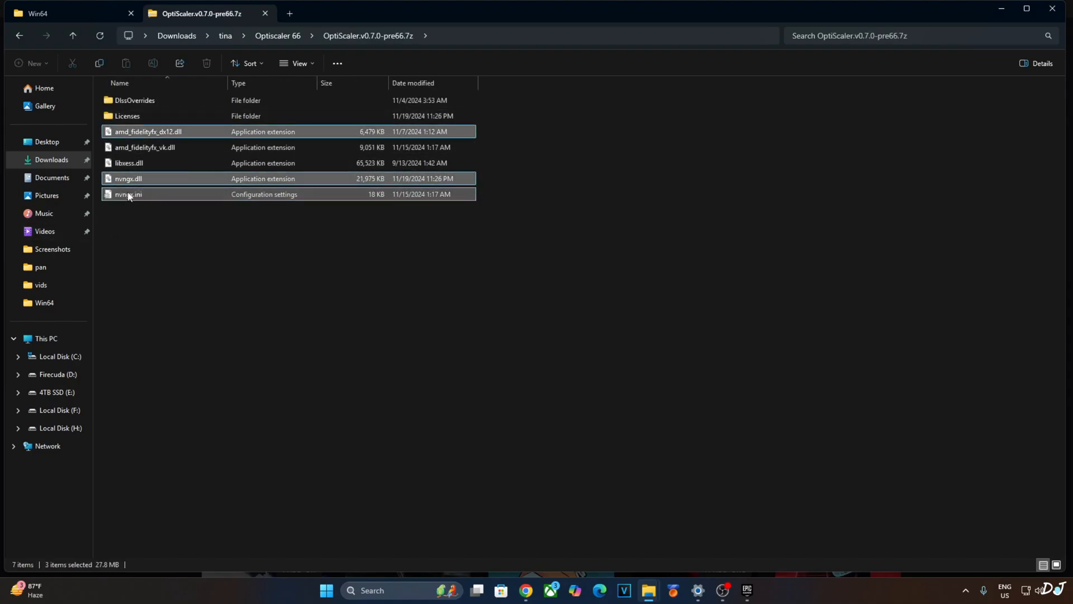
pyautogui.click(747, 590)
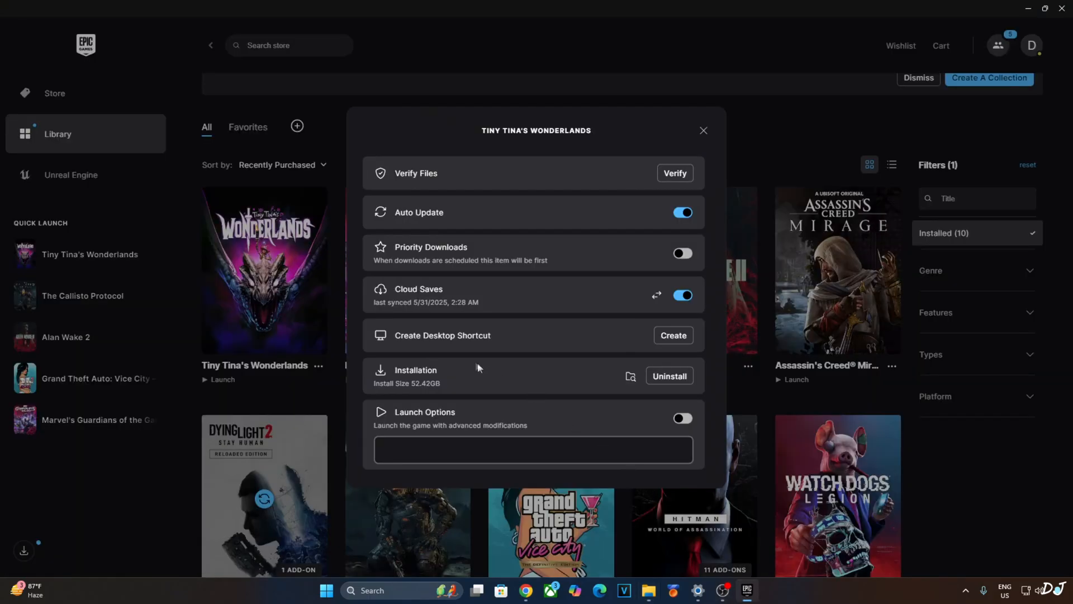
pyautogui.click(630, 376)
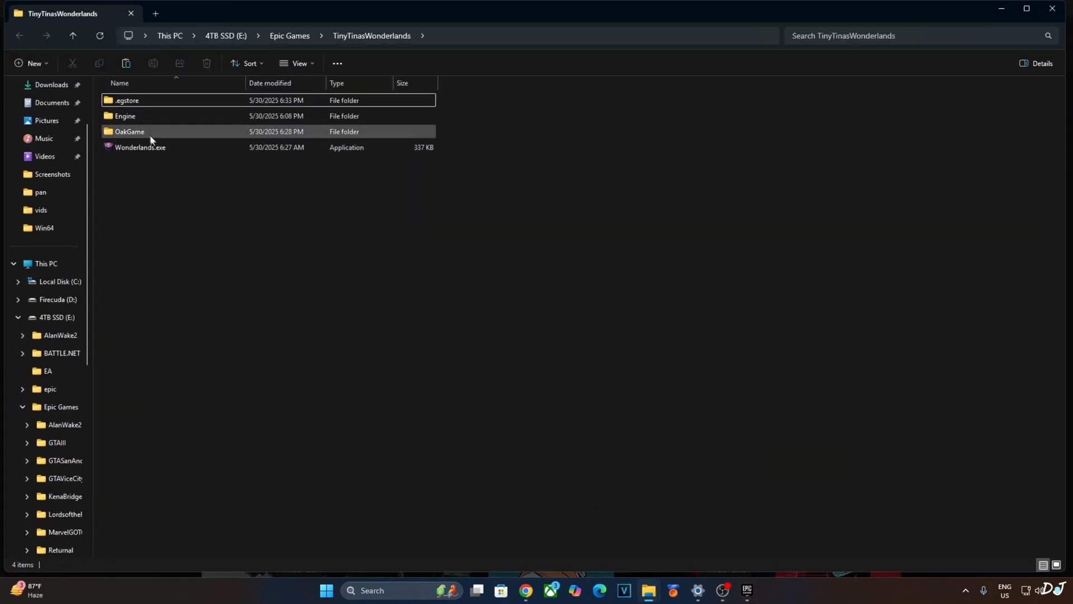
pyautogui.doubleClick(130, 132)
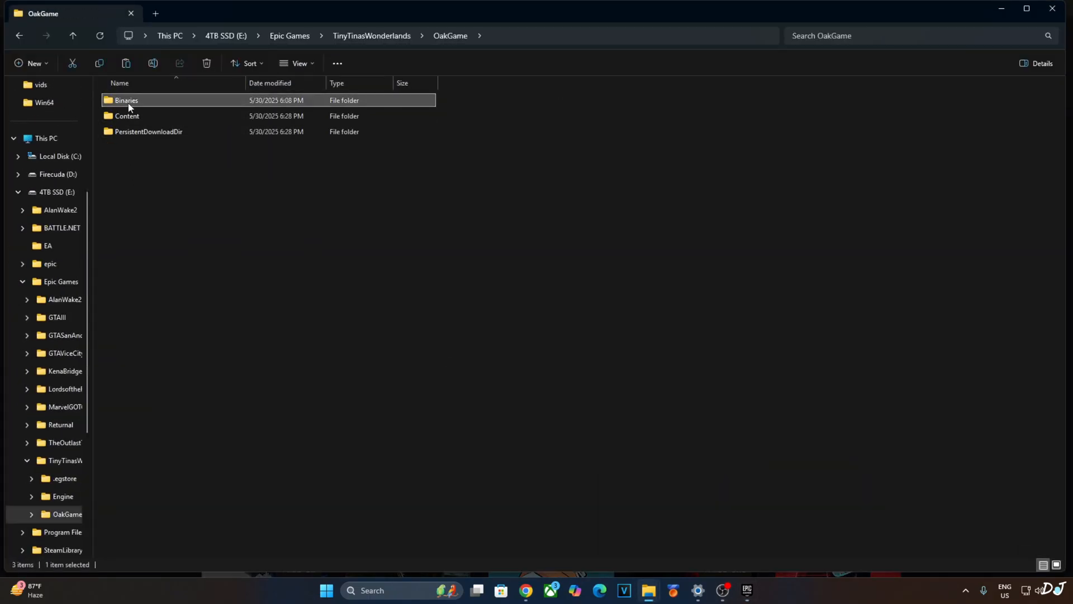
pyautogui.doubleClick(126, 100)
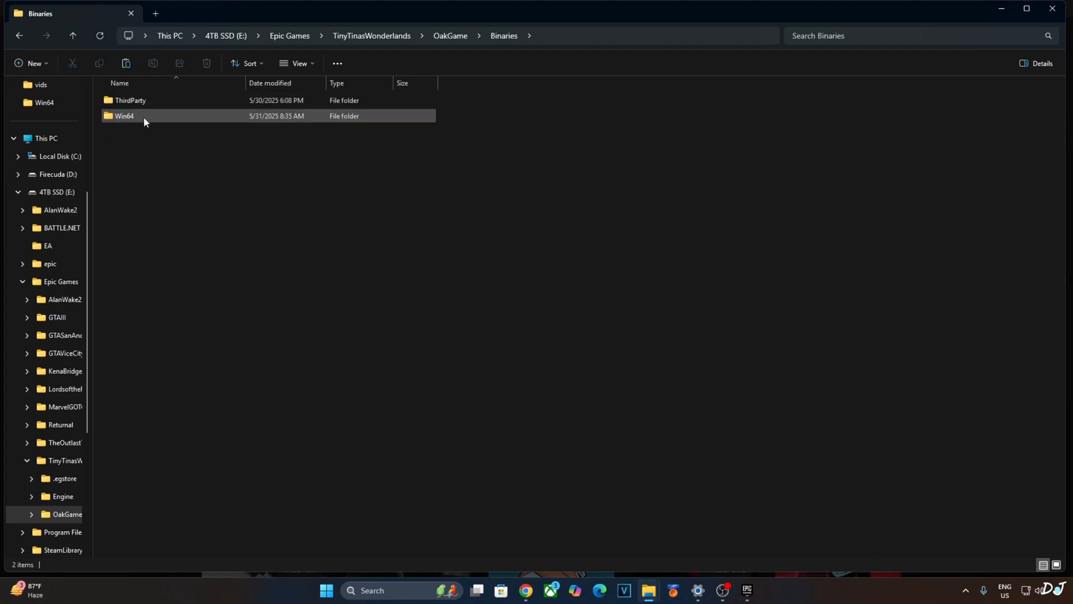
pyautogui.doubleClick(124, 115)
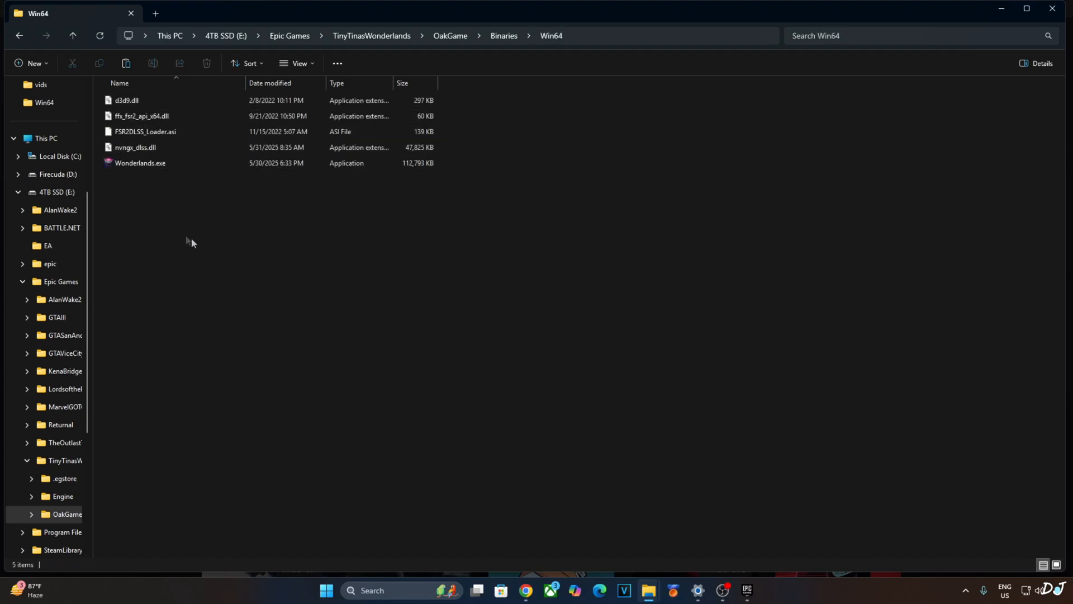
pyautogui.click(125, 62)
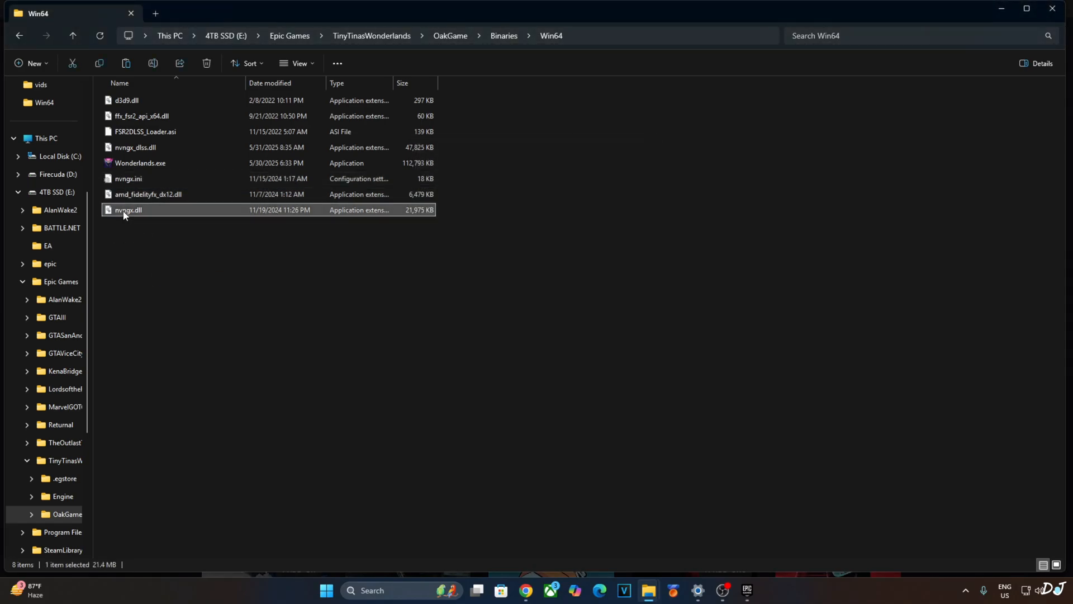
# Rename the pasted nvngx.dll to dxgi.dll.
pyautogui.rightClick(128, 209)
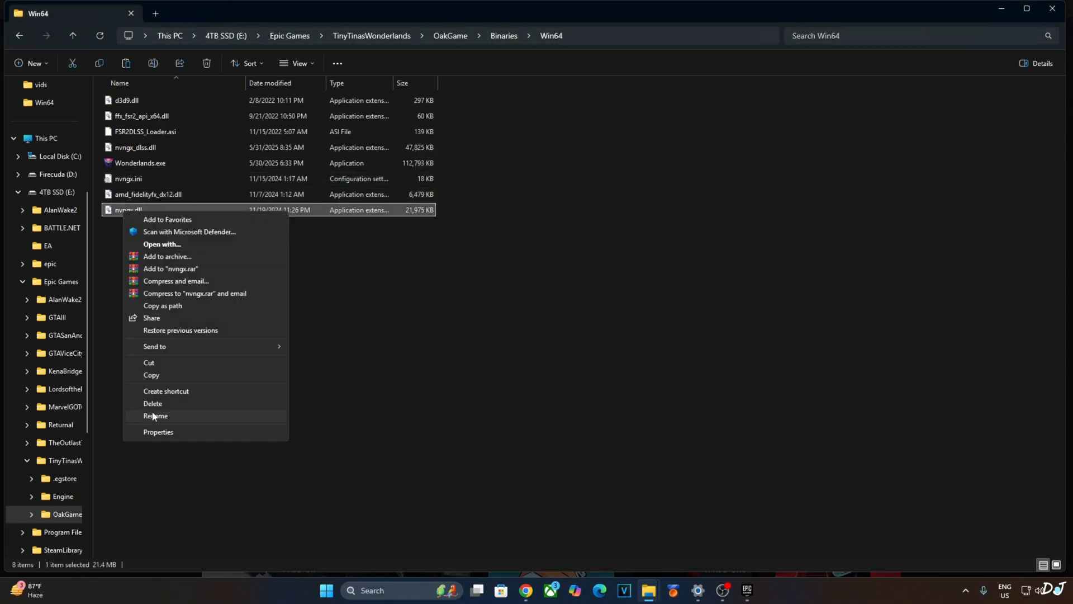
pyautogui.click(155, 415)
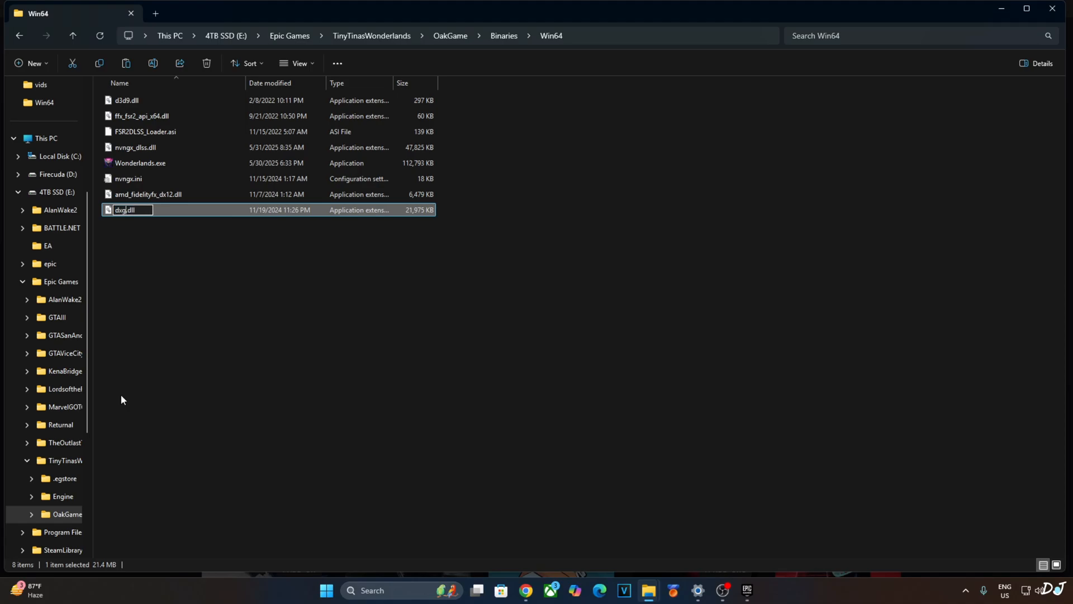
pyautogui.press('Return')
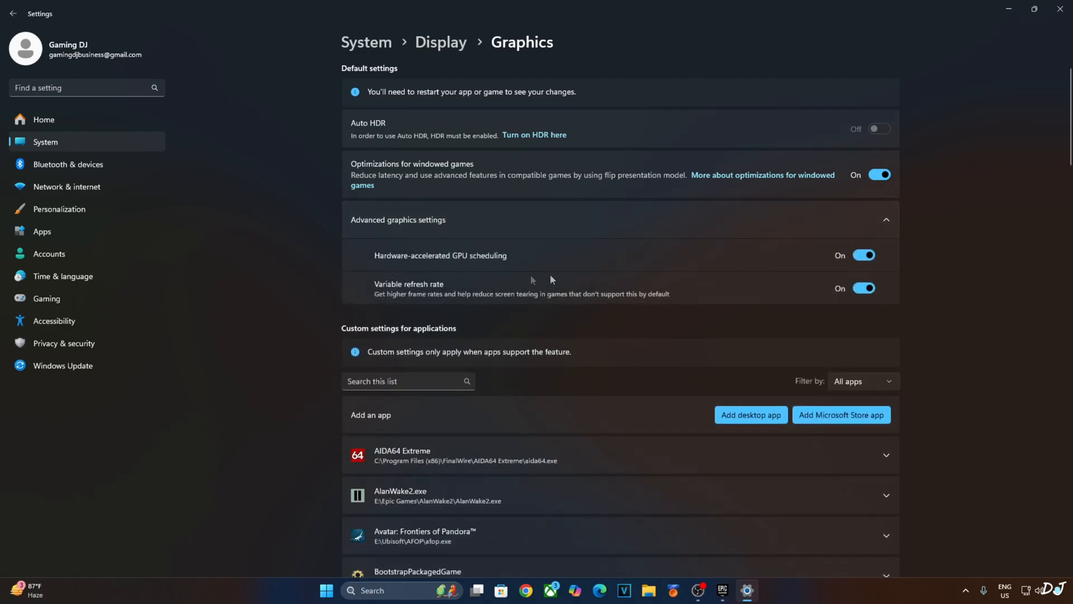
pyautogui.moveTo(391, 338)
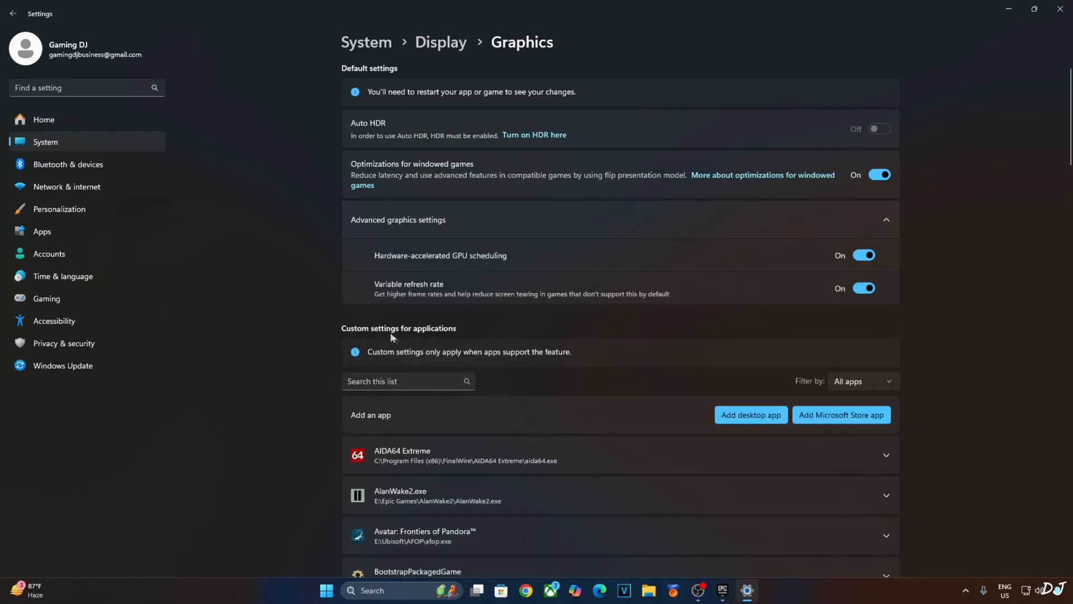
pyautogui.moveTo(764, 304)
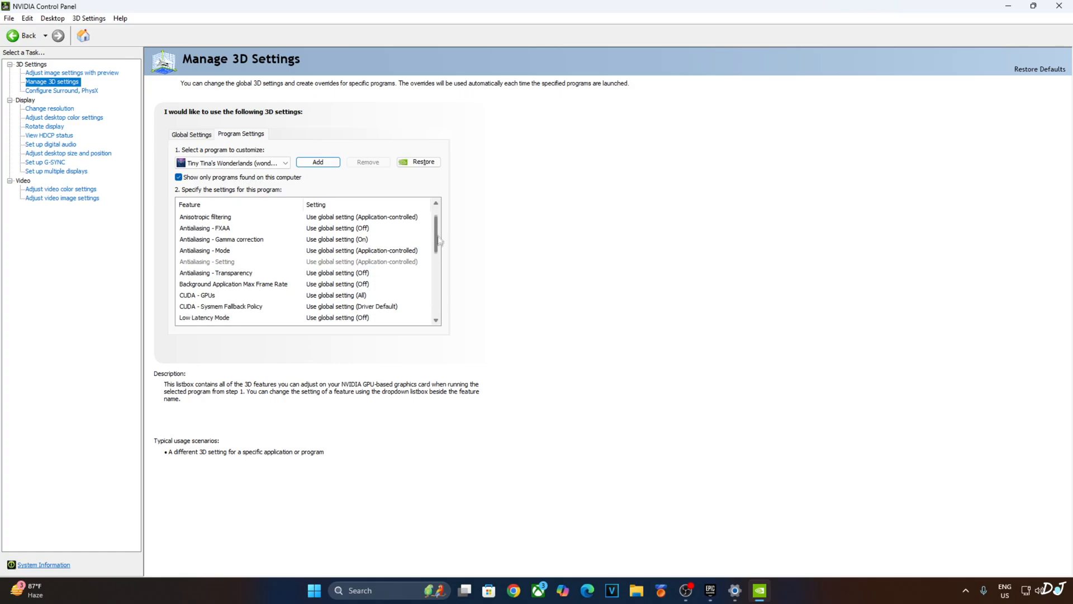
# Set Vertical sync to On for Tiny Tina's Wonderlands in Manage 3D Settings.
pyautogui.scroll(-3)
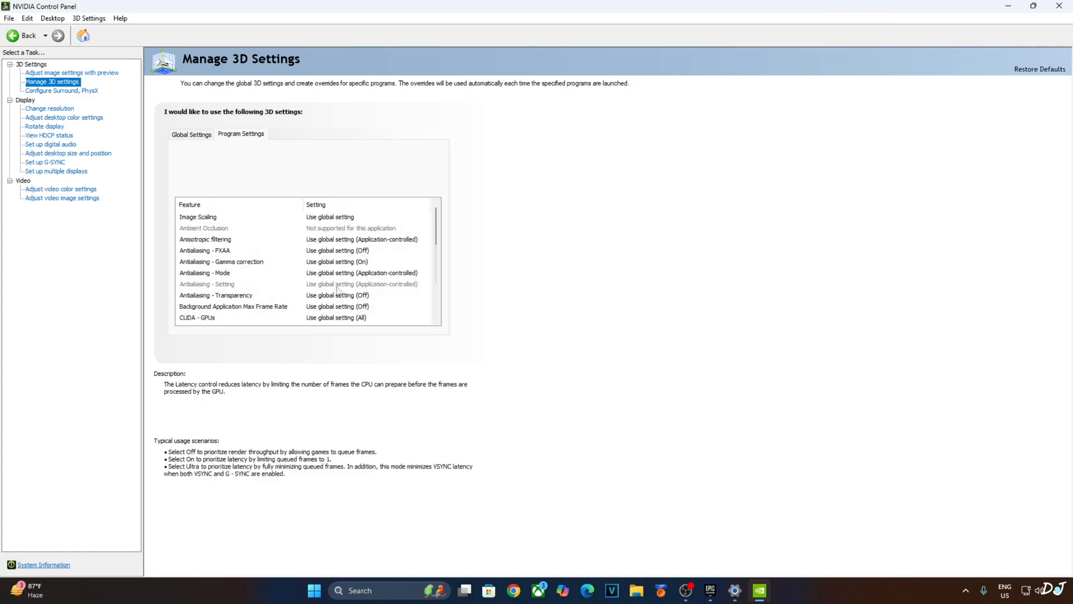
pyautogui.click(240, 133)
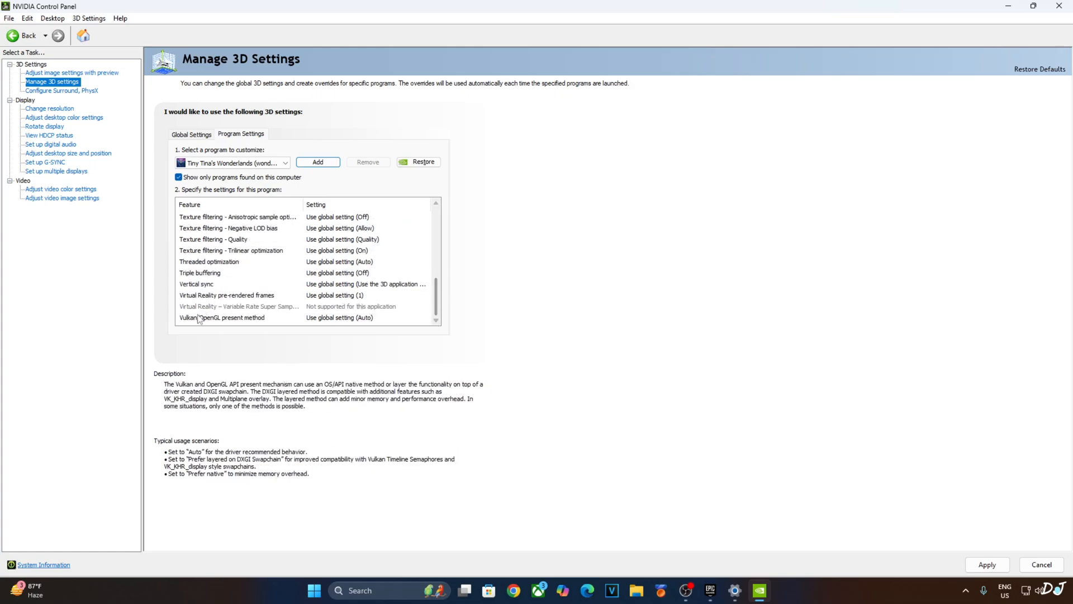
pyautogui.click(366, 283)
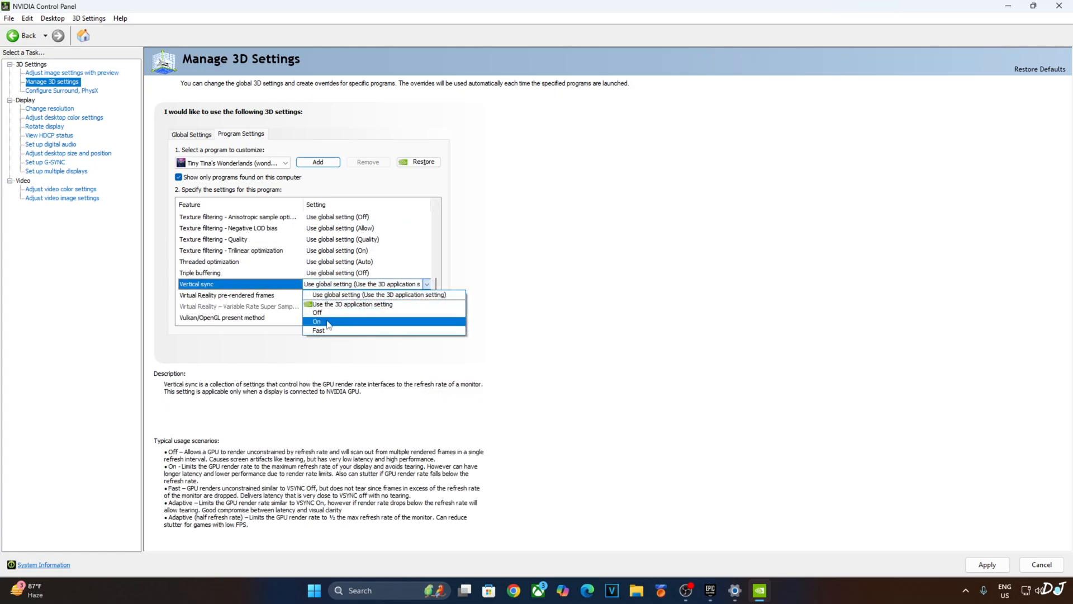
pyautogui.click(316, 322)
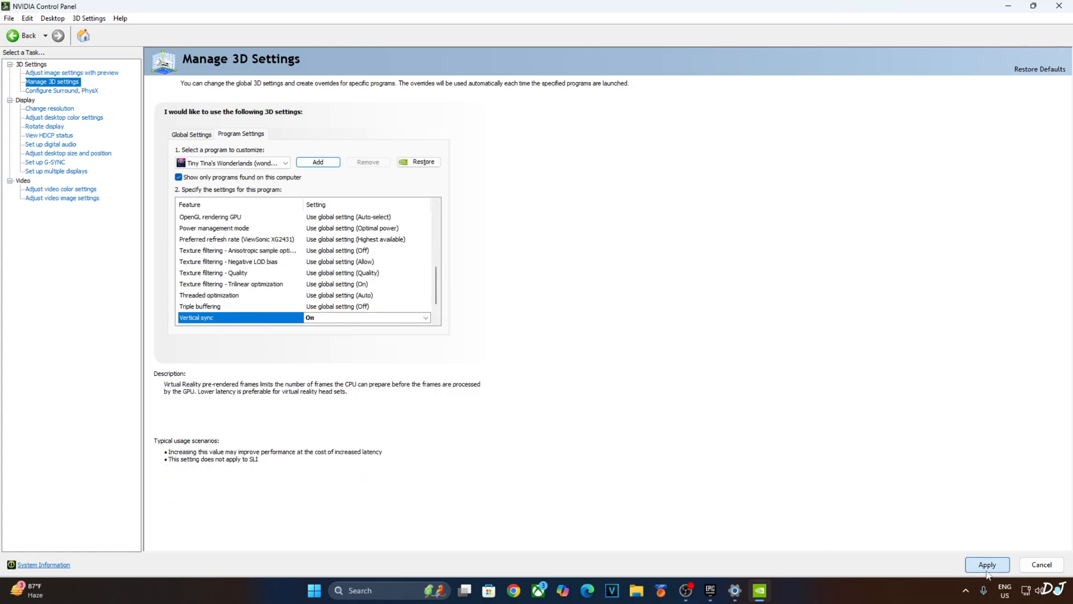
pyautogui.moveTo(631, 364)
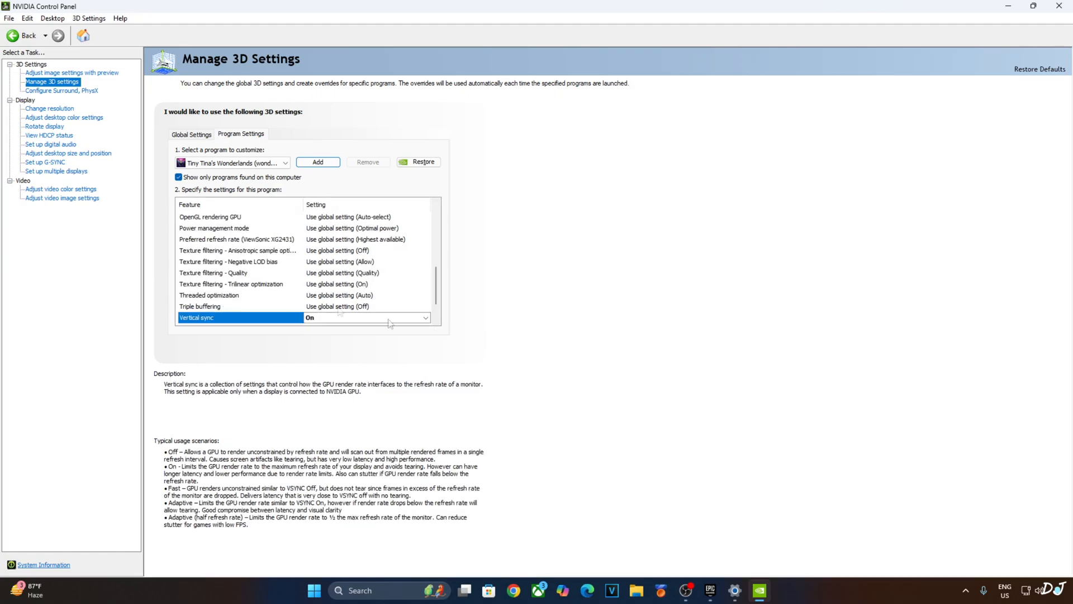
pyautogui.click(45, 162)
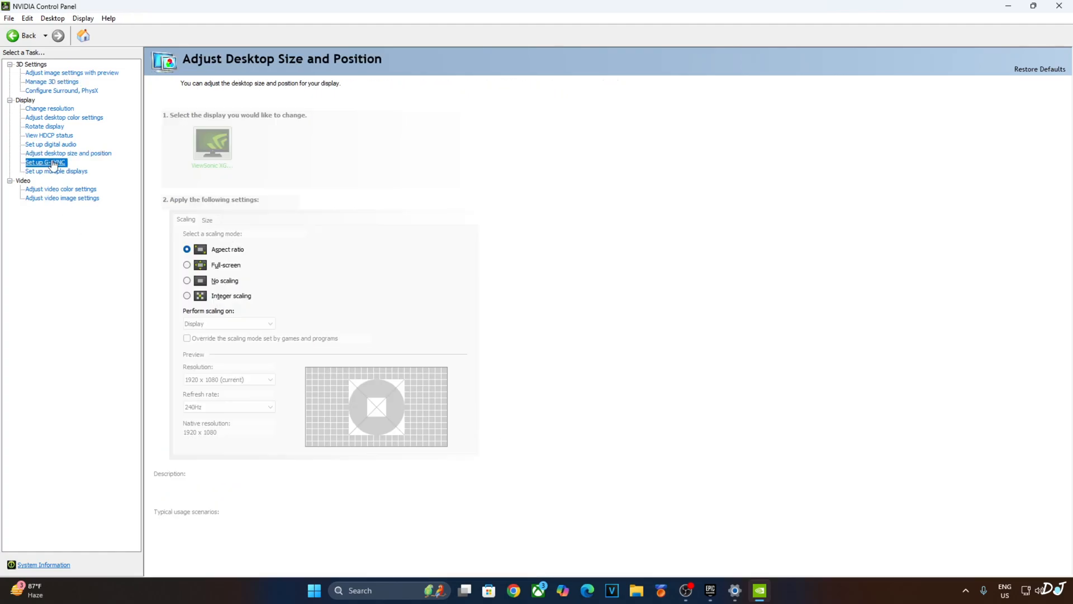
# Verify G-SYNC is enabled for full screen mode, then return to the Epic Games Launcher.
pyautogui.click(45, 162)
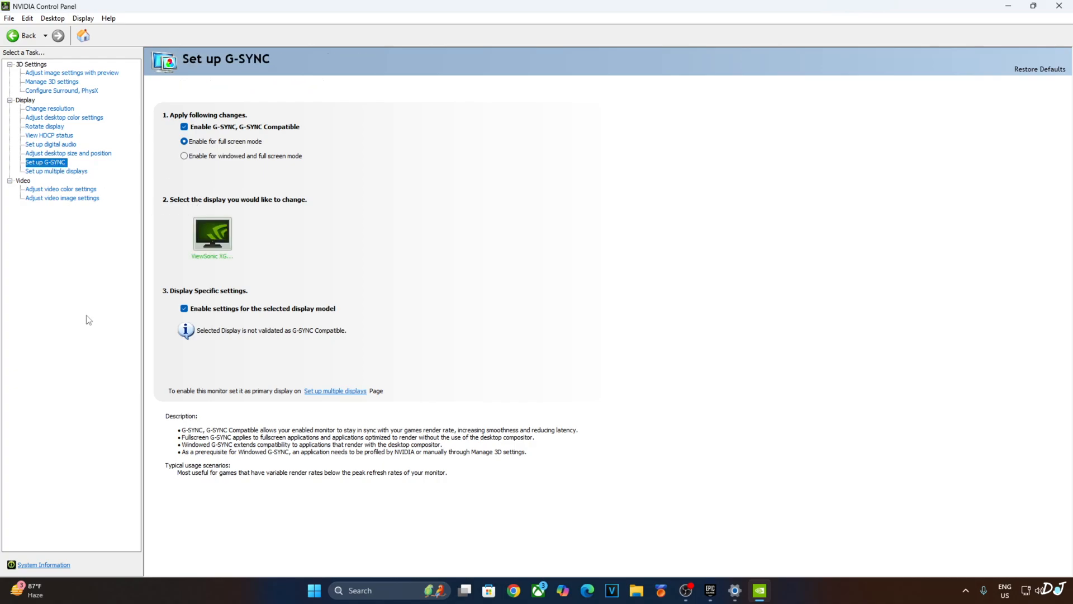
pyautogui.moveTo(263, 157)
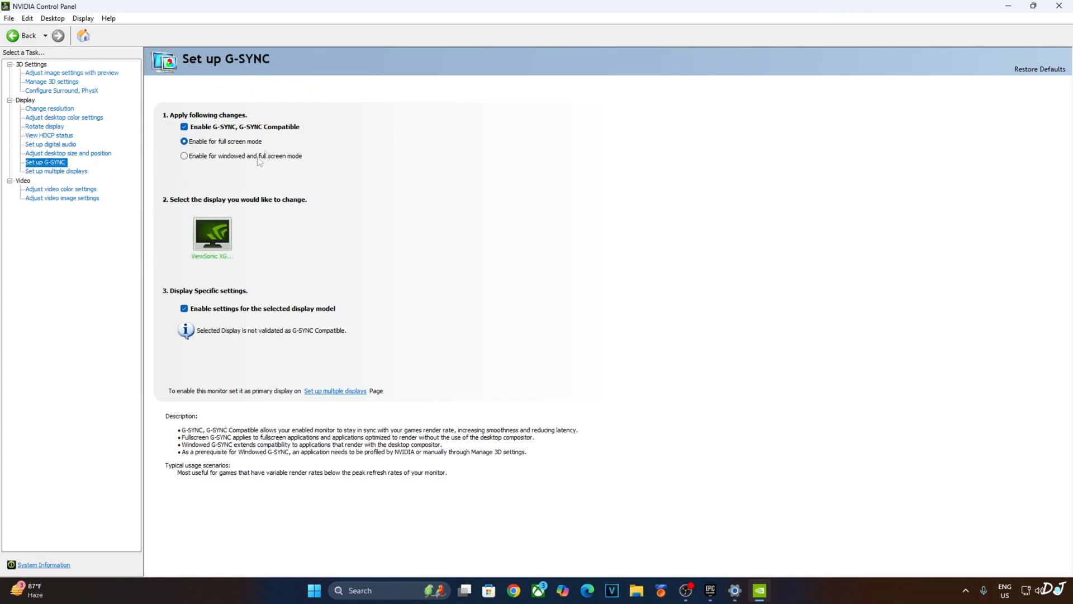
pyautogui.moveTo(204, 349)
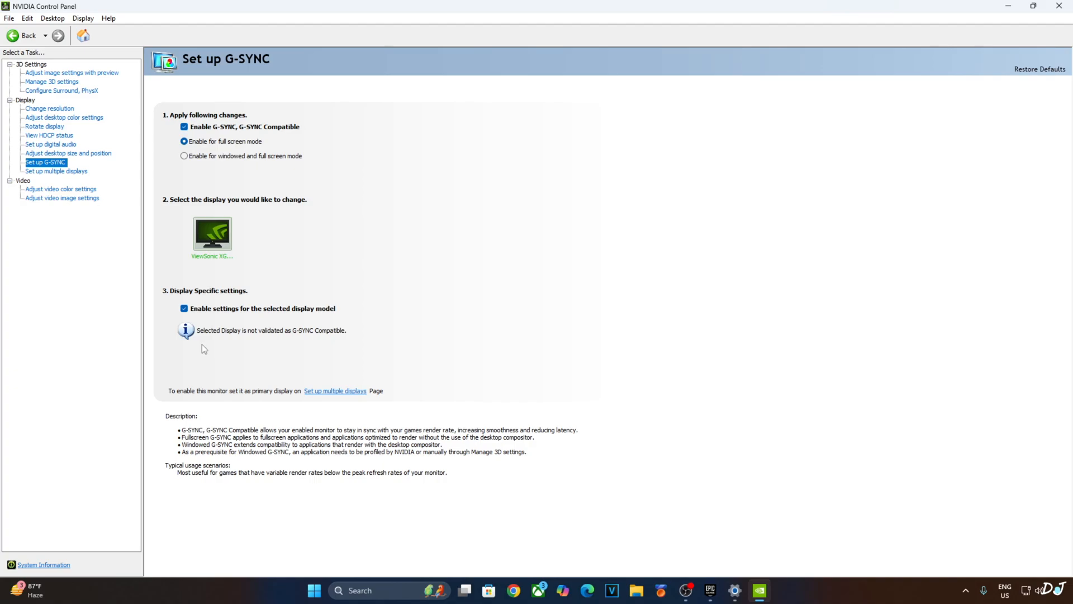
pyautogui.moveTo(303, 380)
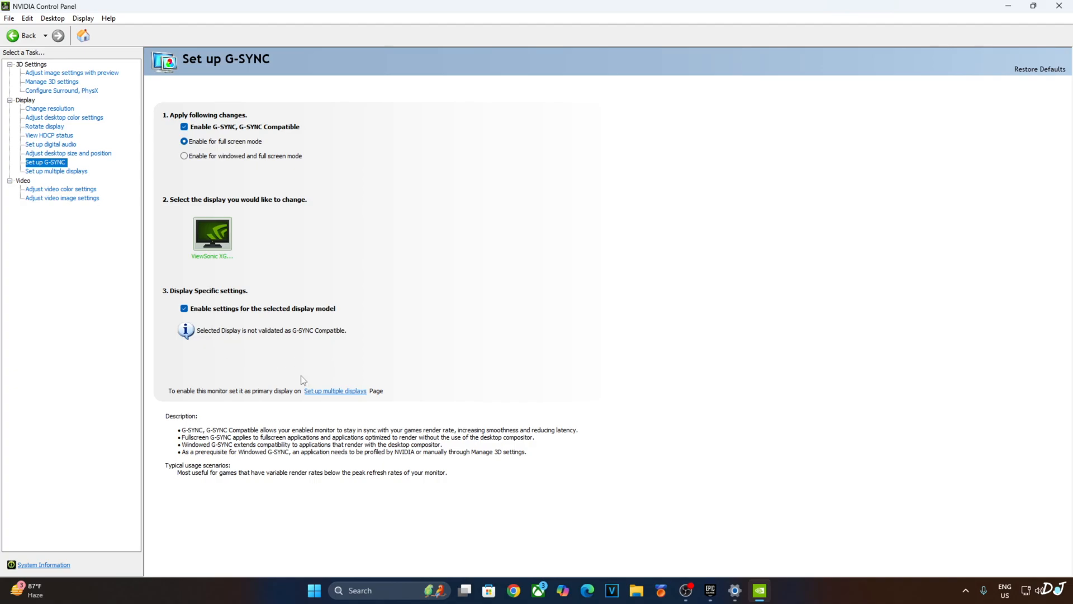
pyautogui.moveTo(115, 89)
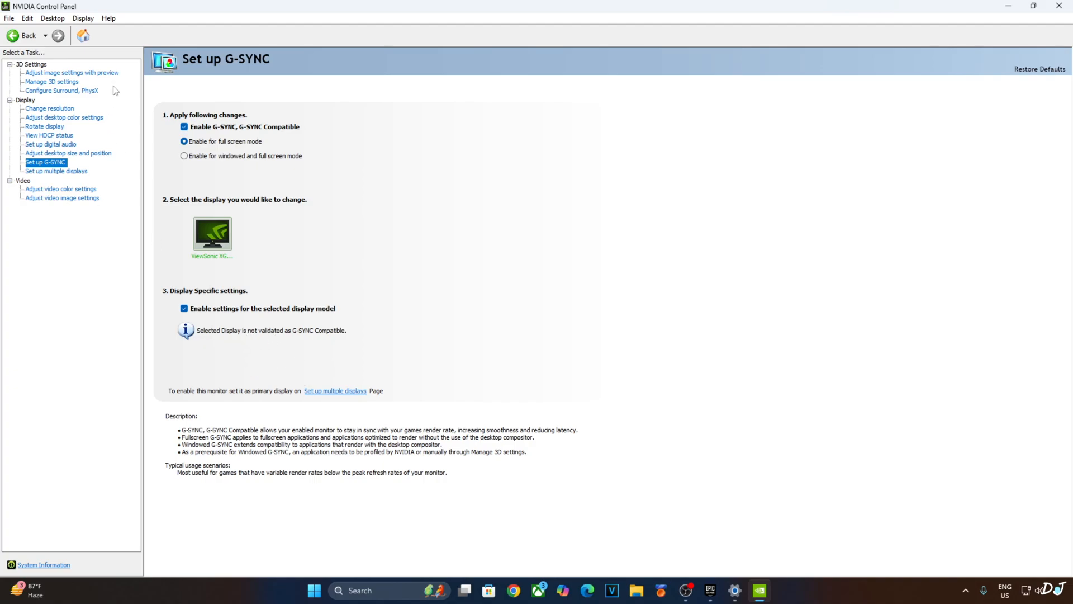
pyautogui.moveTo(77, 48)
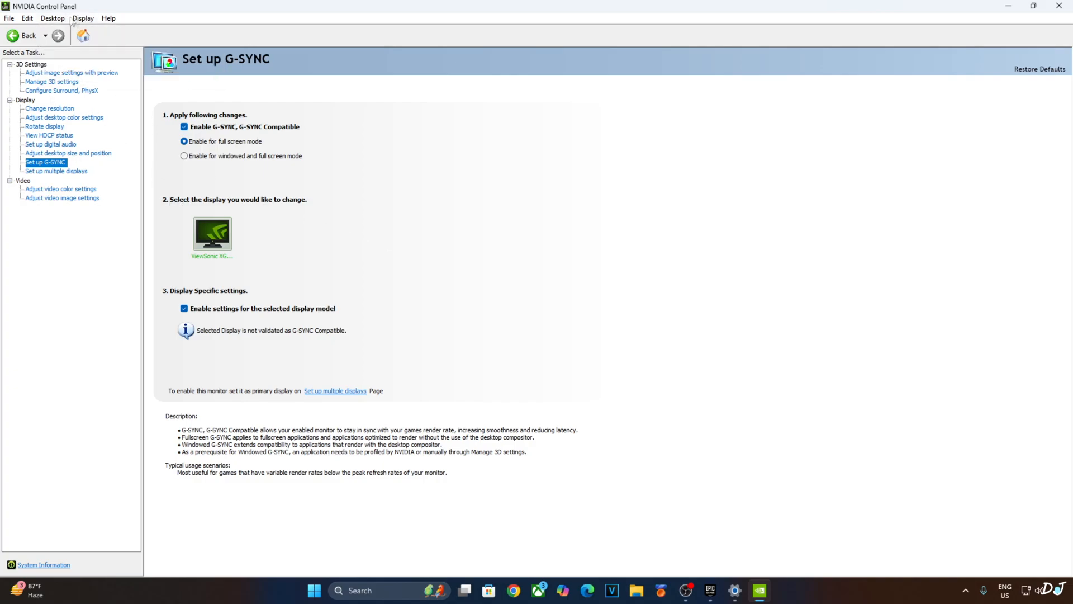
pyautogui.click(81, 18)
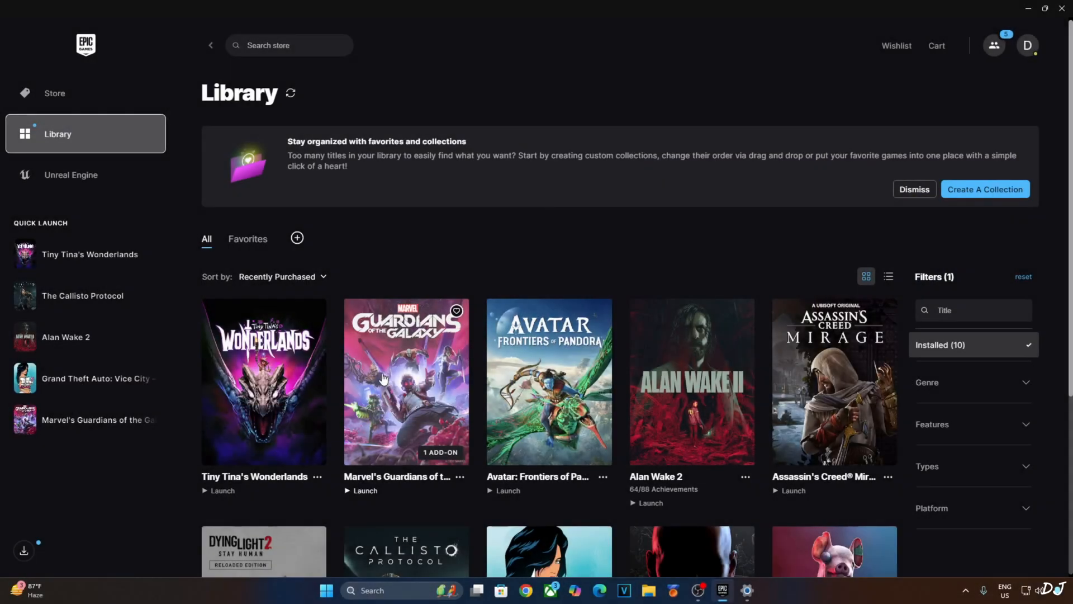
pyautogui.moveTo(275, 530)
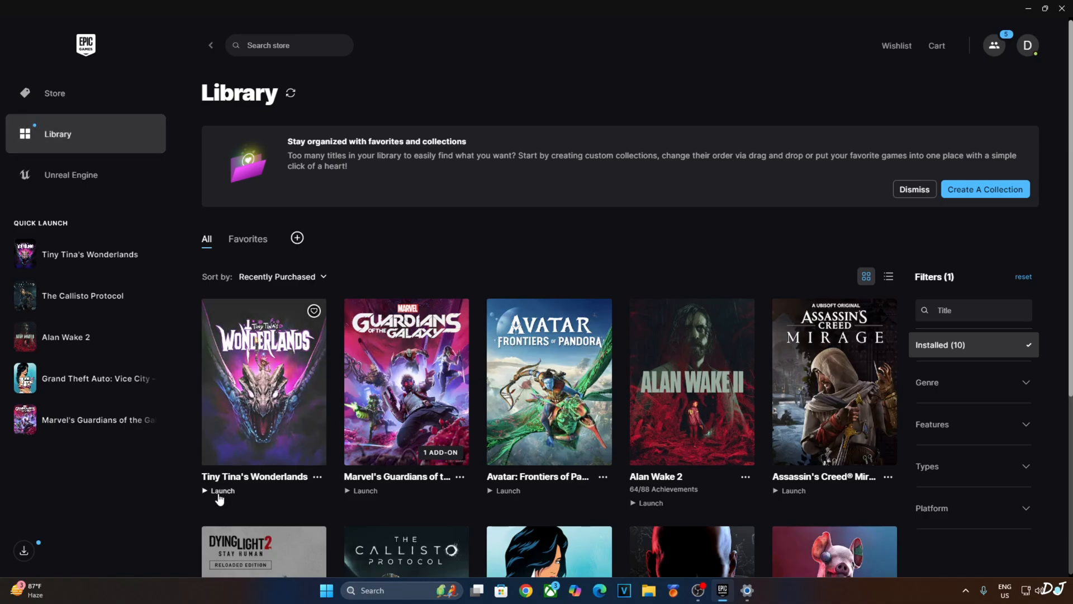
# Launch Tiny Tina's Wonderlands from the Epic Games library.
pyautogui.click(219, 491)
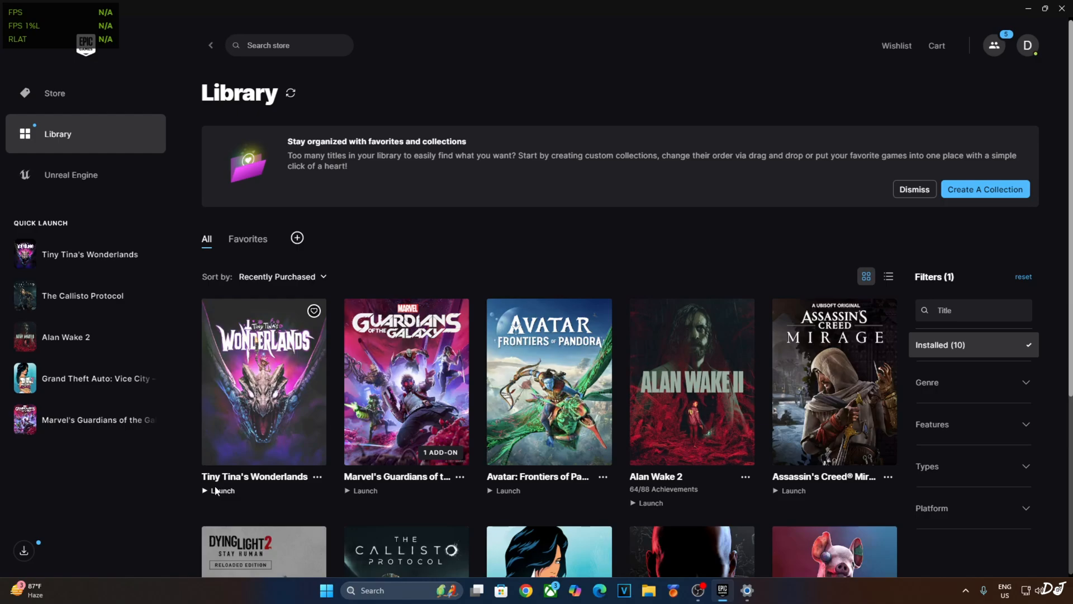
pyautogui.click(220, 491)
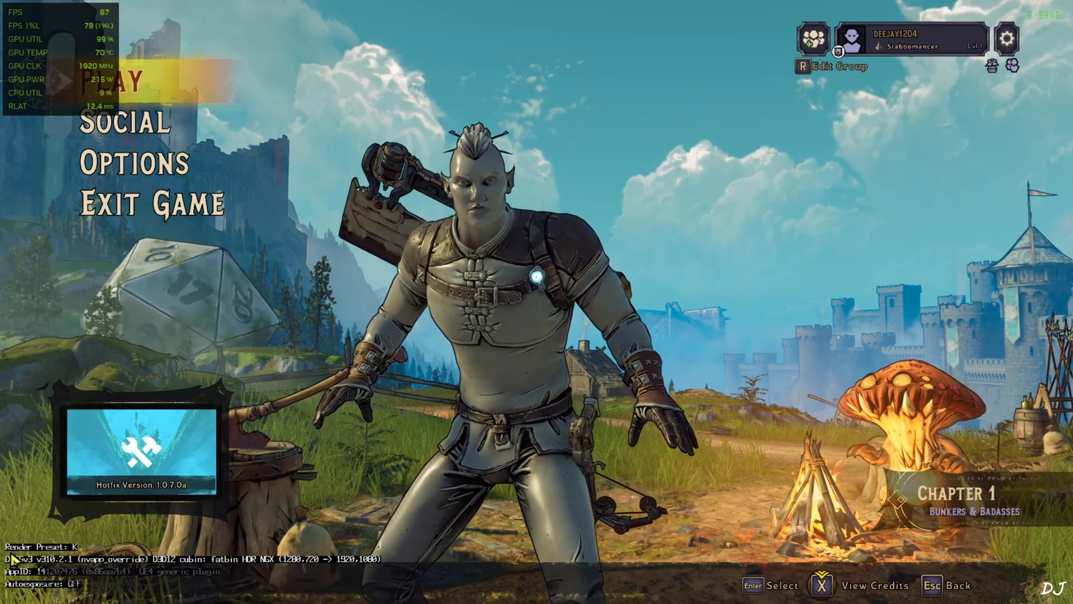
pyautogui.moveTo(134, 165)
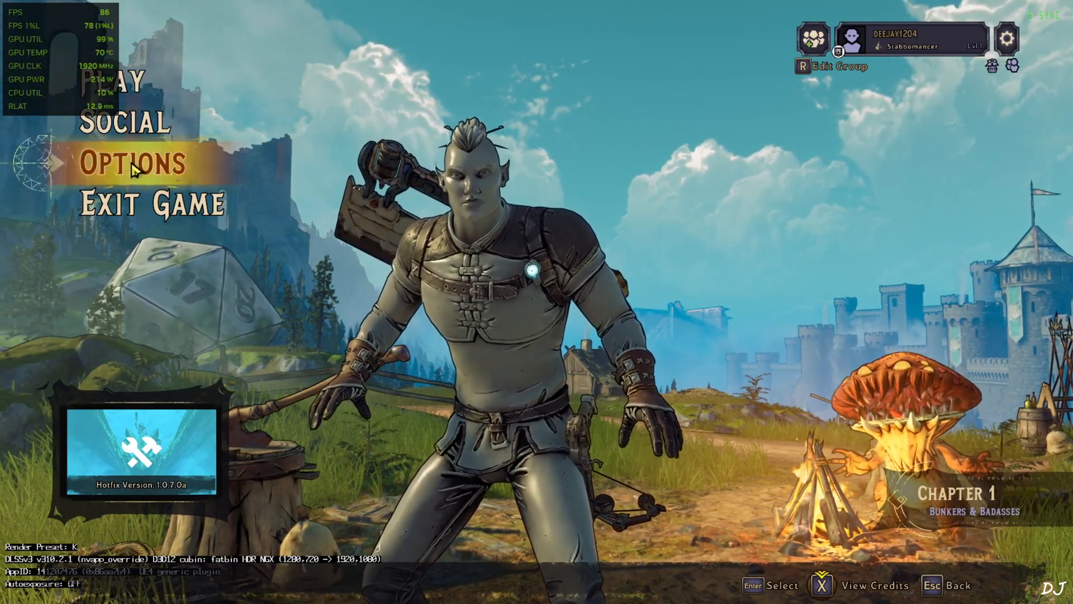
pyautogui.click(132, 165)
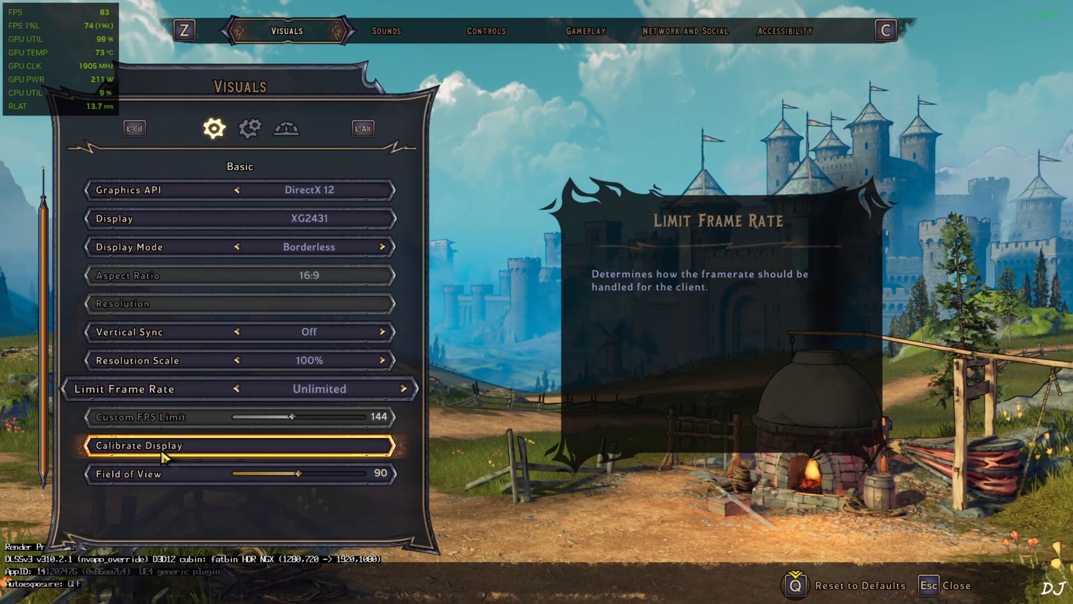
pyautogui.click(249, 128)
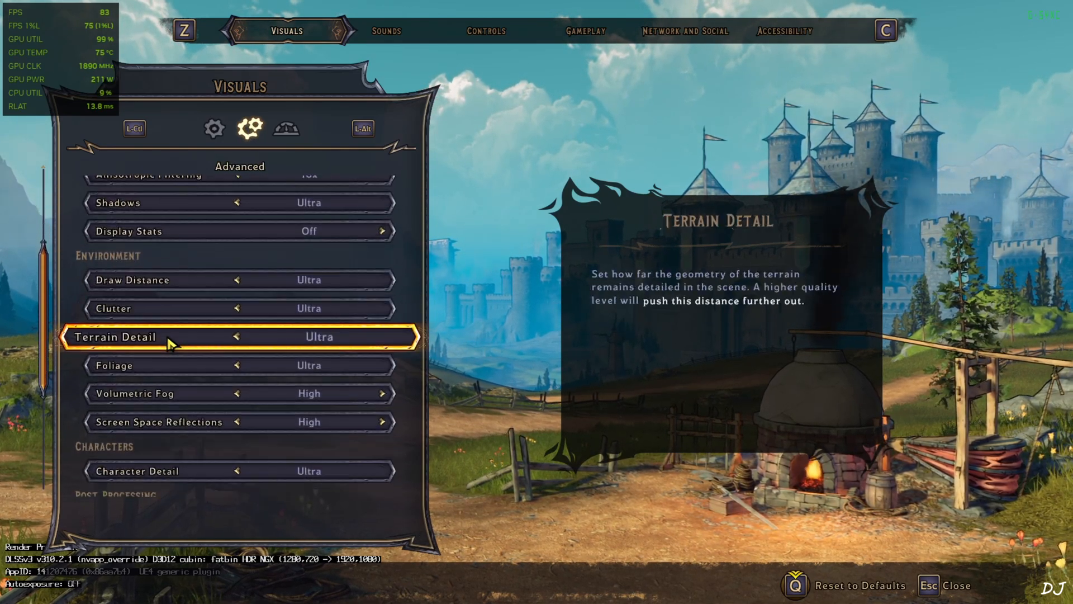
pyautogui.scroll(-3)
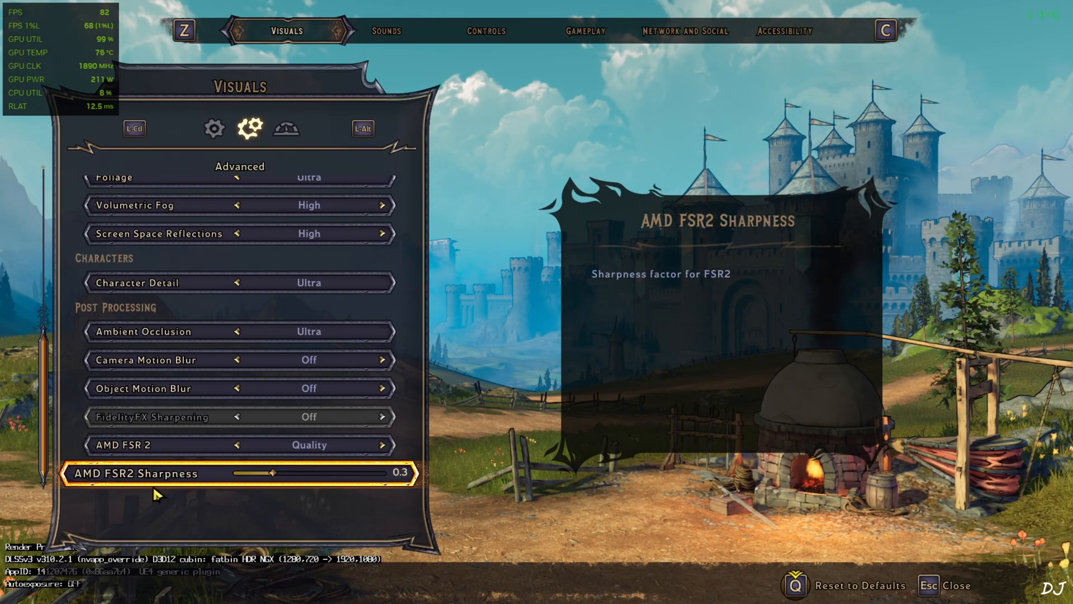
pyautogui.press('Escape')
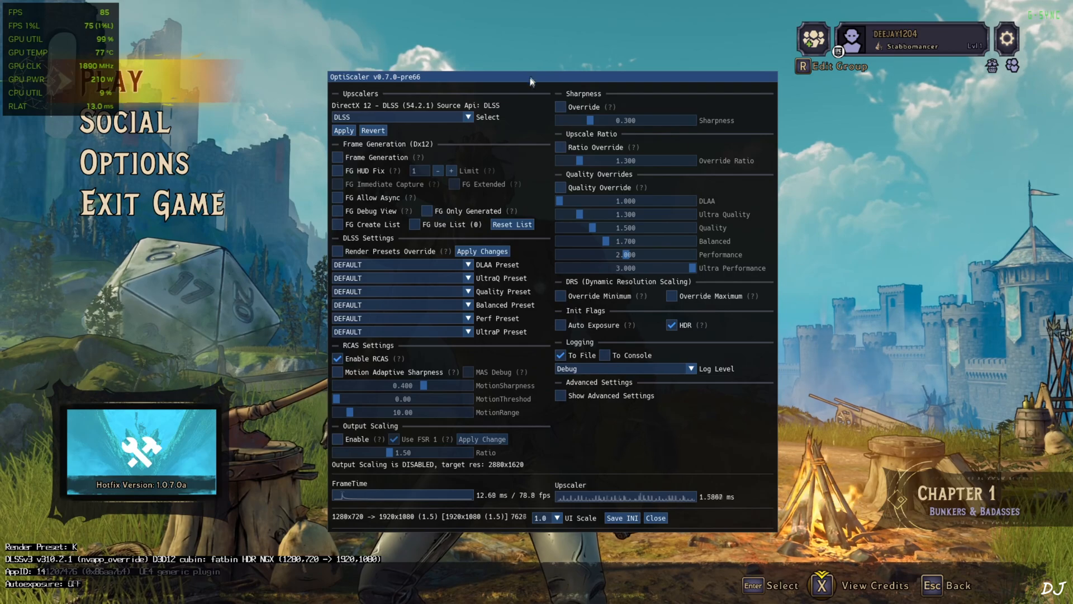
# Keep DLSS as the upscaler, enable Auto Exposure under Init Flags and close the overlay.
pyautogui.click(467, 116)
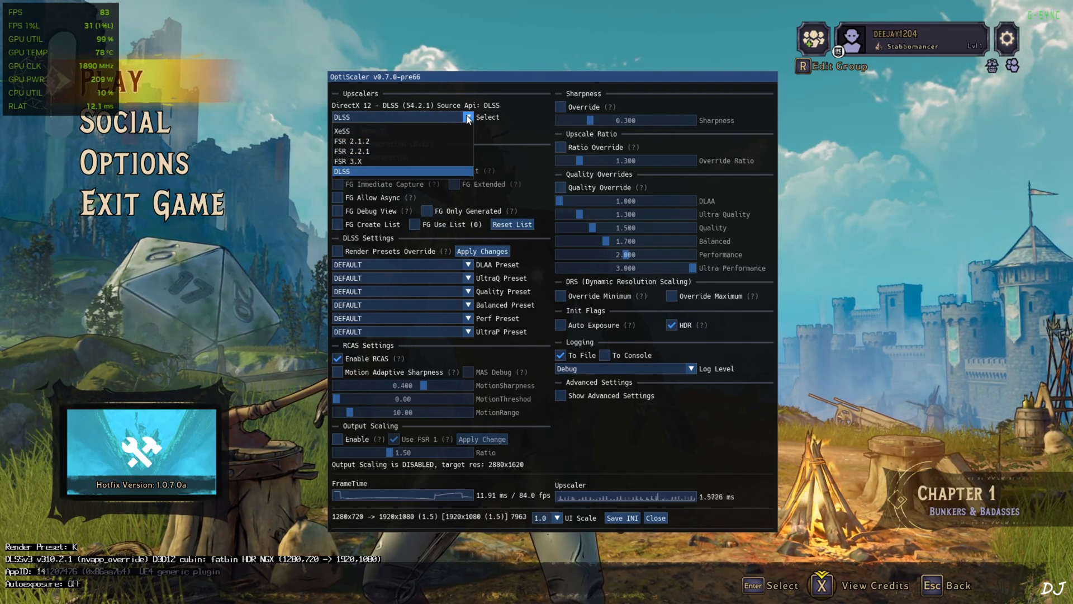
pyautogui.click(401, 171)
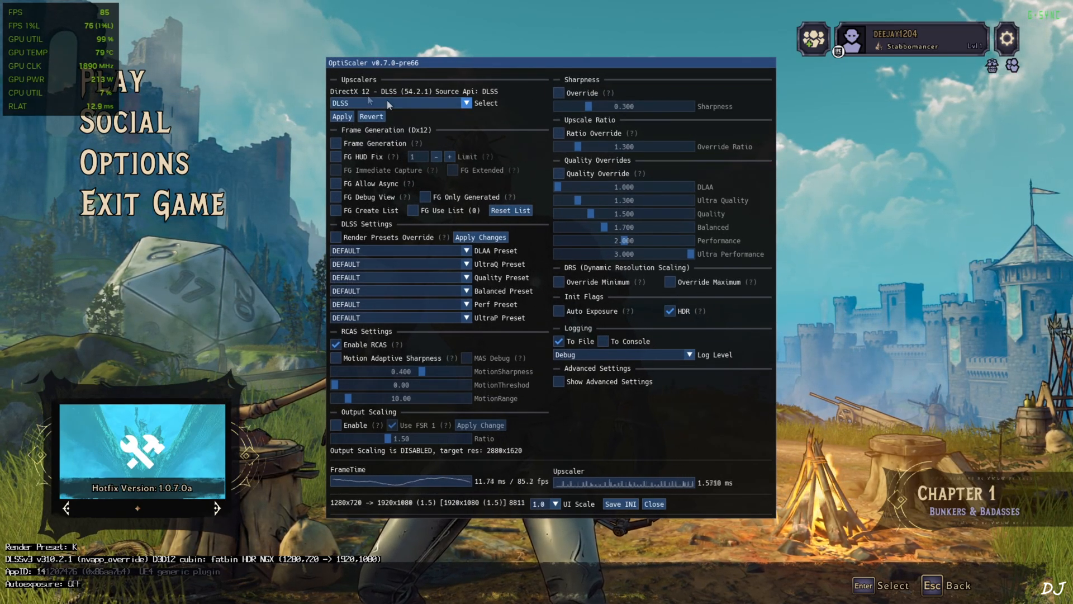
pyautogui.moveTo(478, 147)
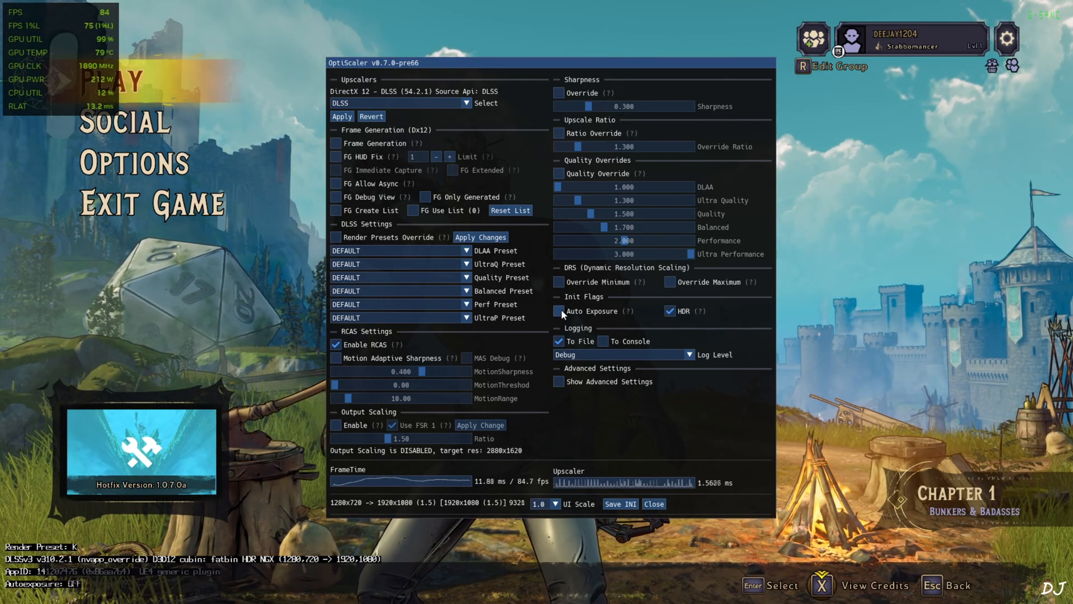
pyautogui.click(559, 311)
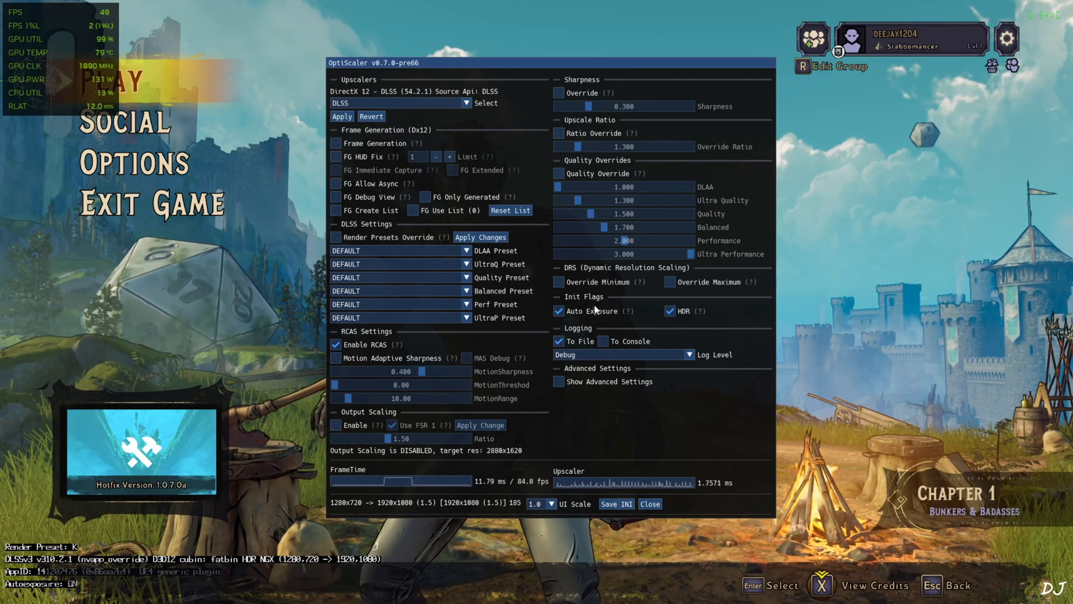
pyautogui.moveTo(509, 535)
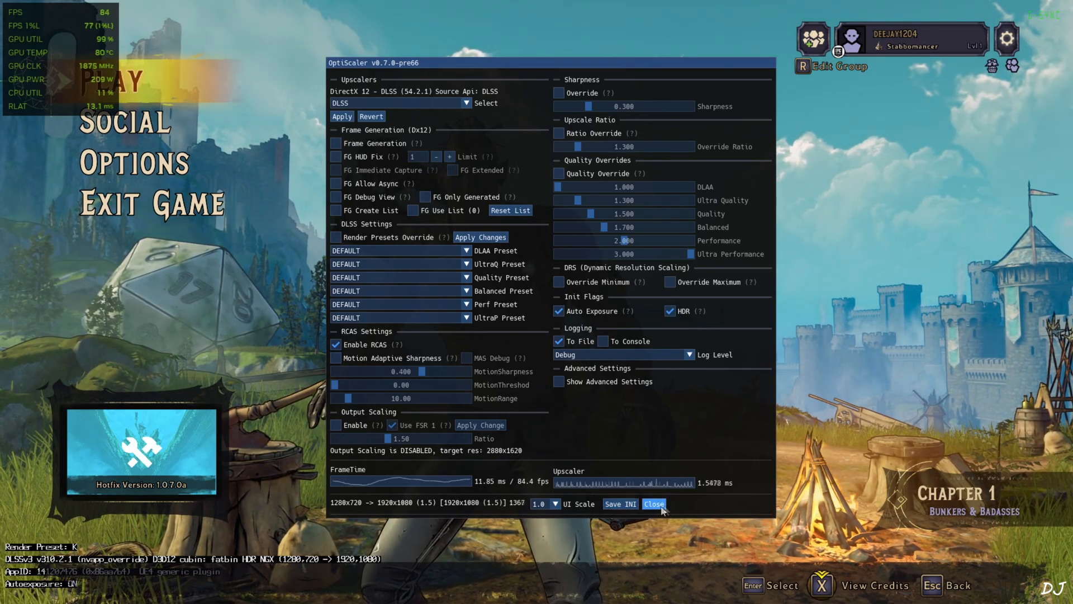
pyautogui.click(653, 504)
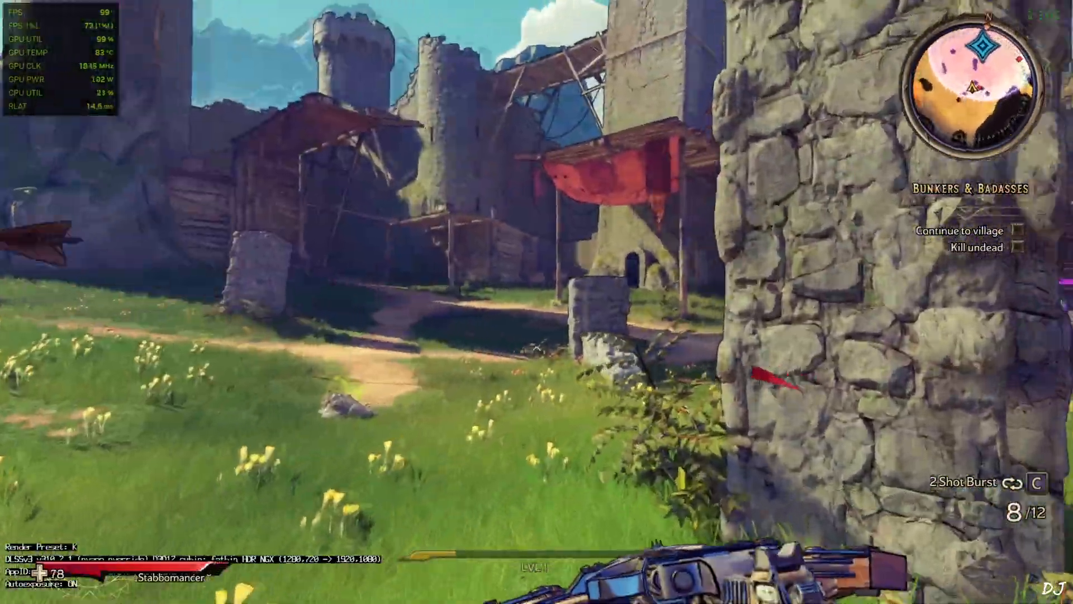
pyautogui.moveTo(537, 302)
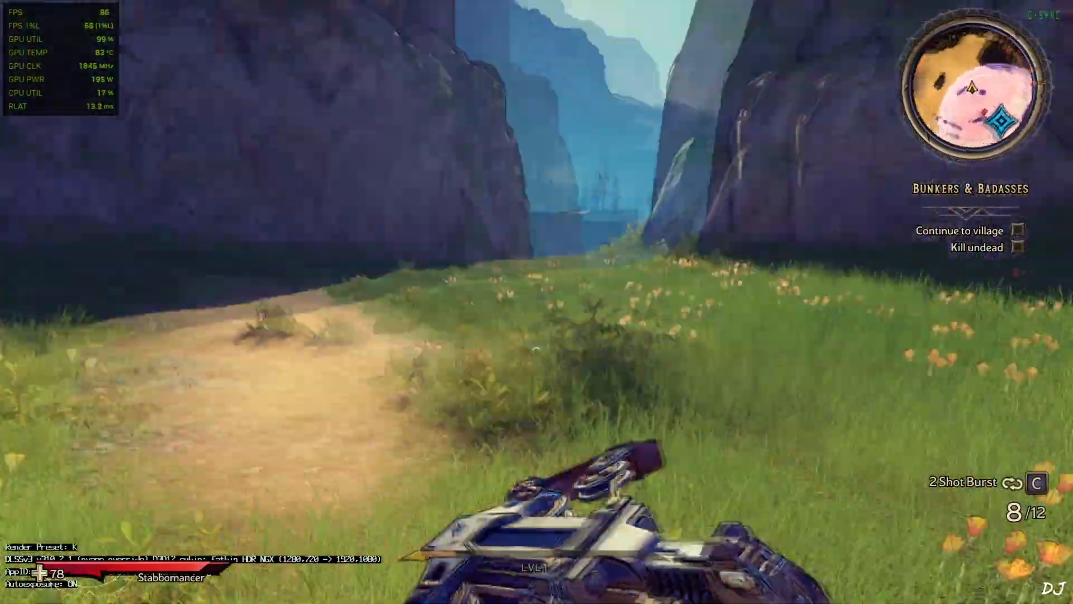
# Bring up the OptiScaler overlay during Bunkers & Badasses gameplay.
pyautogui.press('Escape')
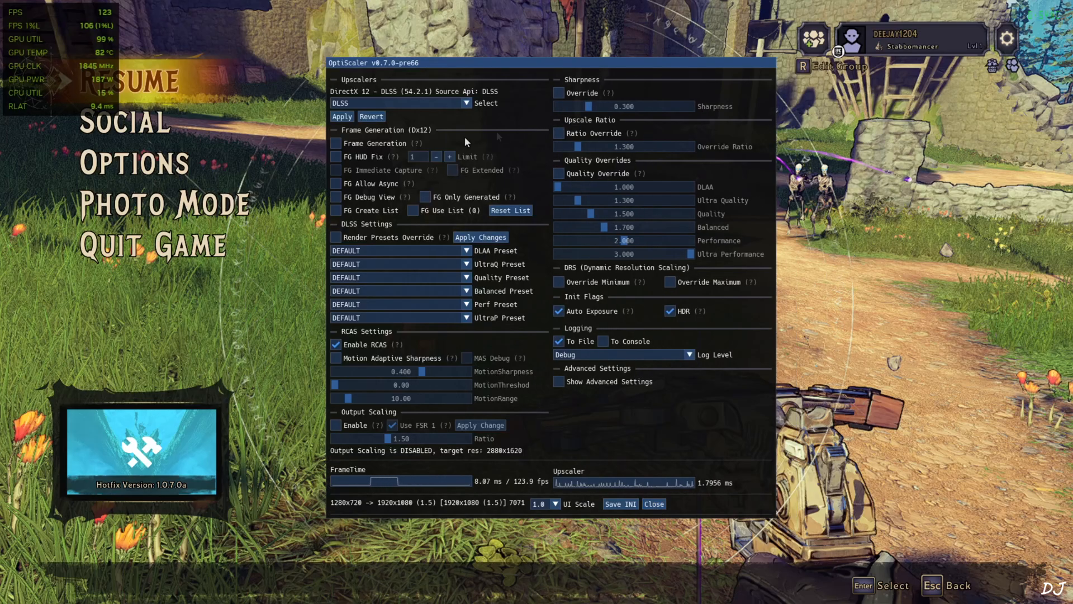
# Enable Frame Generation with FG Allow Async, toggle FG Debug View, and save the INI.
pyautogui.click(335, 143)
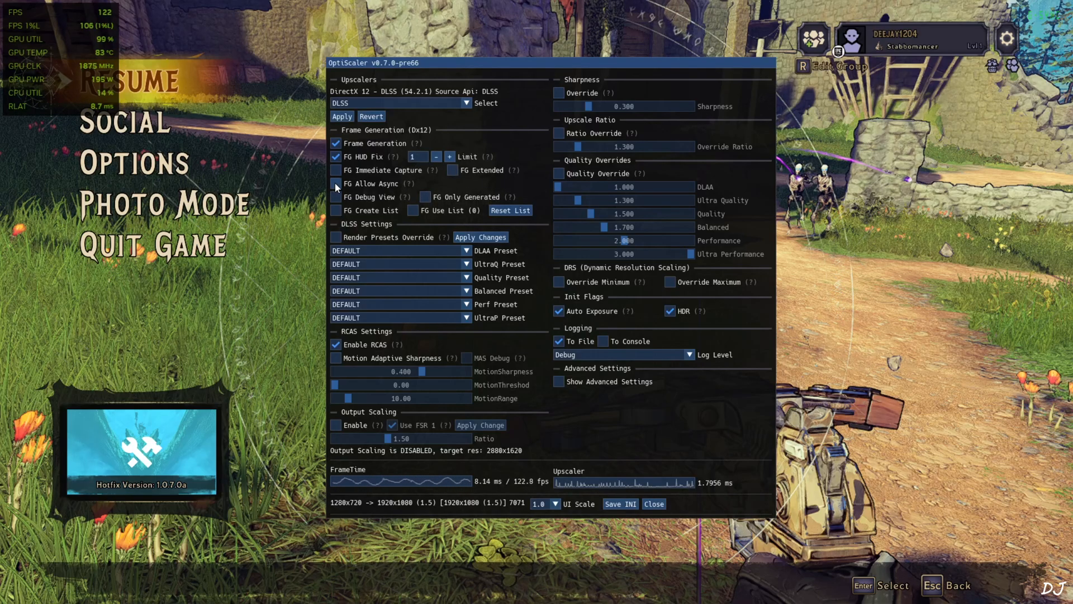
pyautogui.click(337, 184)
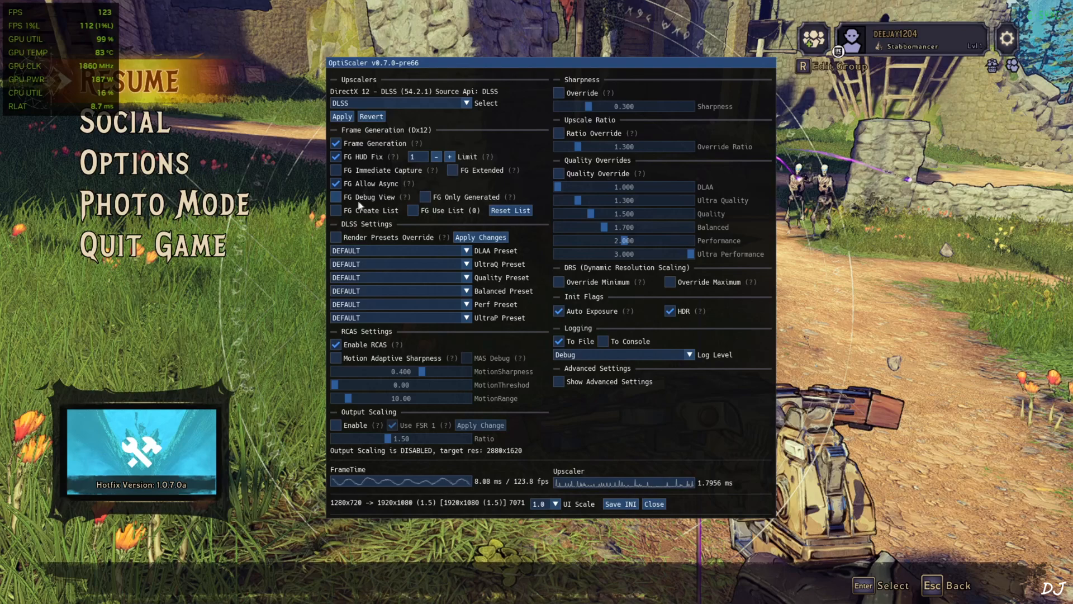
pyautogui.click(336, 197)
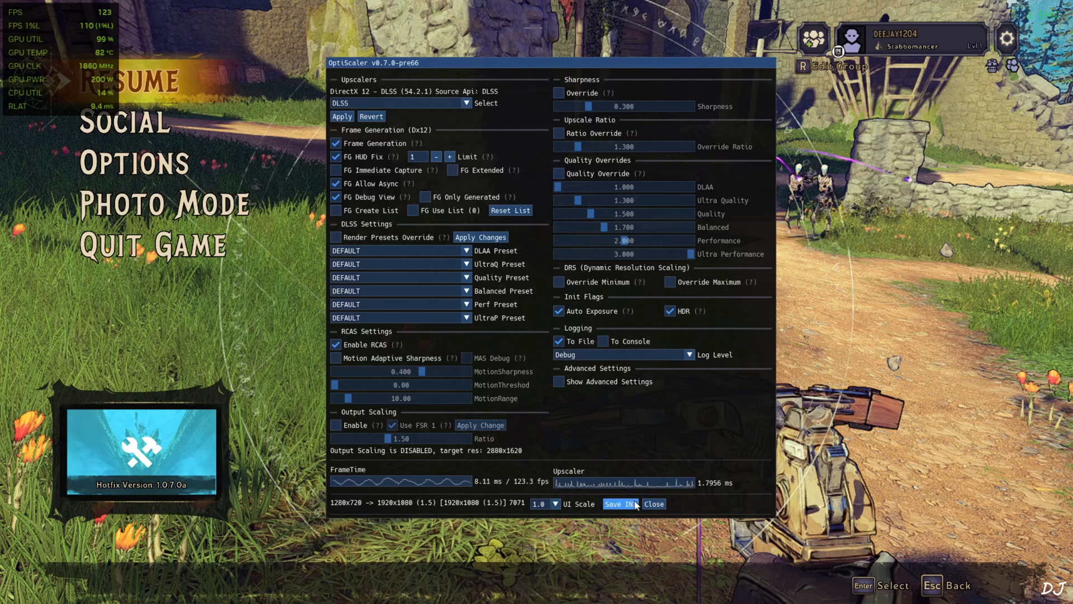
pyautogui.click(652, 504)
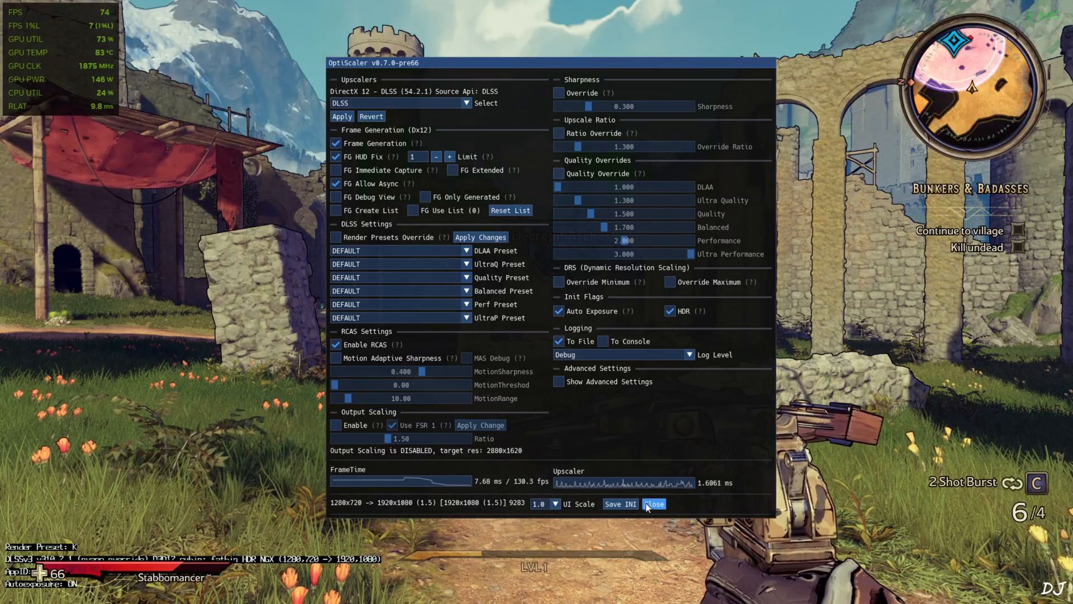
# Edit and re-save overlay.reg, then merge it to remove the DLSS indicator.
pyautogui.click(653, 504)
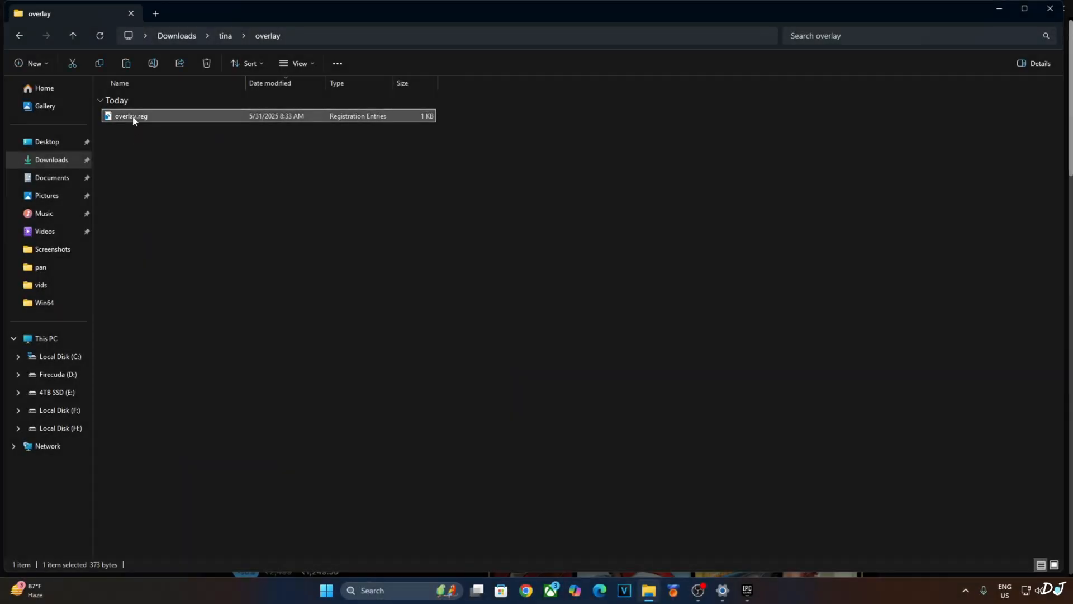
pyautogui.doubleClick(130, 115)
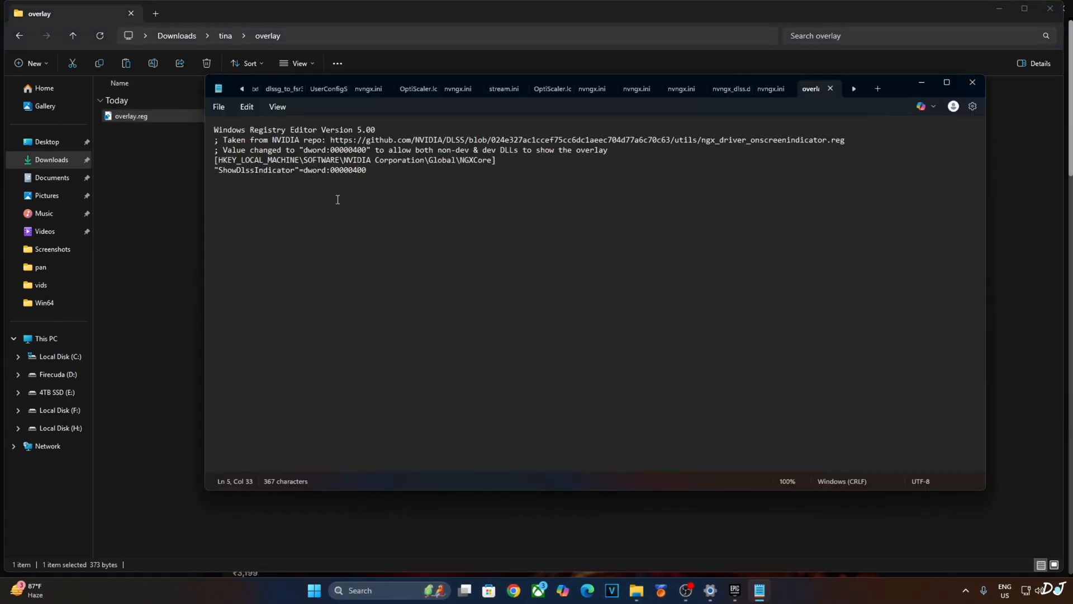
pyautogui.click(218, 107)
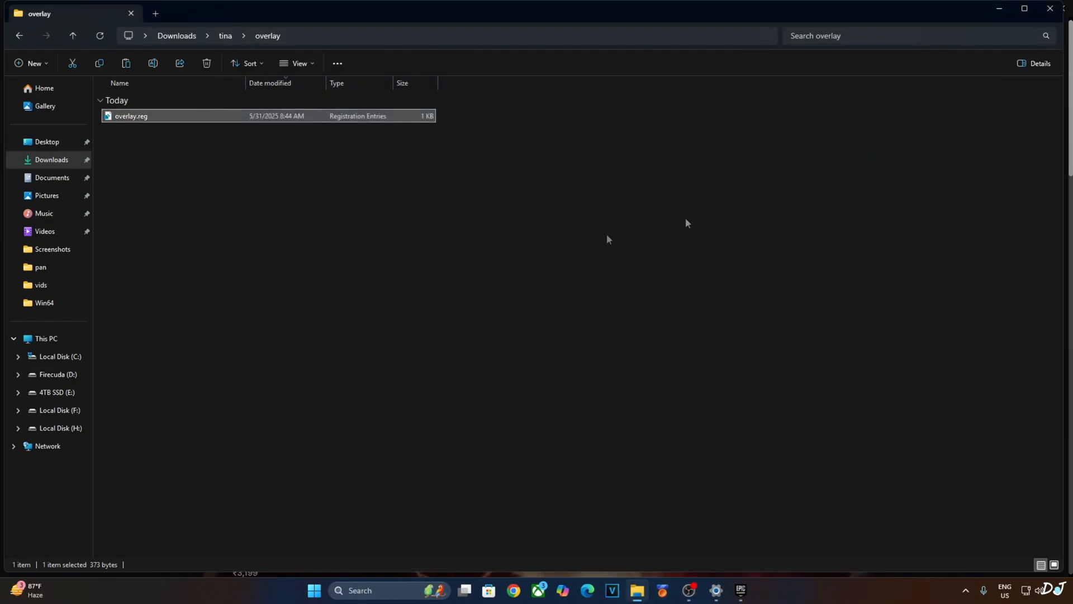
pyautogui.rightClick(131, 115)
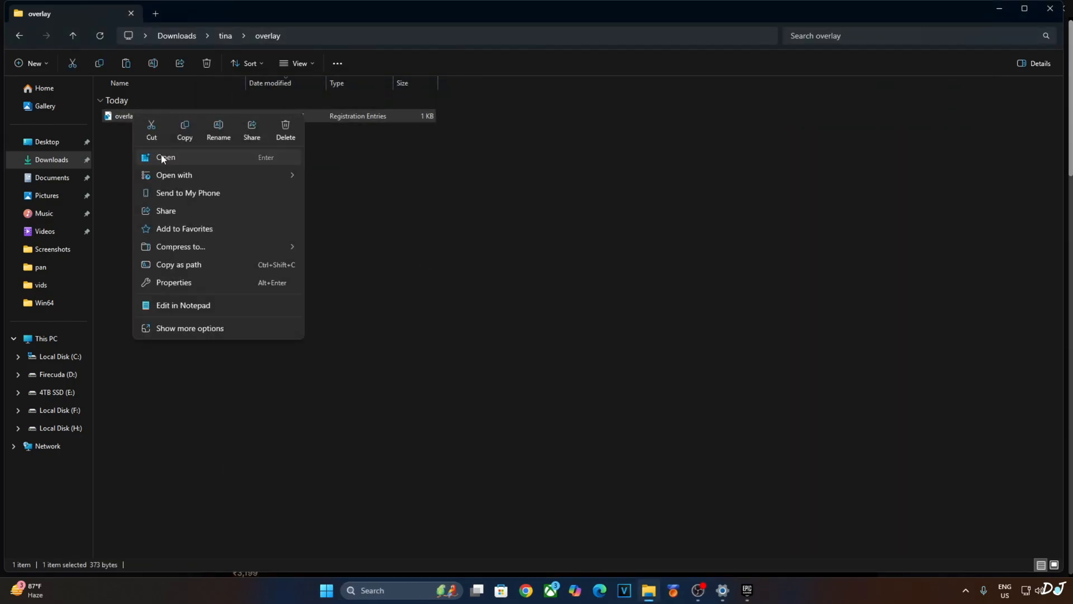
pyautogui.click(660, 299)
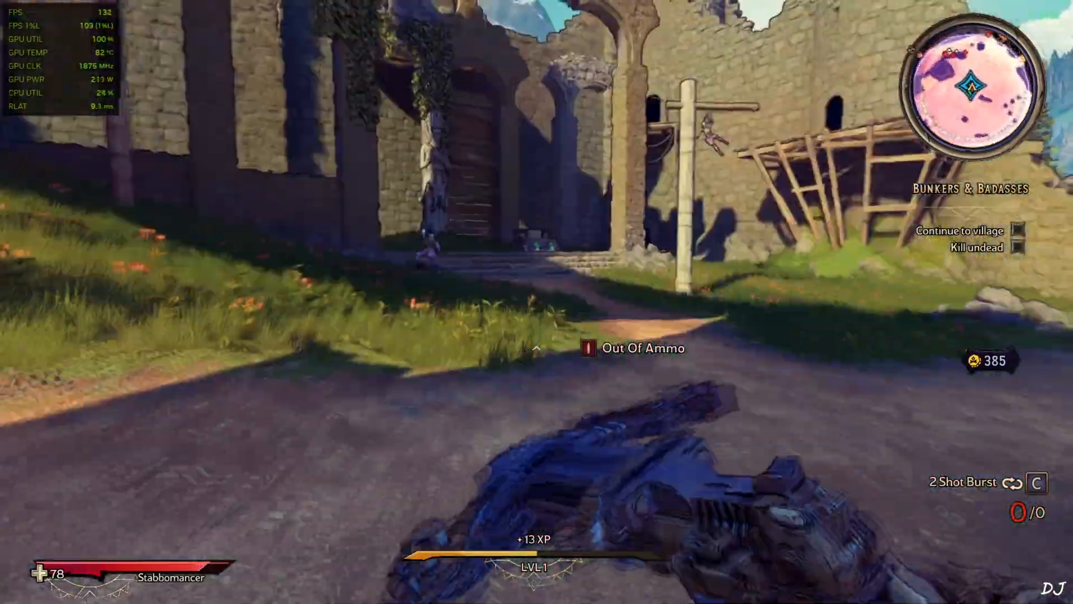
pyautogui.moveTo(537, 301)
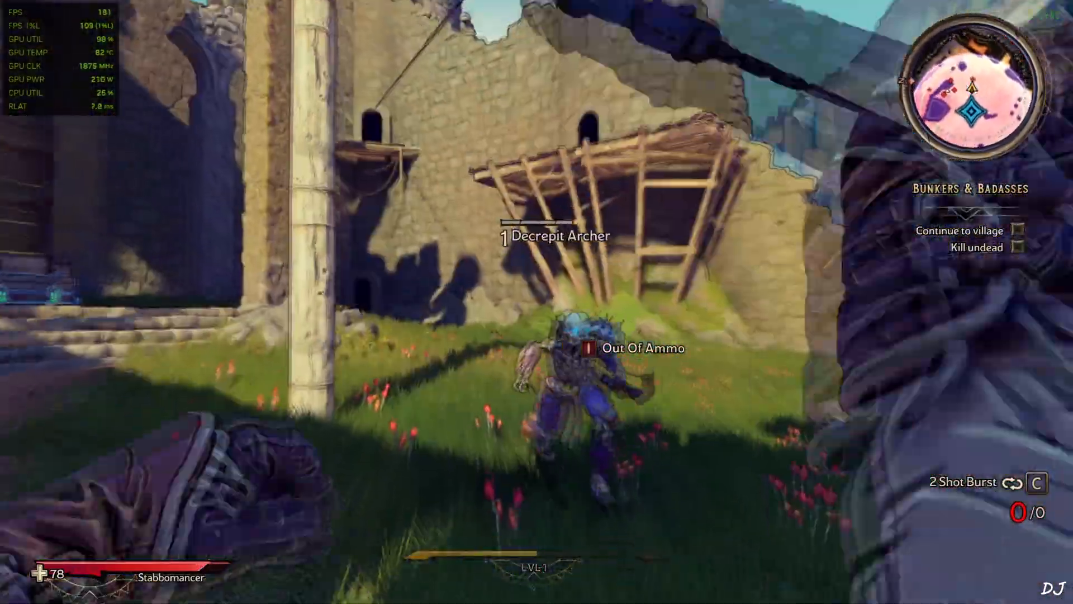